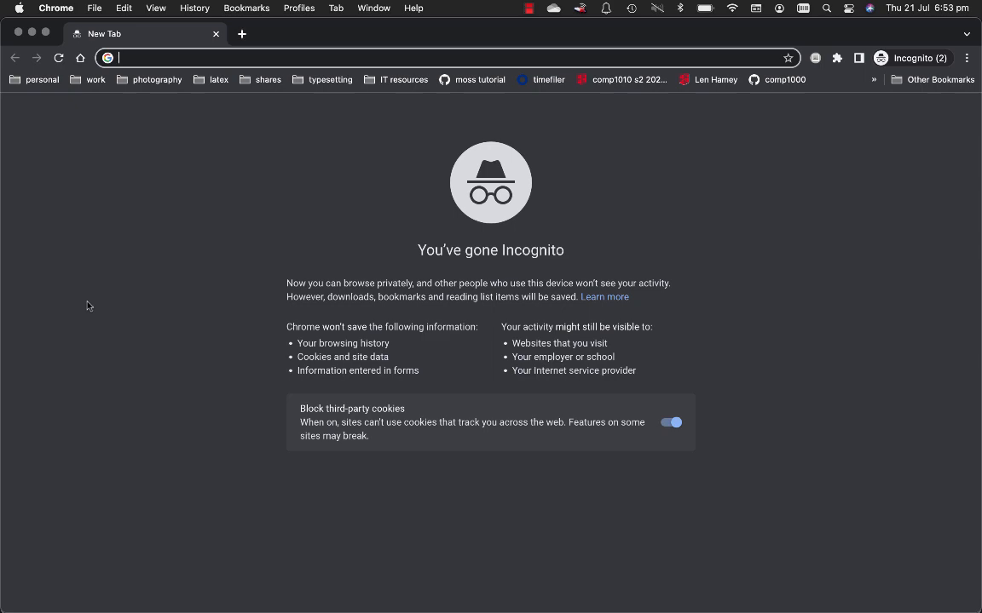
# Search 'java se' and reach the JDK 18.0.2 downloads listing the macOS installers.
pyautogui.write('java se')
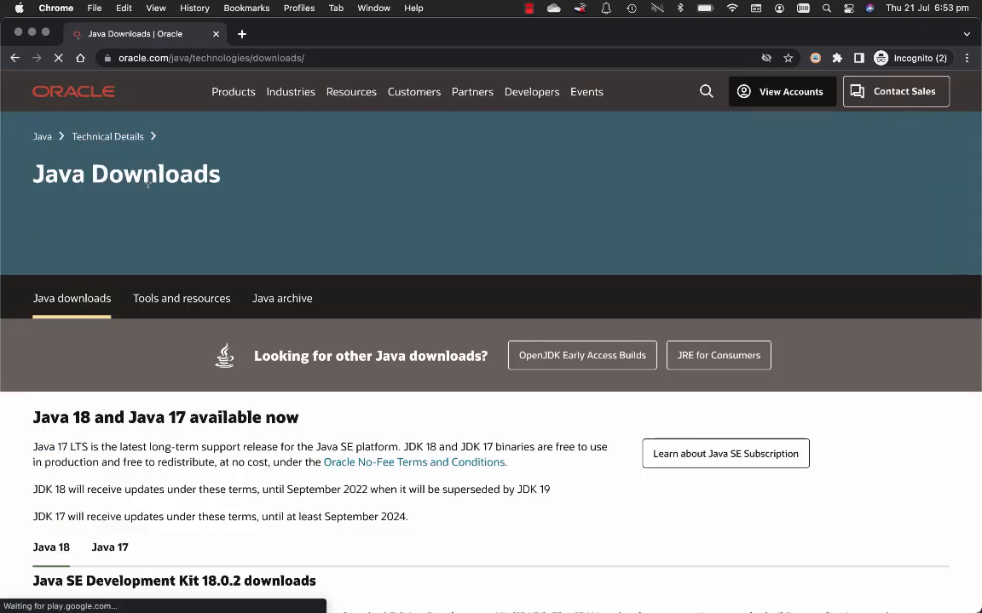
pyautogui.scroll(-3)
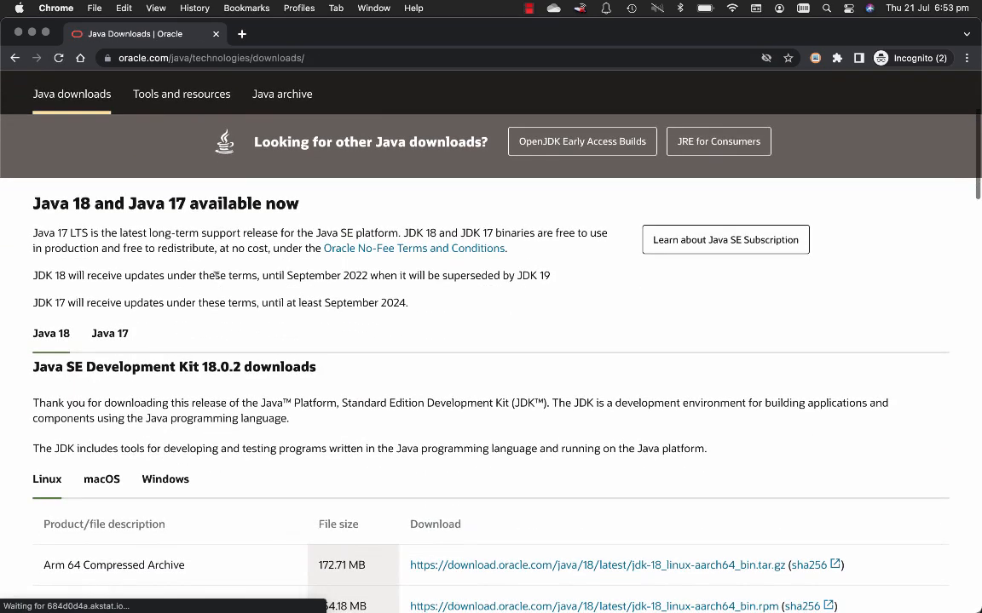
pyautogui.scroll(-3)
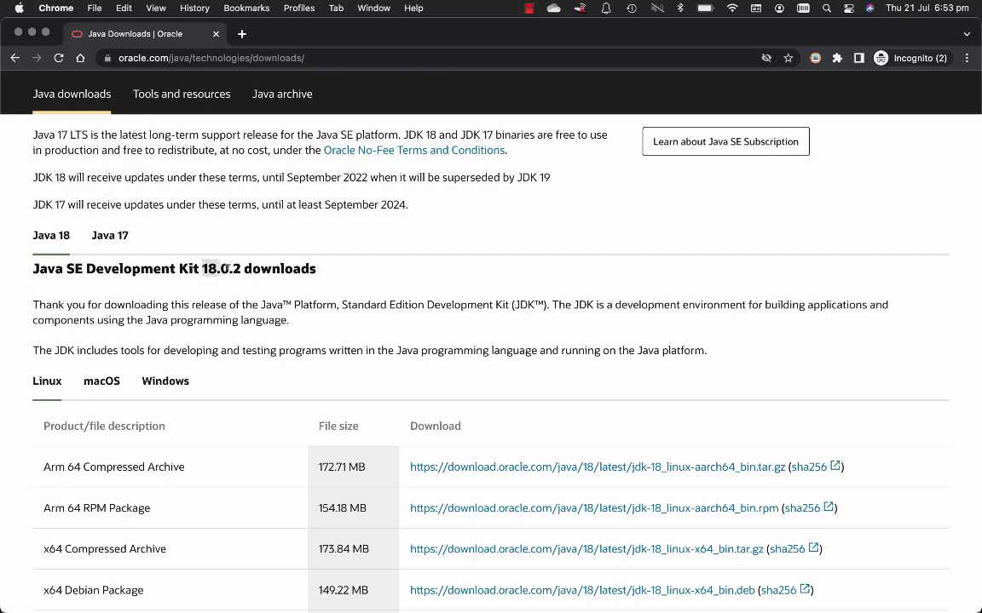
pyautogui.scroll(-3)
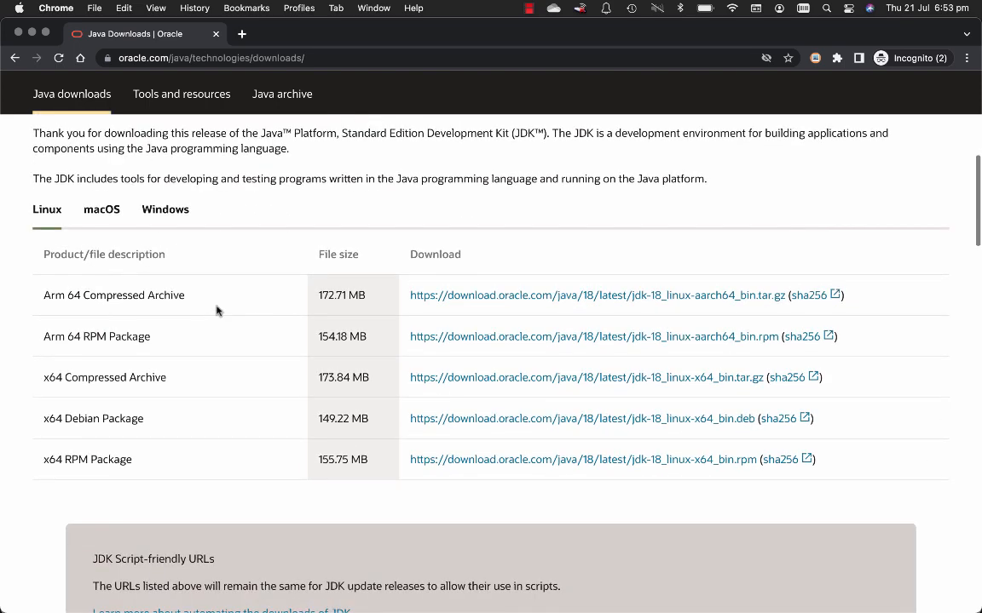
pyautogui.click(102, 208)
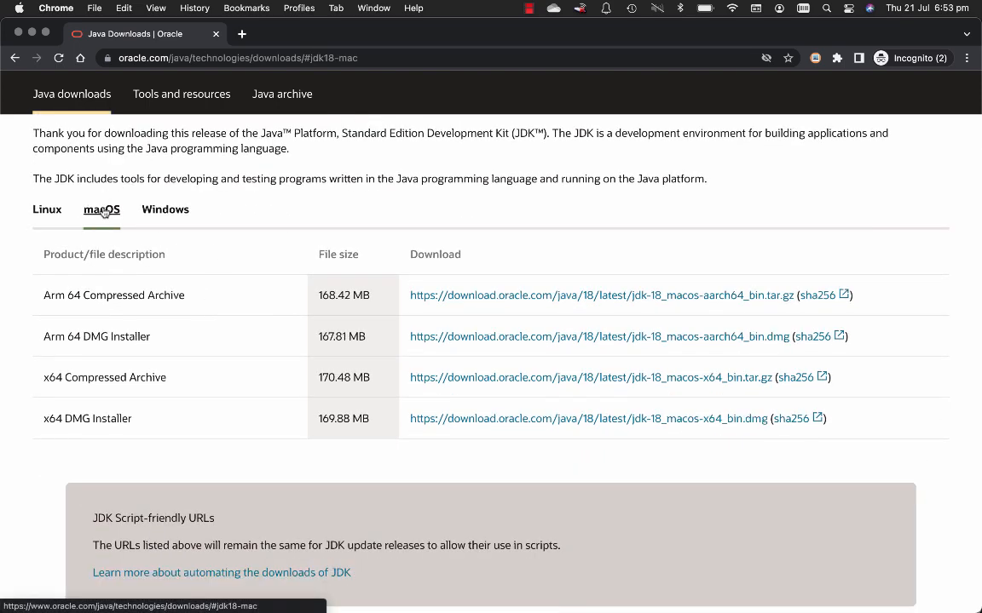
pyautogui.click(102, 210)
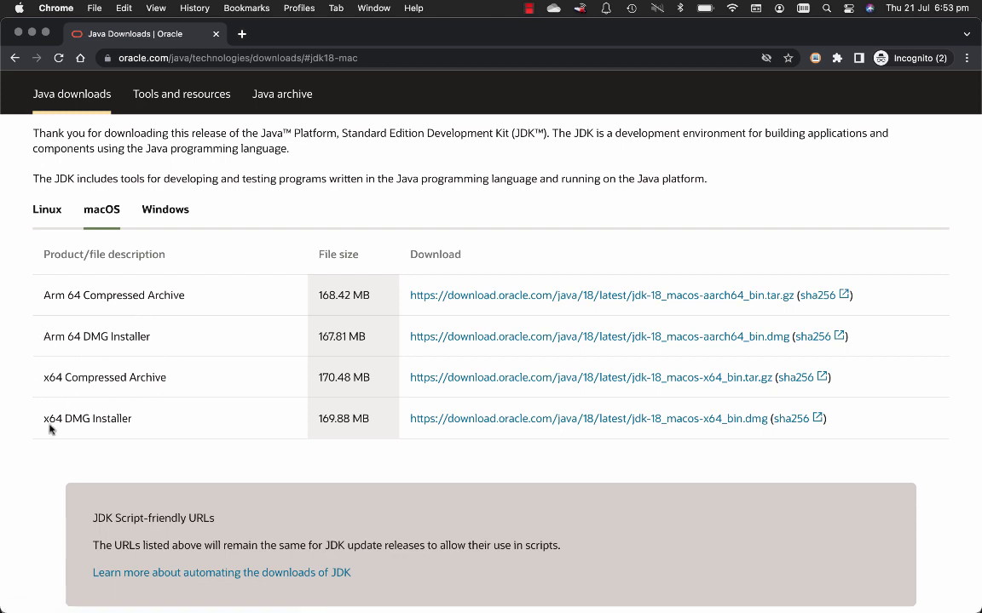
pyautogui.doubleClick(87, 419)
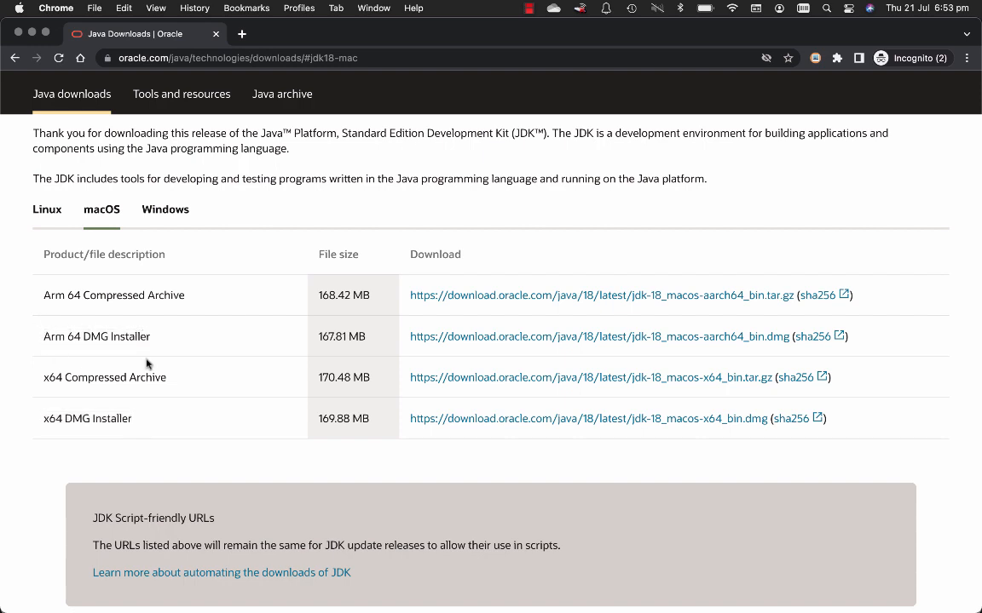
pyautogui.moveTo(154, 423)
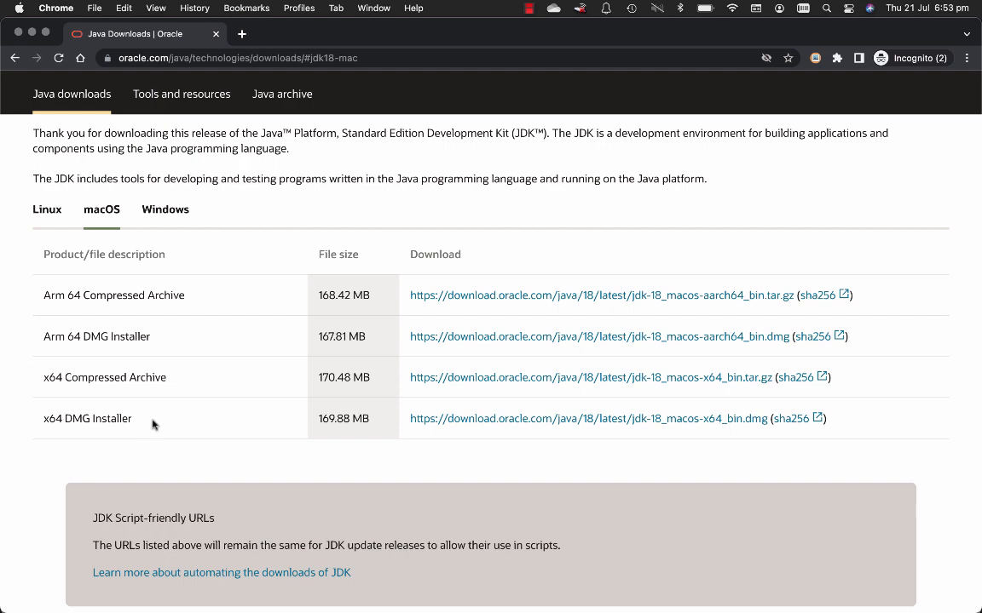
pyautogui.moveTo(463, 419)
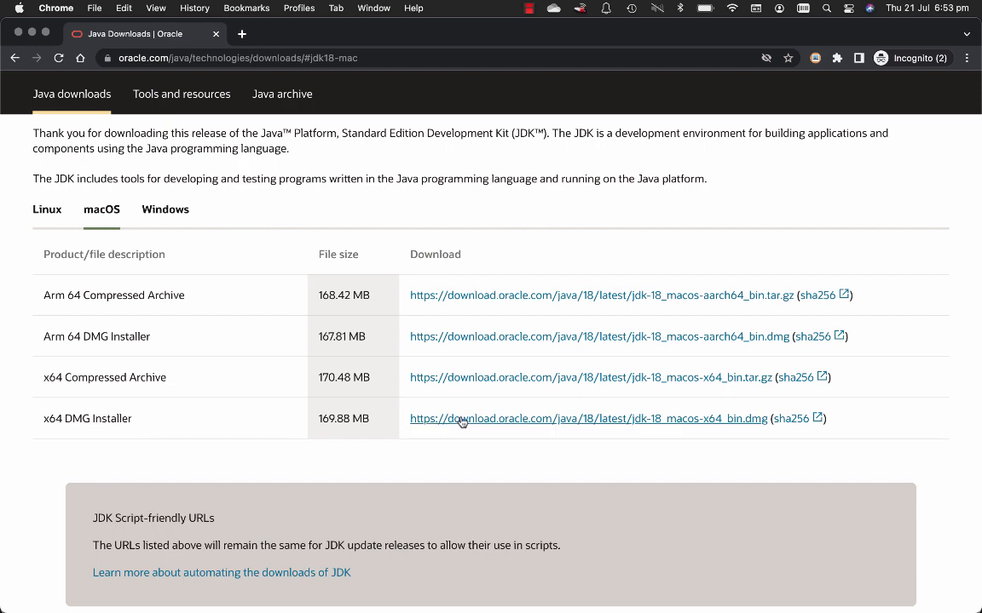
pyautogui.moveTo(43, 429)
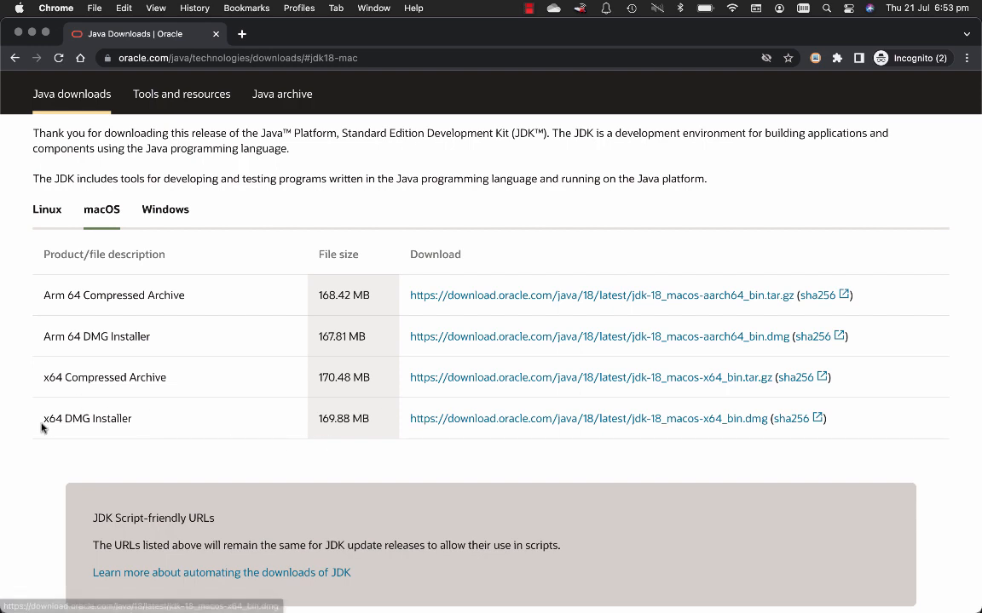
pyautogui.moveTo(409, 427)
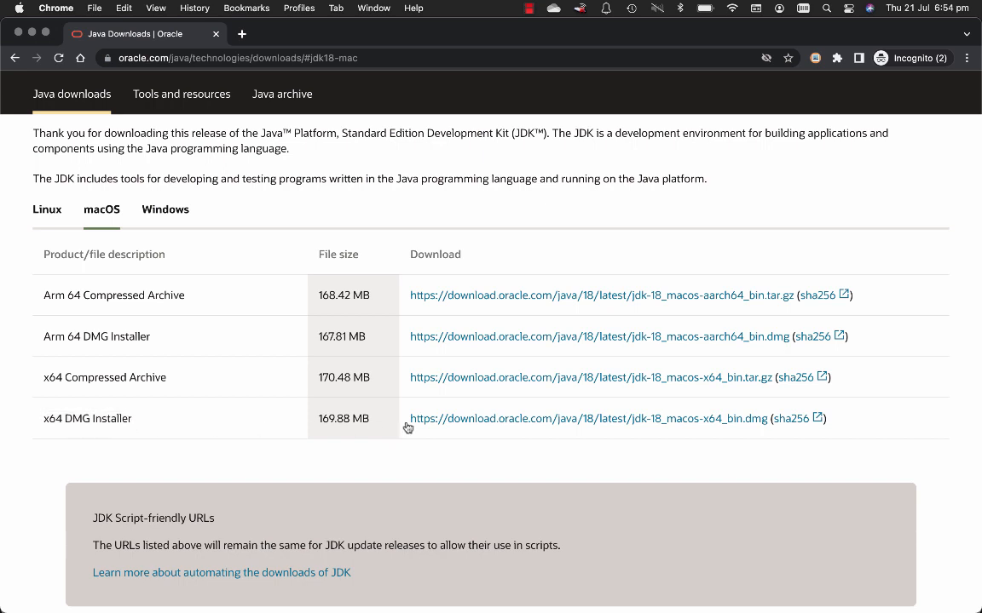
# Download the x64 DMG installer and launch JDK 18.0.2.pkg from the mounted volume.
pyautogui.click(585, 419)
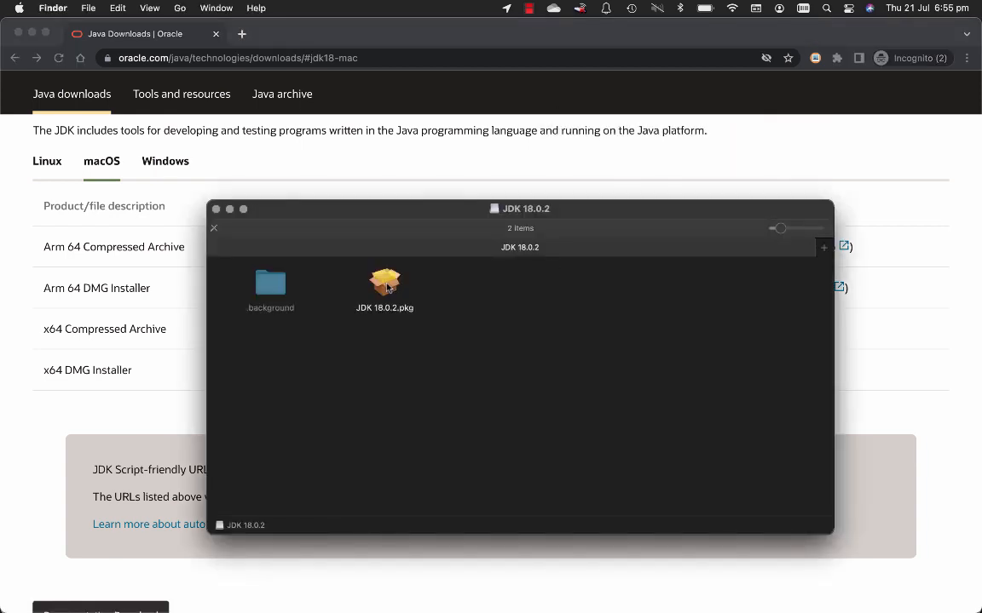
pyautogui.click(385, 281)
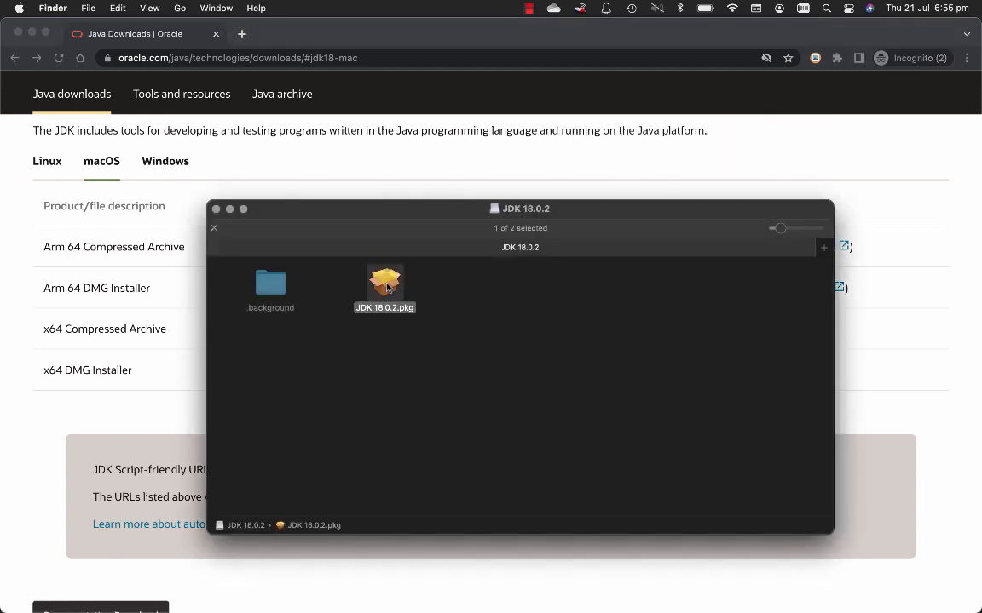
pyautogui.doubleClick(385, 281)
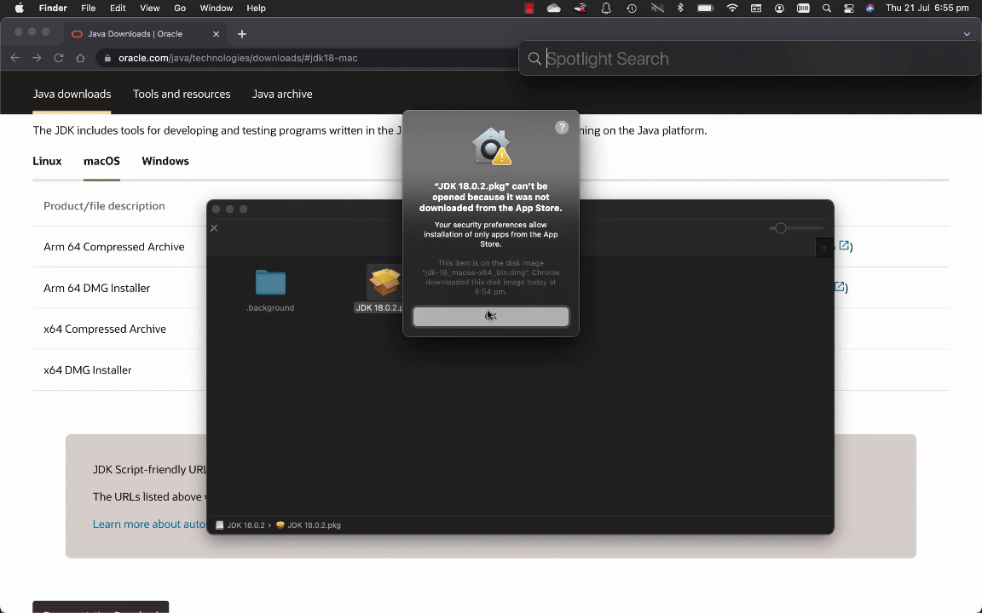
# Unlock Security & Privacy with the password and allow the blocked JDK 18.0.2 package.
pyautogui.write('security')
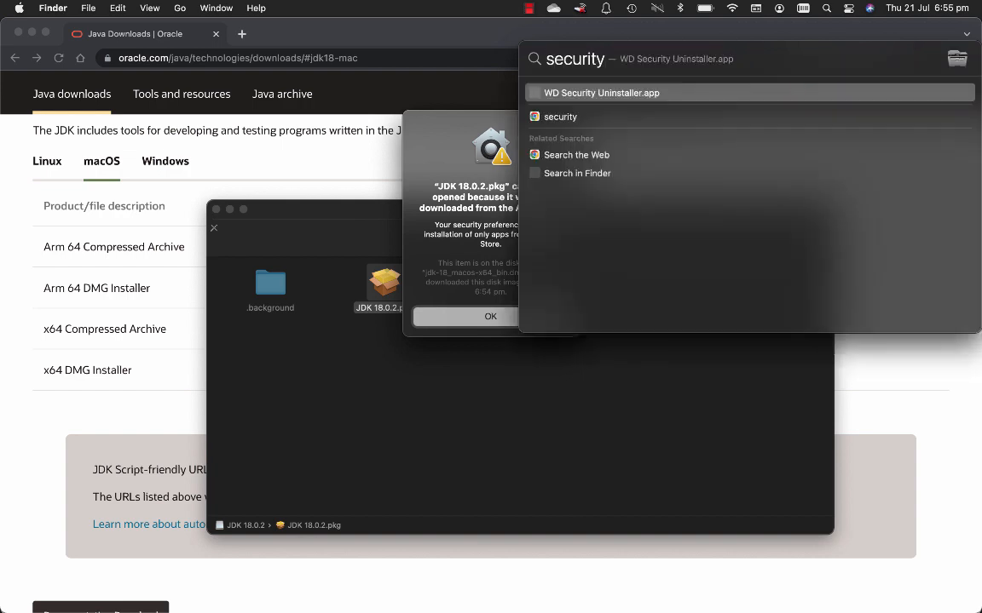
pyautogui.write('& Privacy')
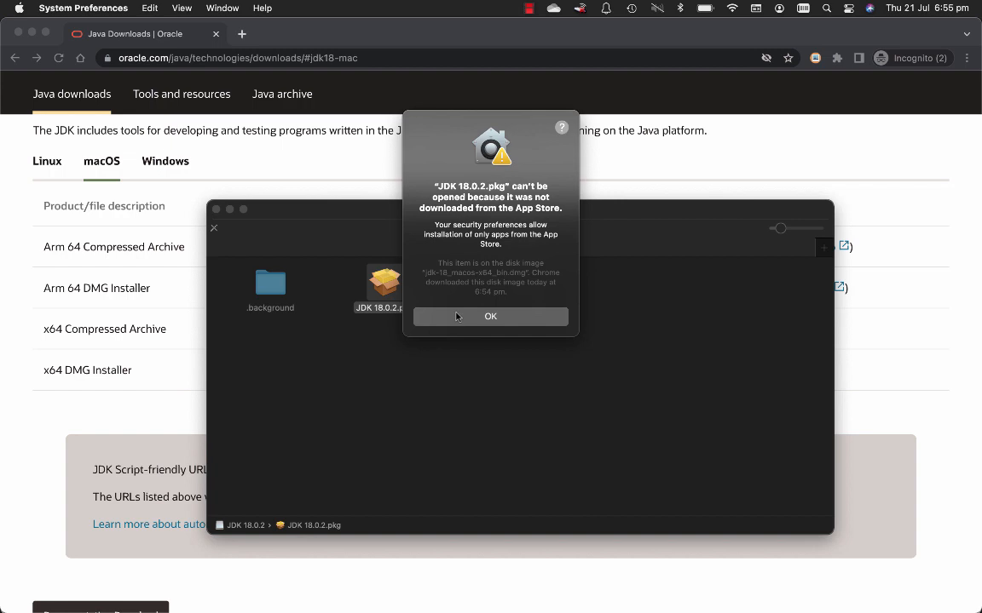
pyautogui.click(491, 315)
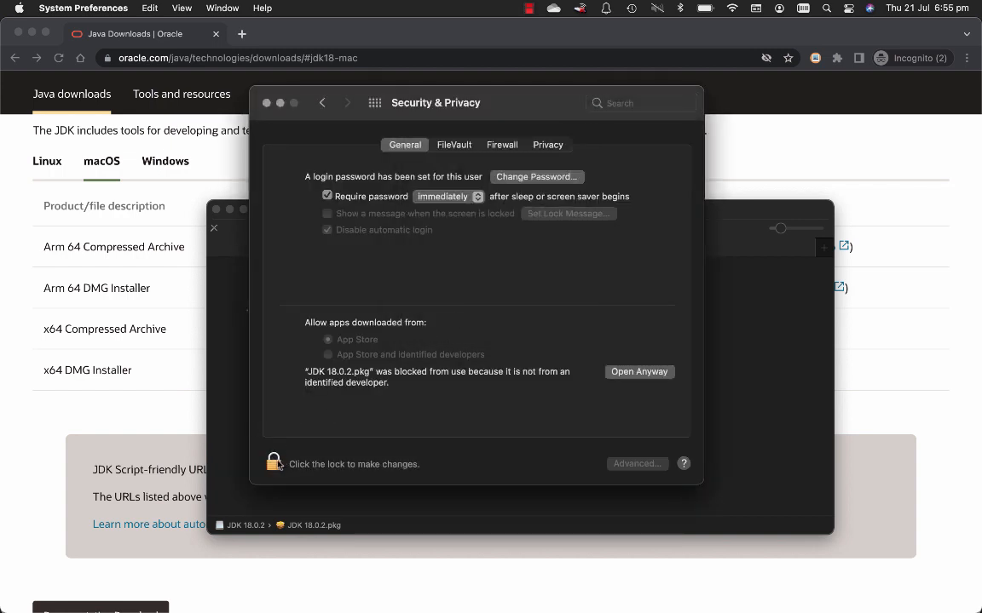
pyautogui.click(273, 463)
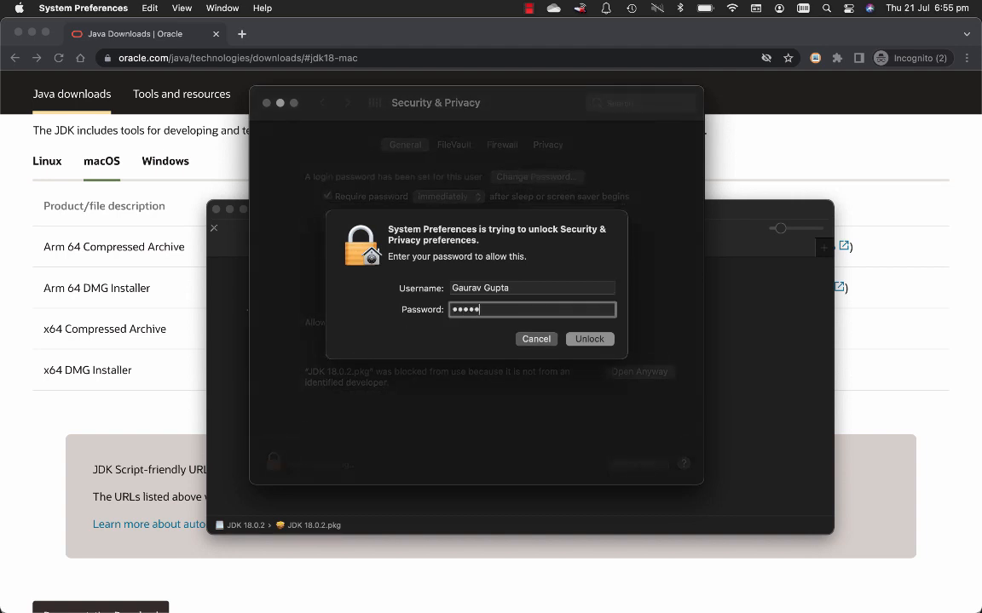
pyautogui.click(590, 339)
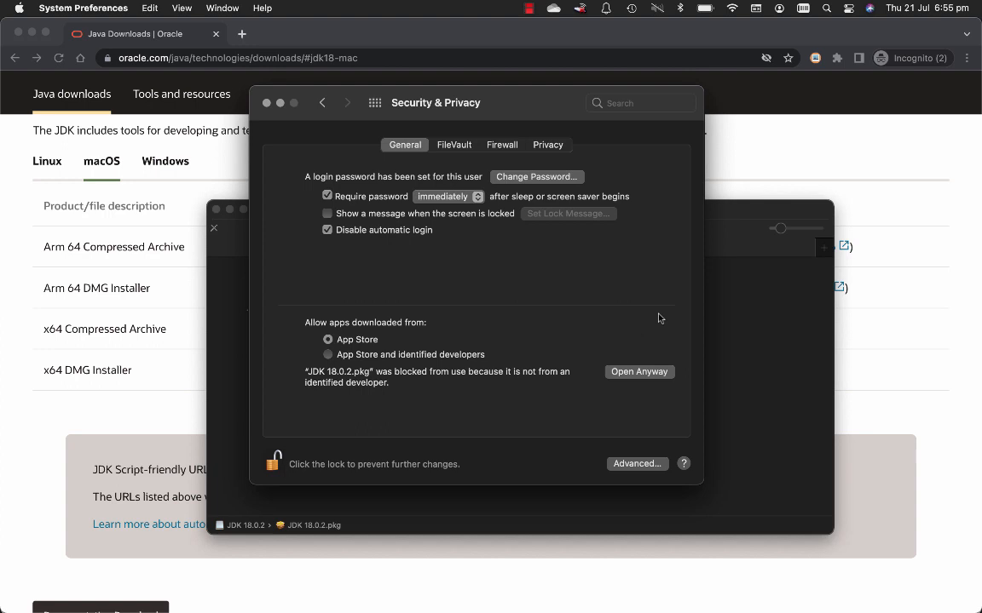
pyautogui.click(638, 372)
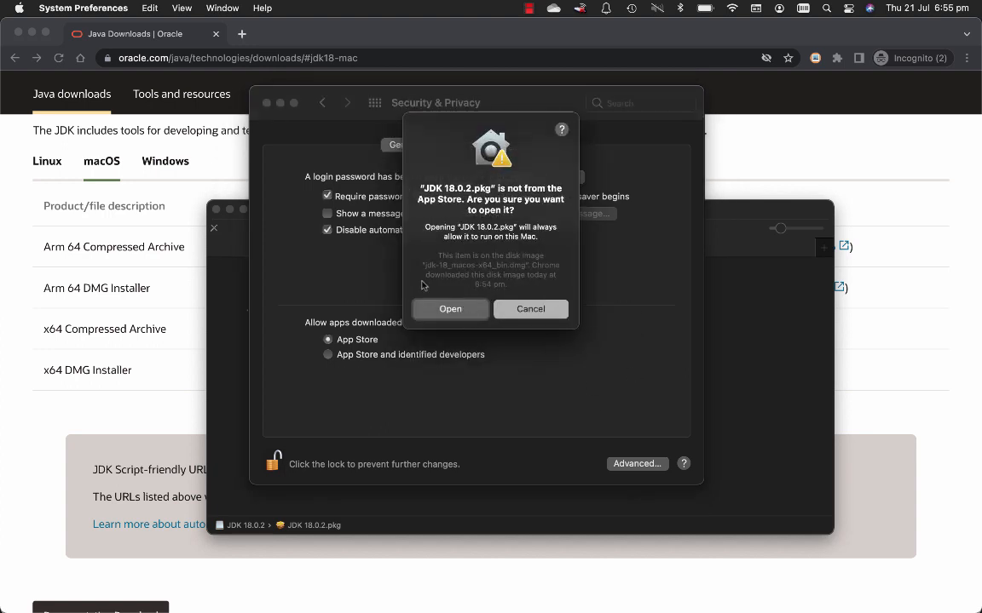
# Open the package and authorise the standard JDK 18.0.2 installation with the password.
pyautogui.click(450, 309)
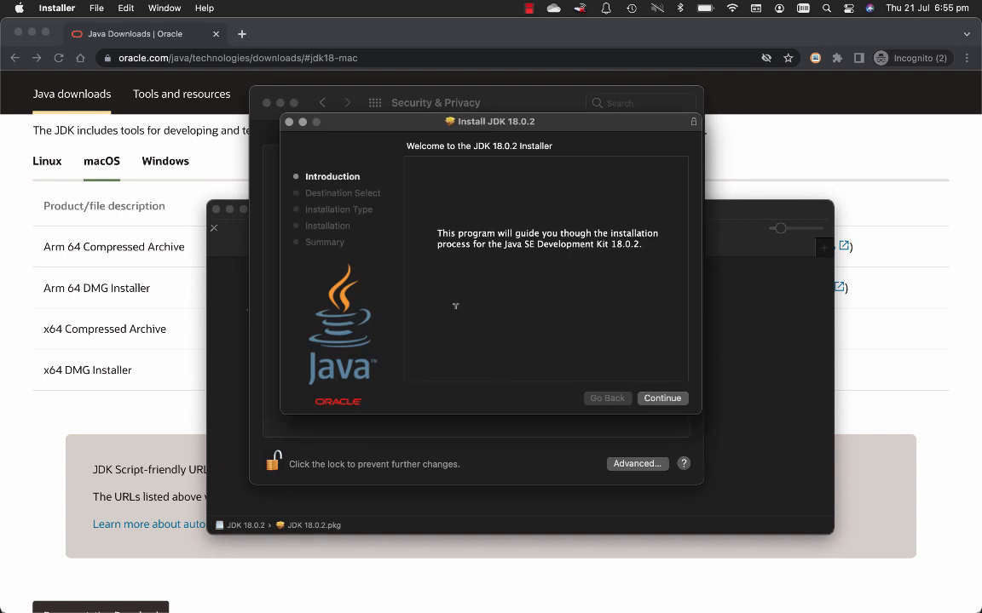
pyautogui.click(661, 398)
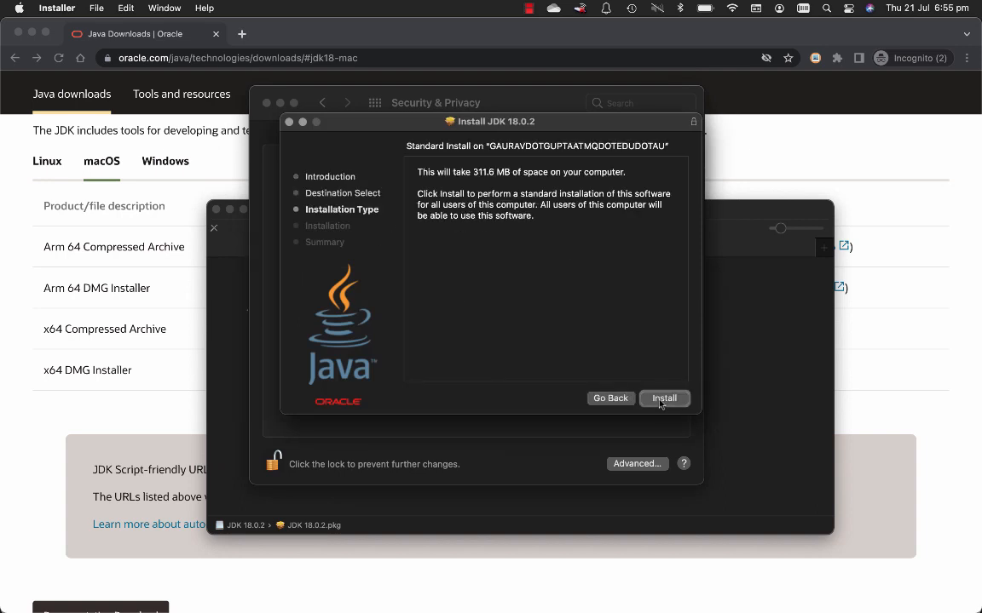
pyautogui.click(665, 399)
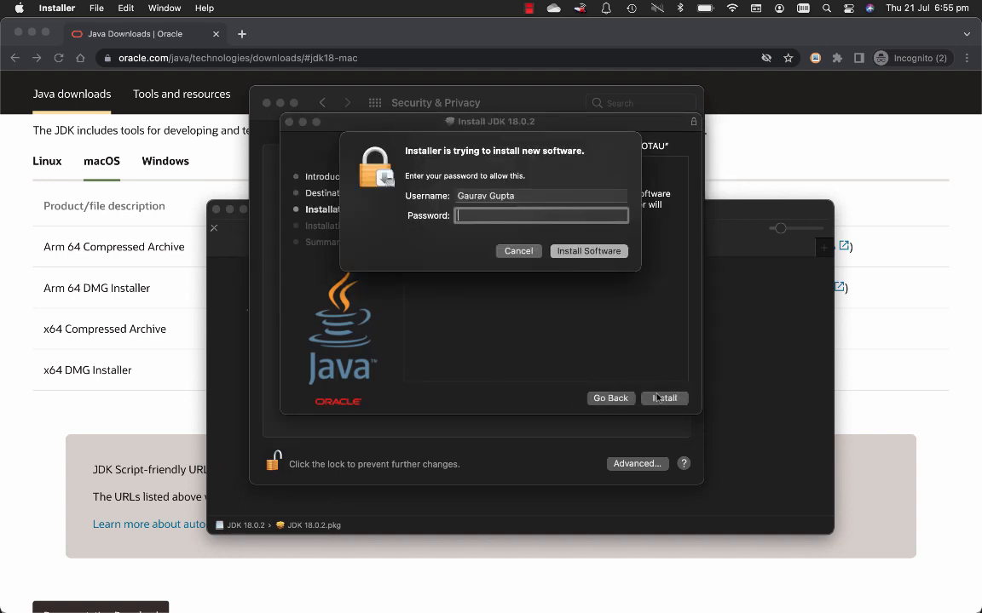
pyautogui.write('••••••••')
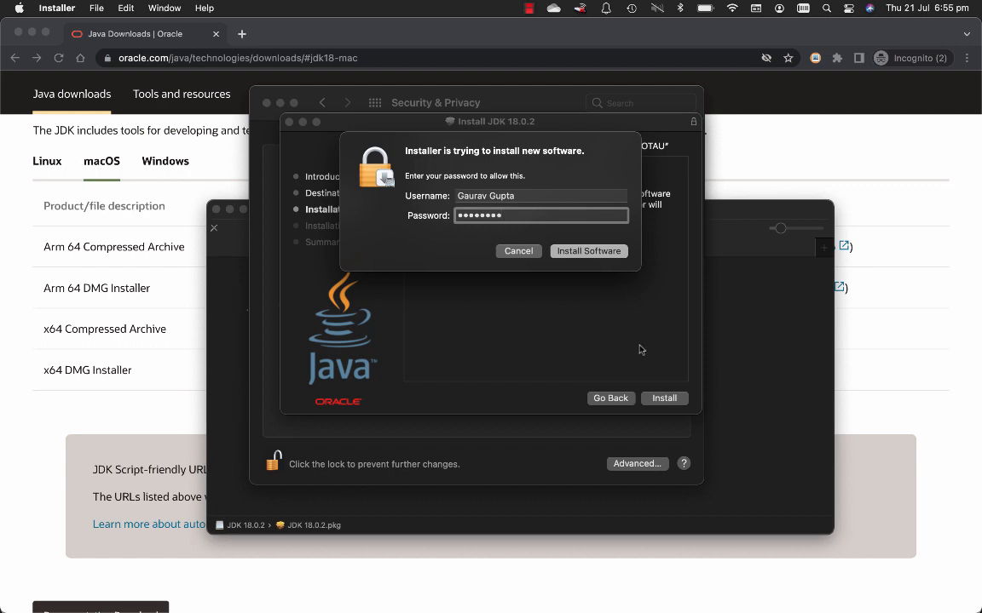
pyautogui.click(590, 251)
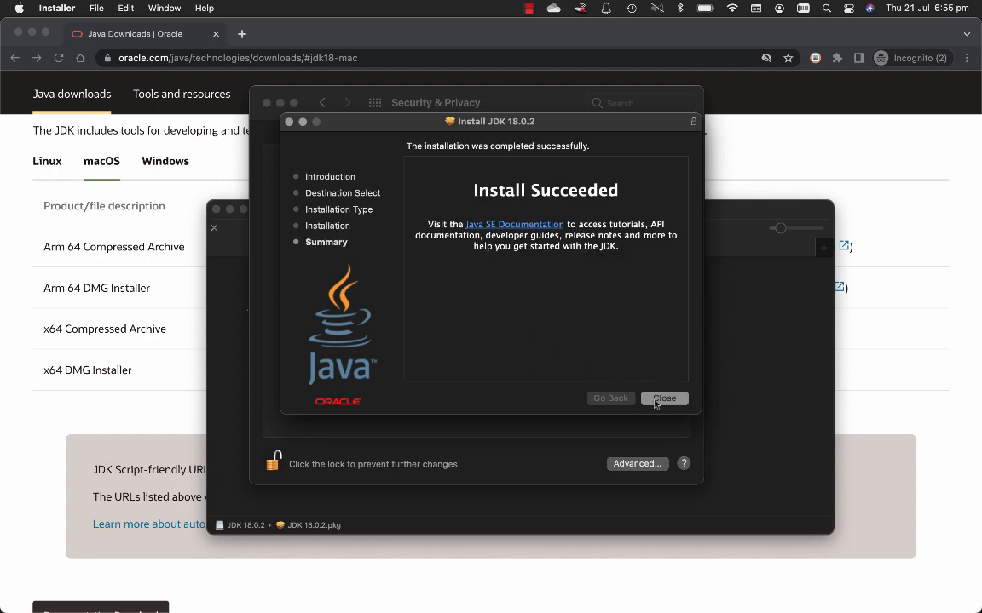
# Finish the succeeded install, move the installer to the Bin and close Installer.
pyautogui.click(665, 399)
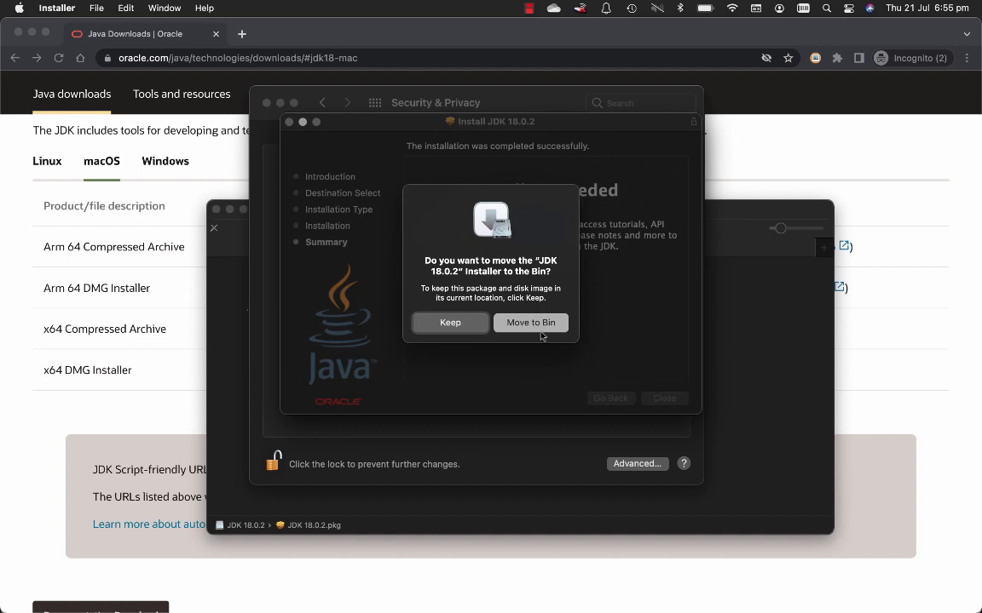
pyautogui.click(450, 322)
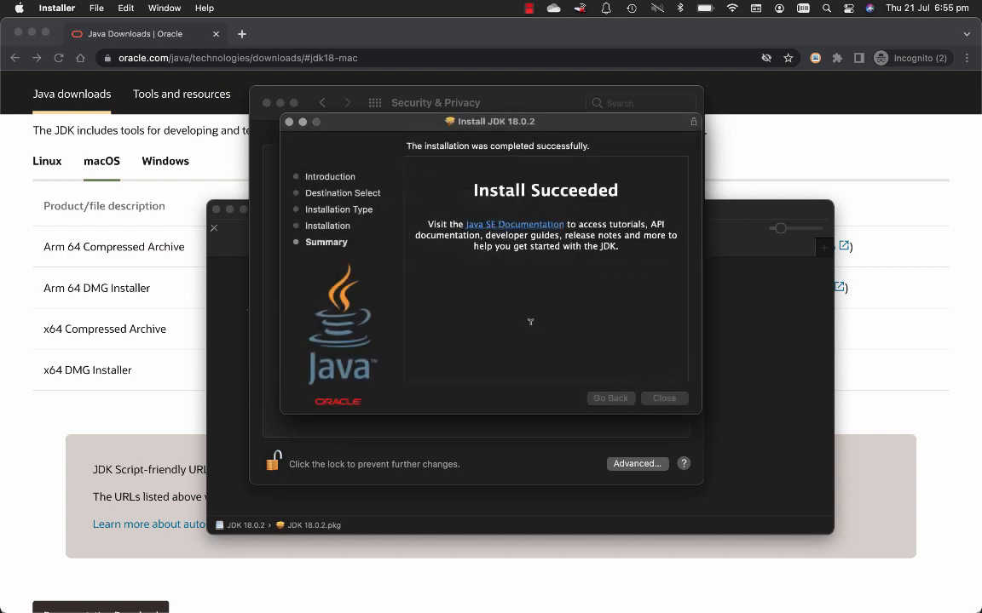
pyautogui.click(664, 399)
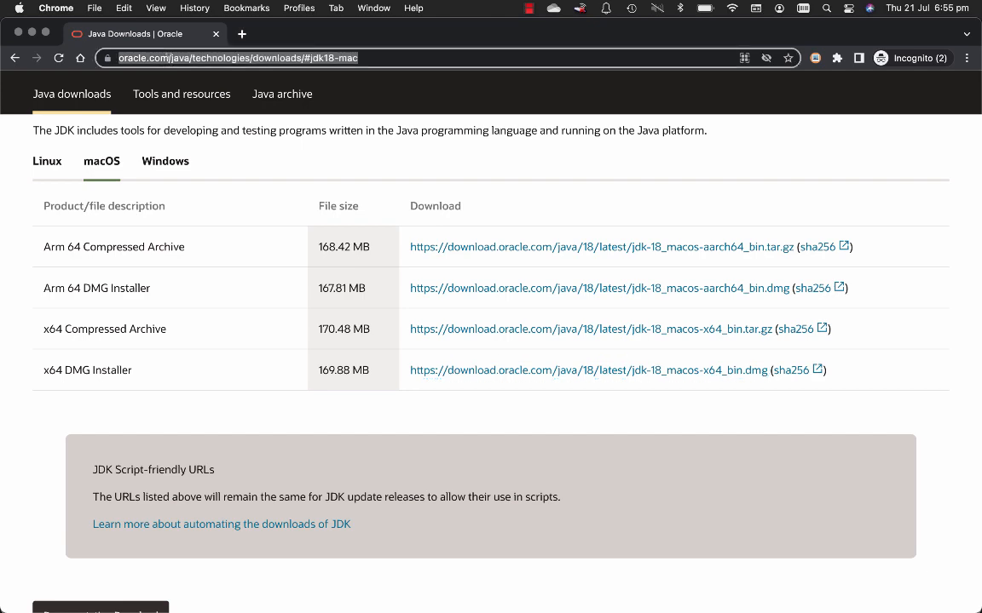
# Search for Eclipse and open the 'Eclipse IDE for Java Developers | Eclipse Packages' result.
pyautogui.write('eclipse.org')
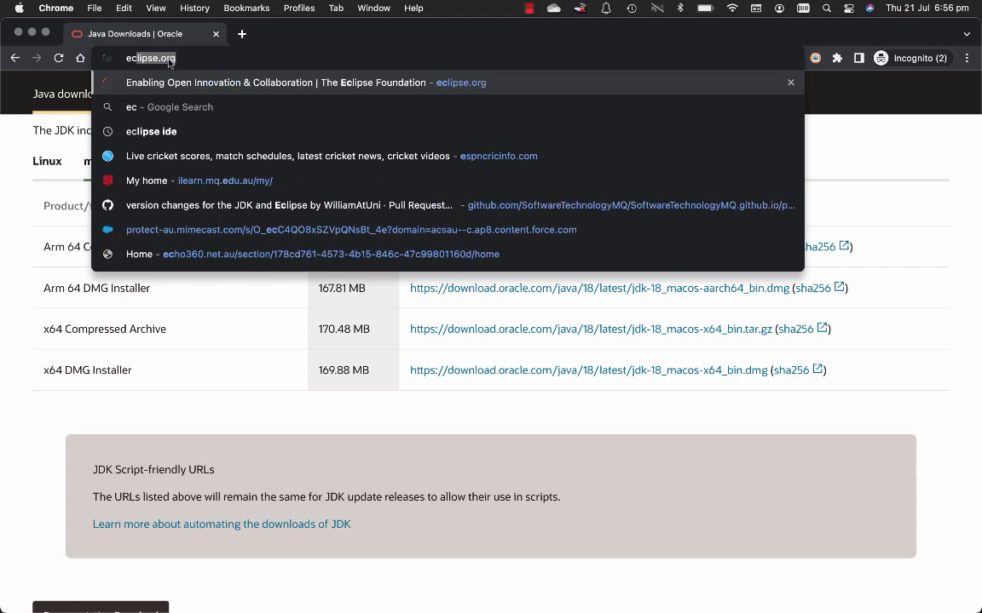
pyautogui.click(150, 131)
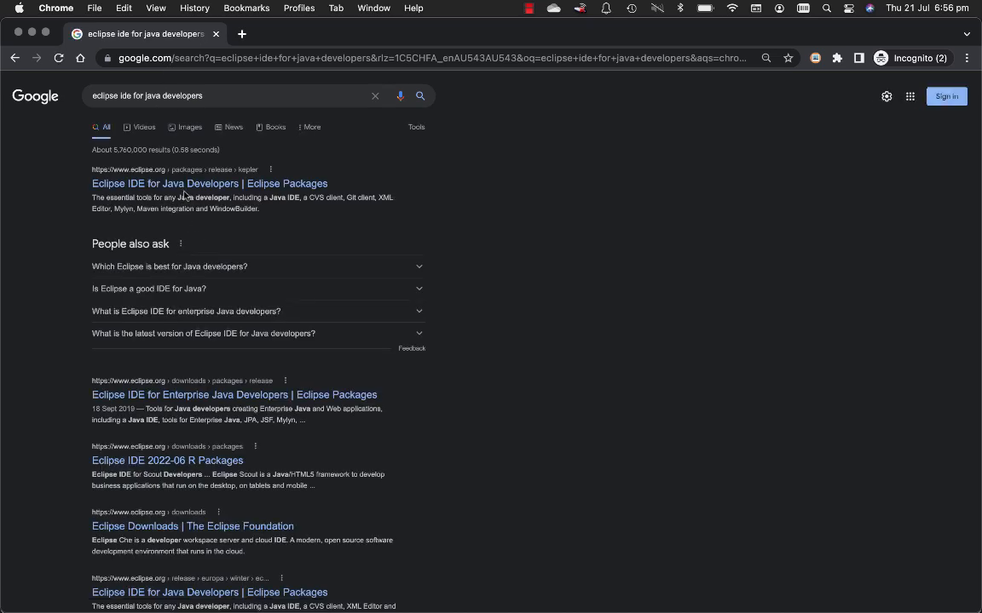
pyautogui.moveTo(208, 184)
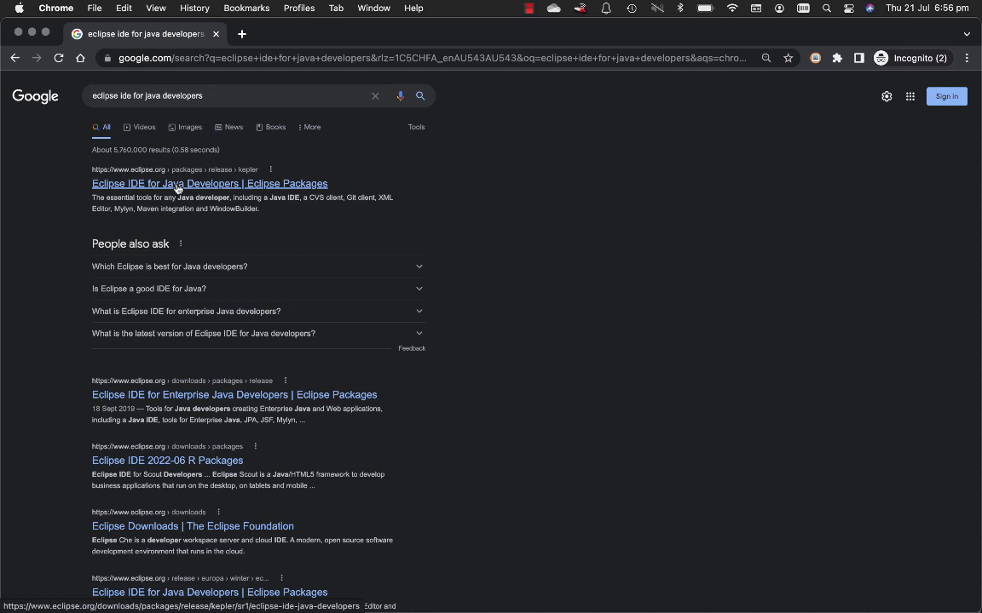
pyautogui.click(208, 184)
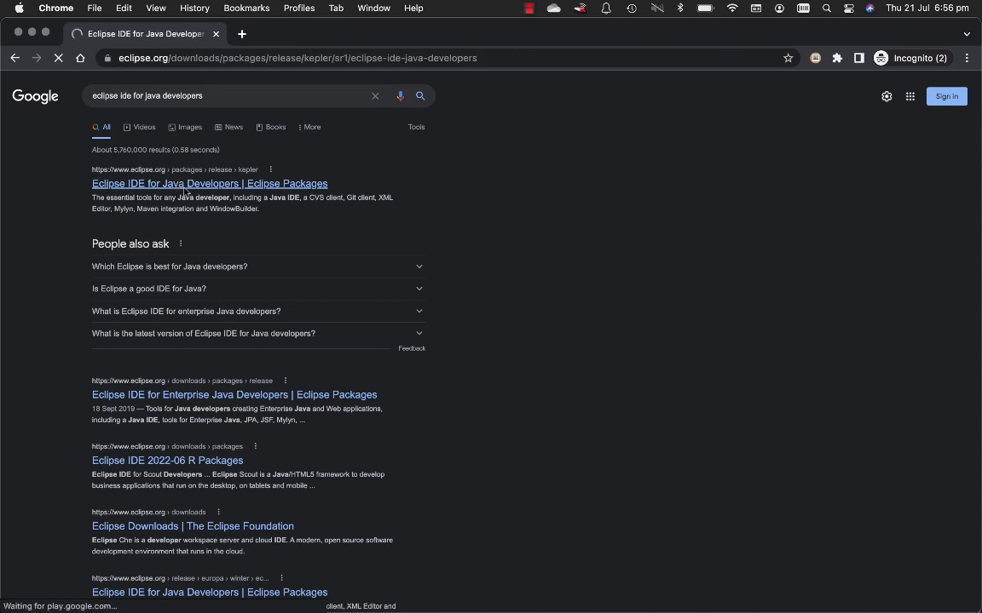
pyautogui.click(208, 184)
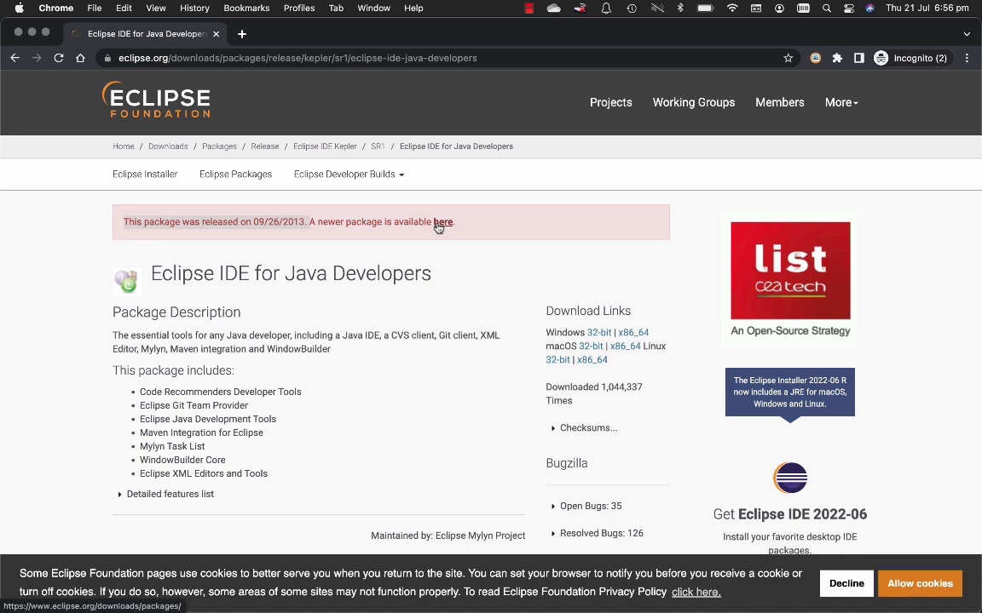
# Download the Eclipse Installer 2022-06 macOS x86_64 disk image and allow the site's cookies.
pyautogui.click(443, 222)
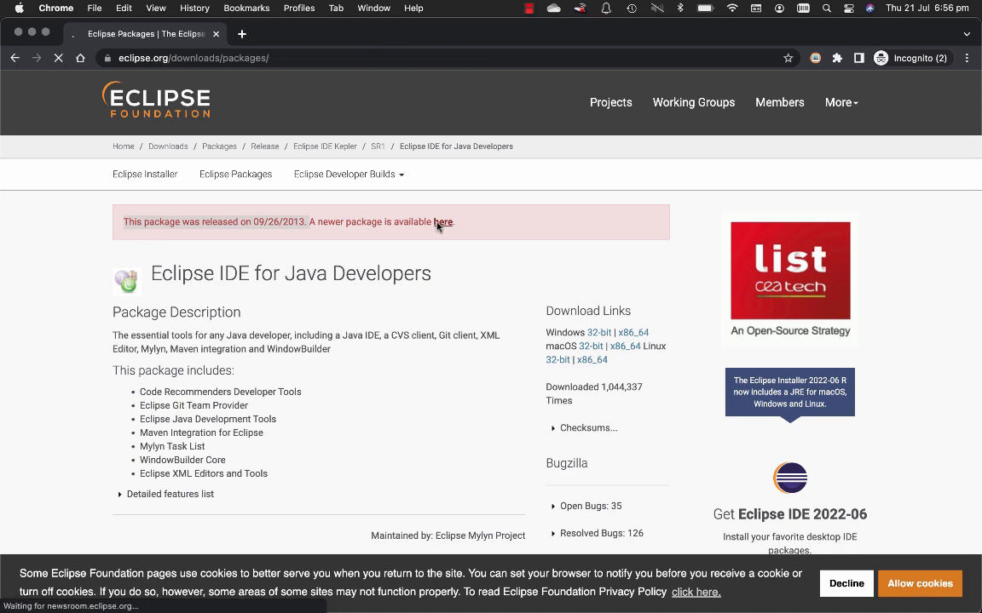
pyautogui.click(443, 221)
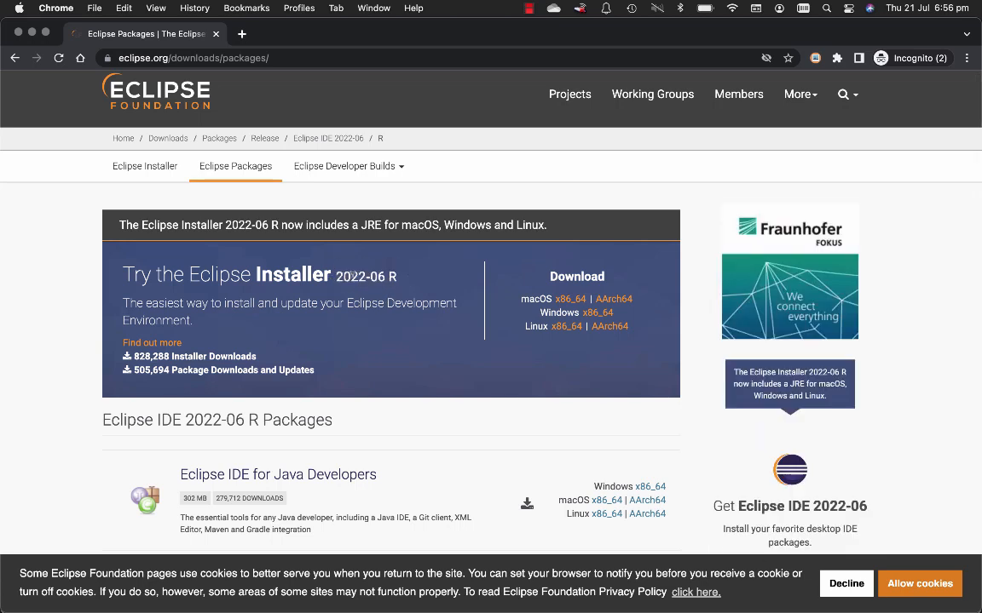
pyautogui.moveTo(569, 300)
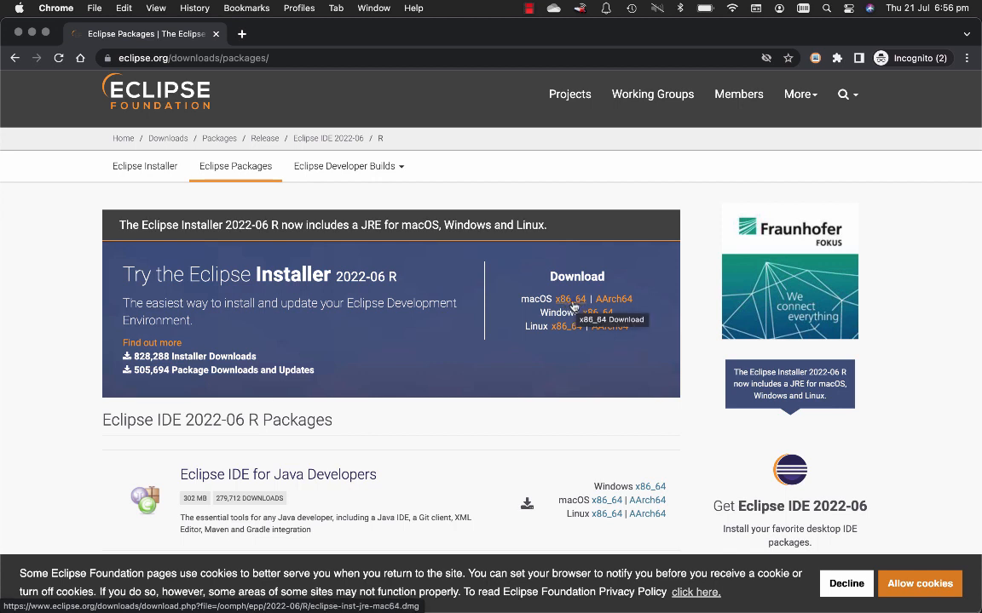
pyautogui.moveTo(613, 299)
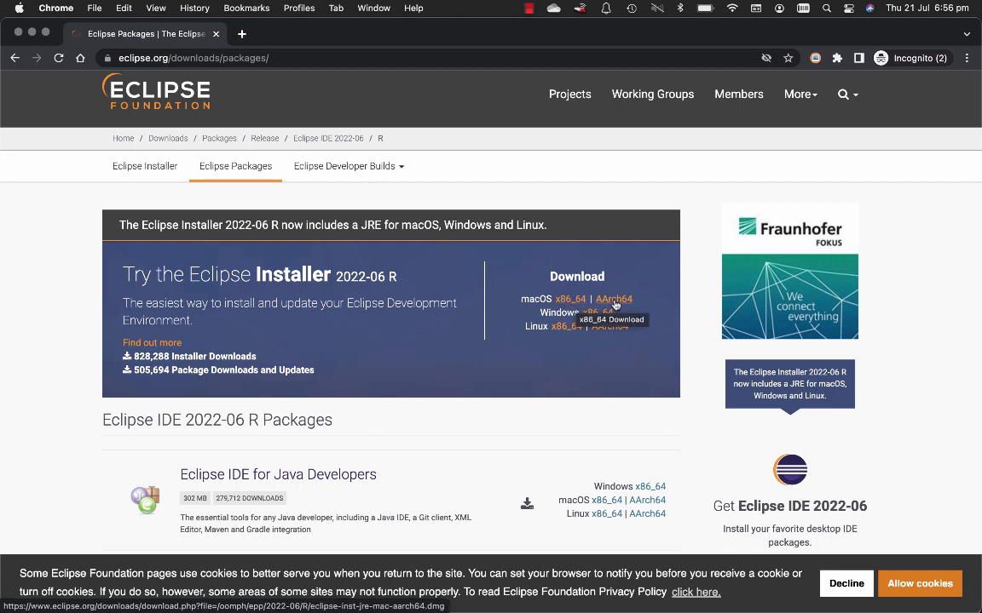
pyautogui.moveTo(613, 300)
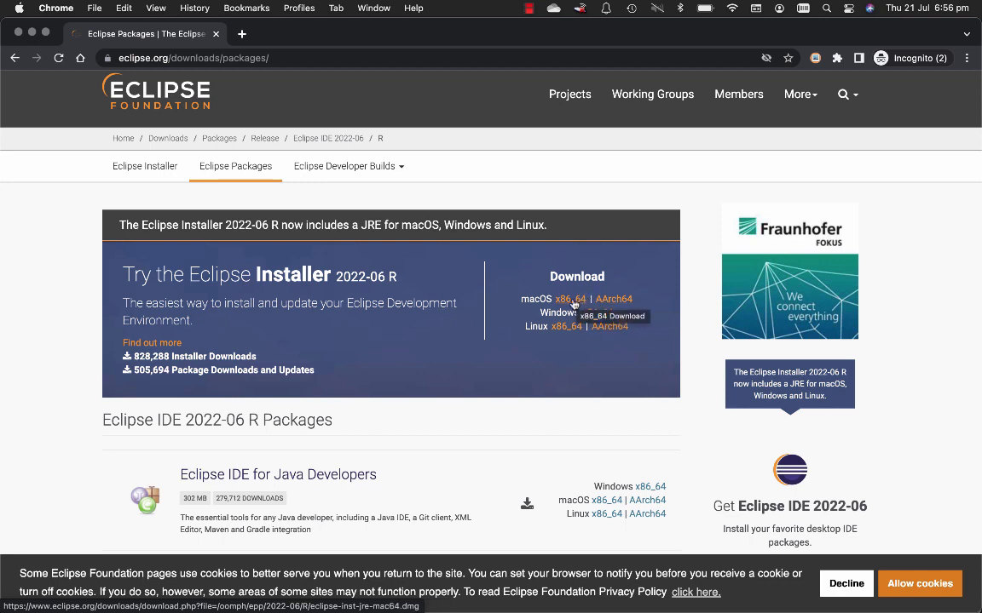
pyautogui.click(569, 300)
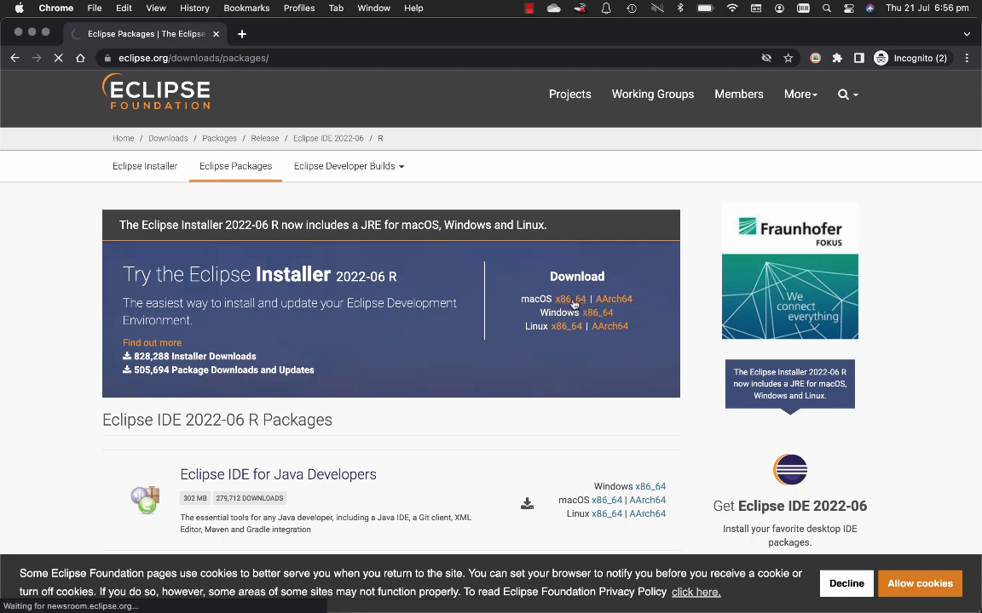
pyautogui.click(569, 300)
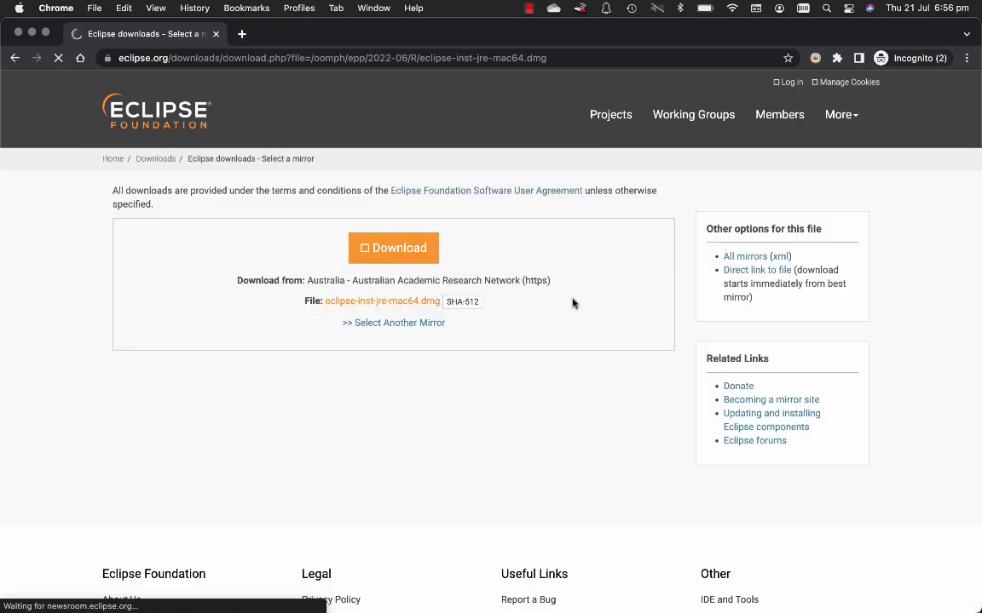
pyautogui.click(392, 247)
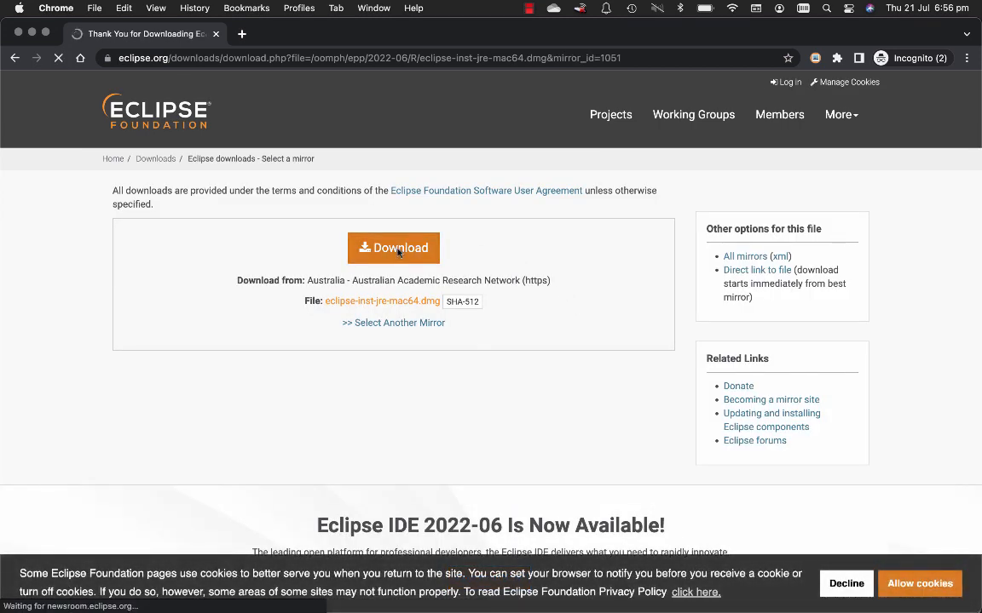
pyautogui.click(392, 247)
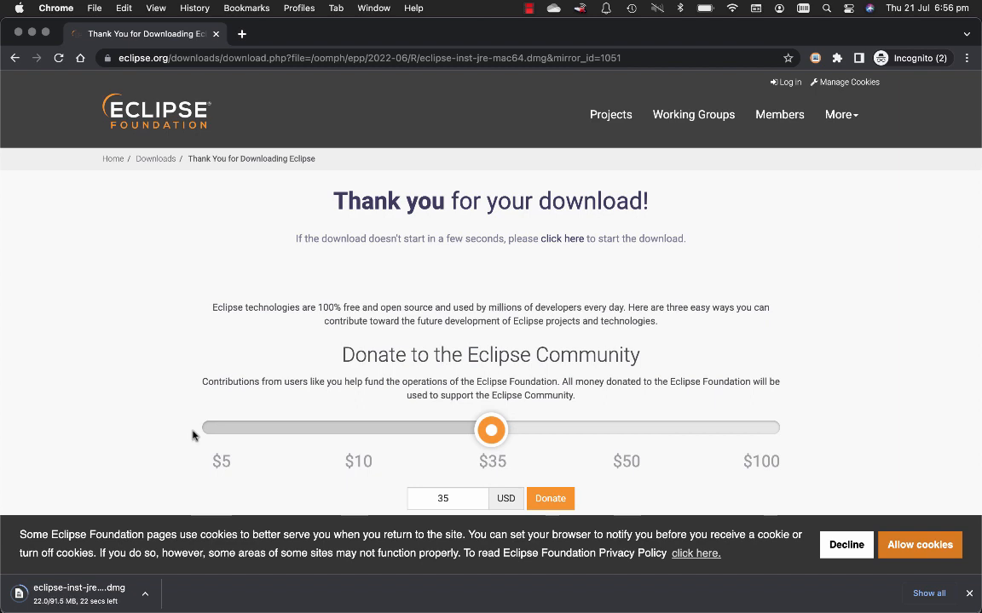
pyautogui.moveTo(184, 389)
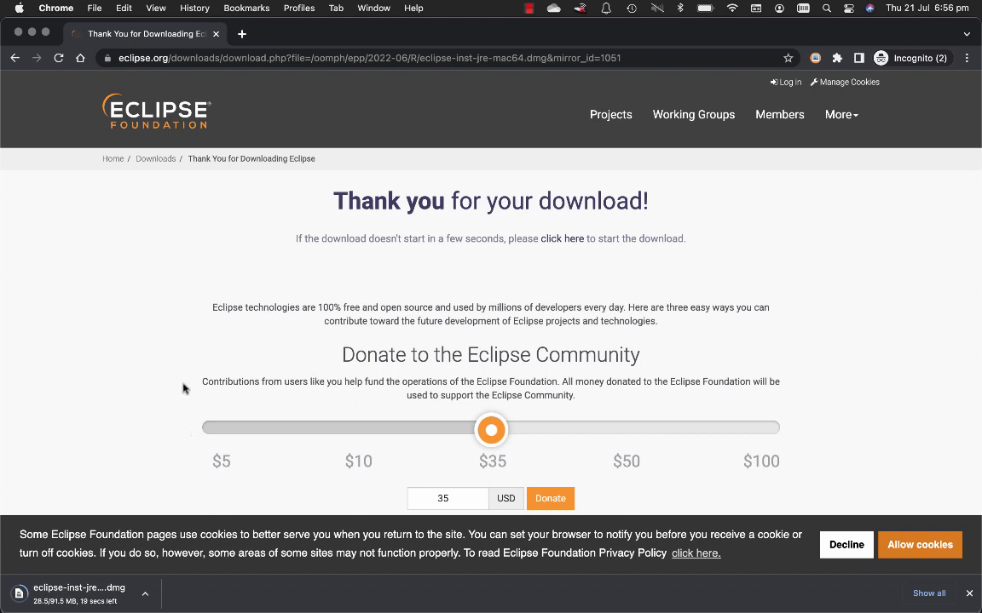
pyautogui.moveTo(157, 429)
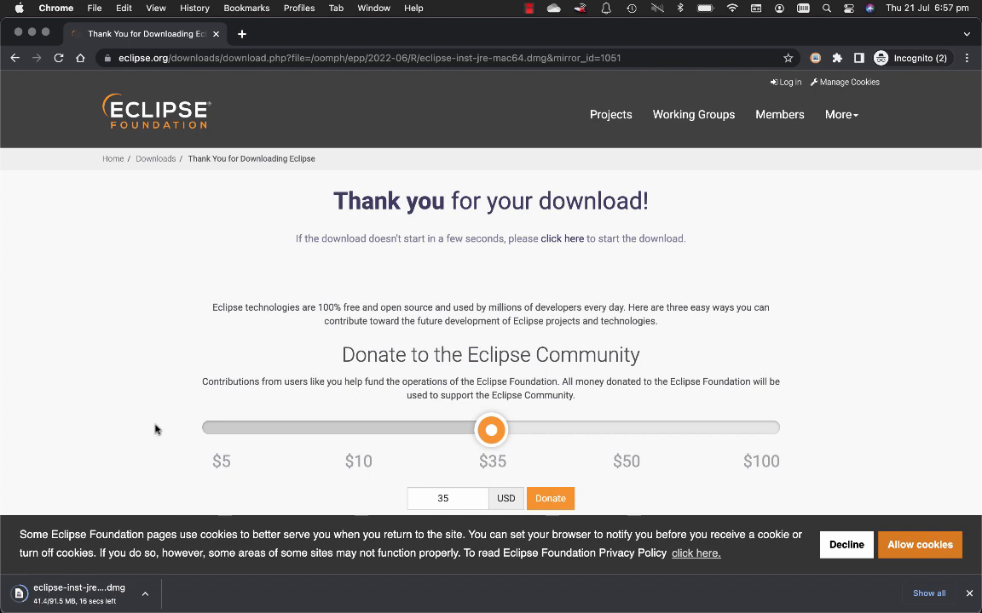
pyautogui.moveTo(139, 475)
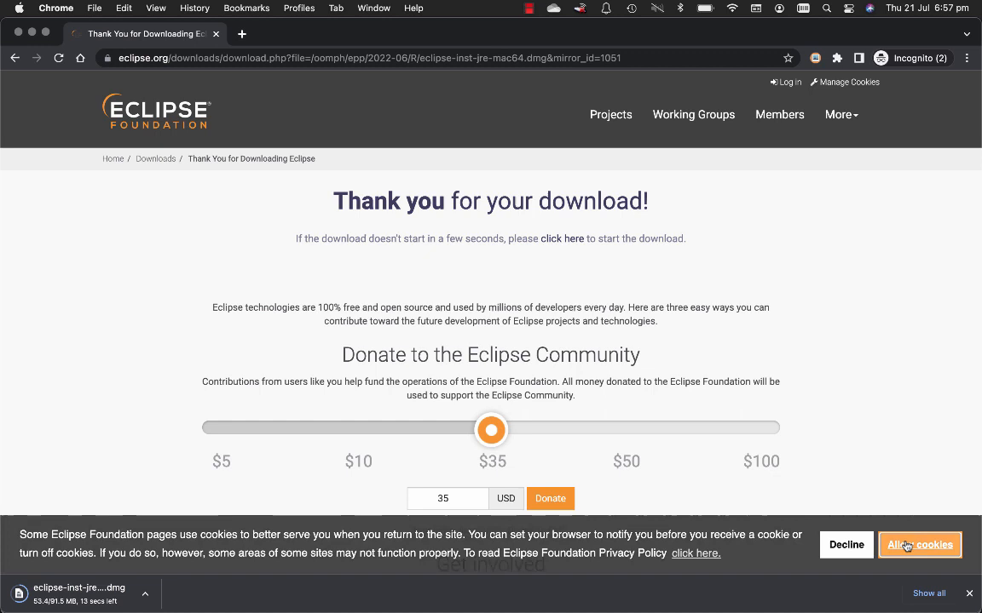
pyautogui.click(920, 545)
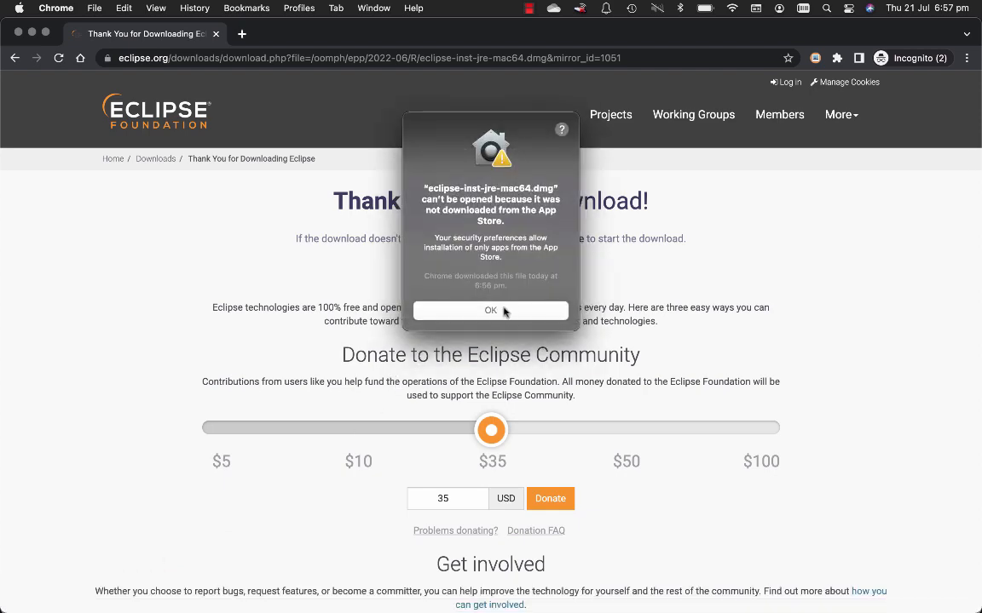
# Allow the blocked eclipse-inst-jre-mac64.dmg in Security & Privacy so it mounts.
pyautogui.write('securit')
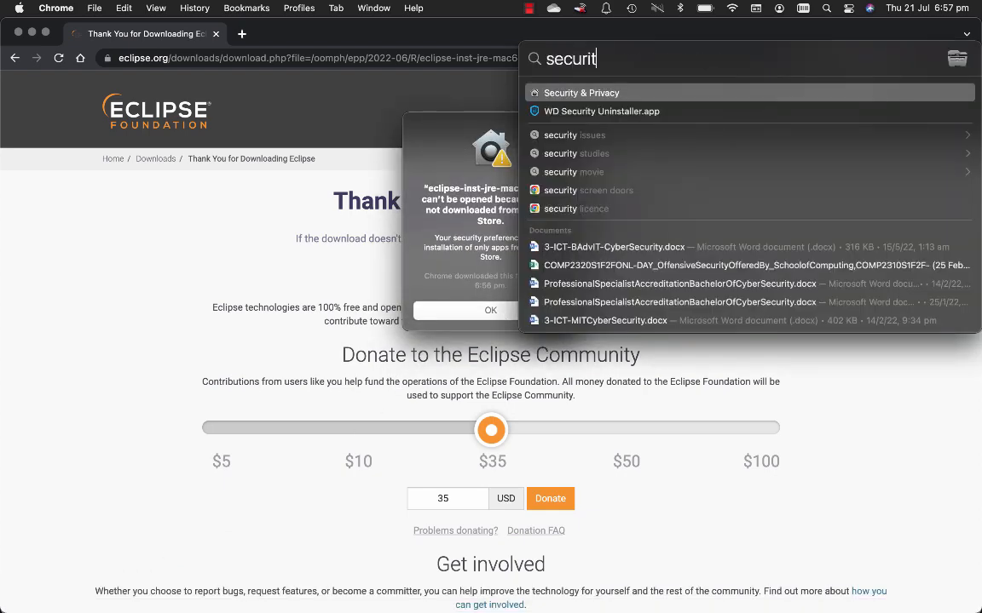
pyautogui.write('y')
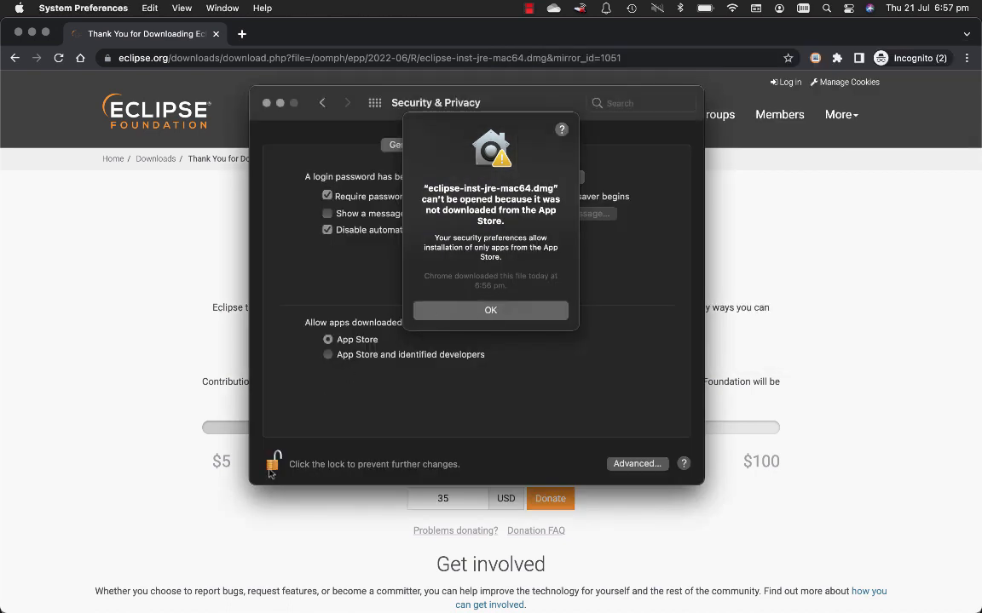
pyautogui.click(491, 310)
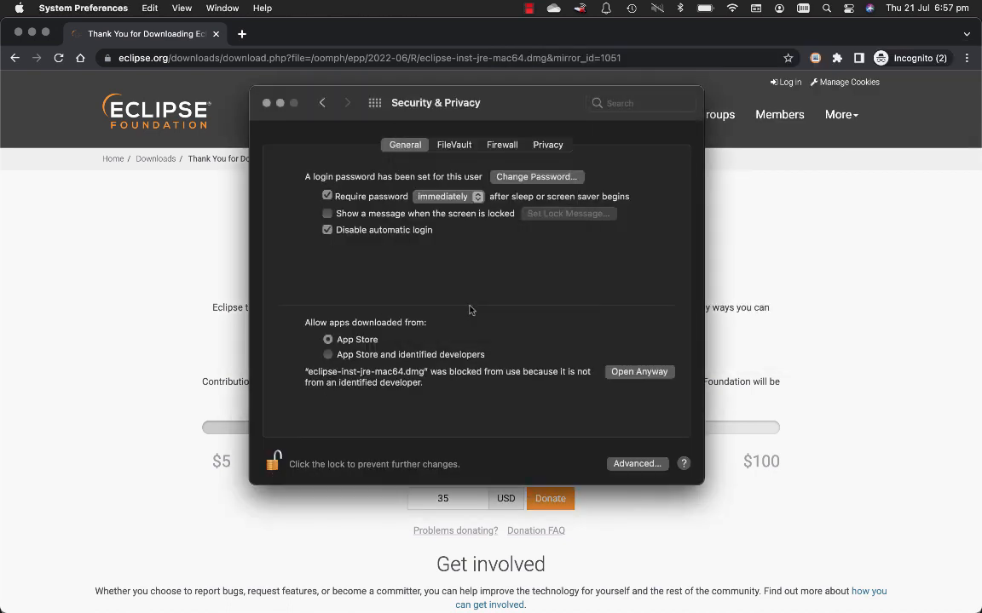
pyautogui.moveTo(276, 432)
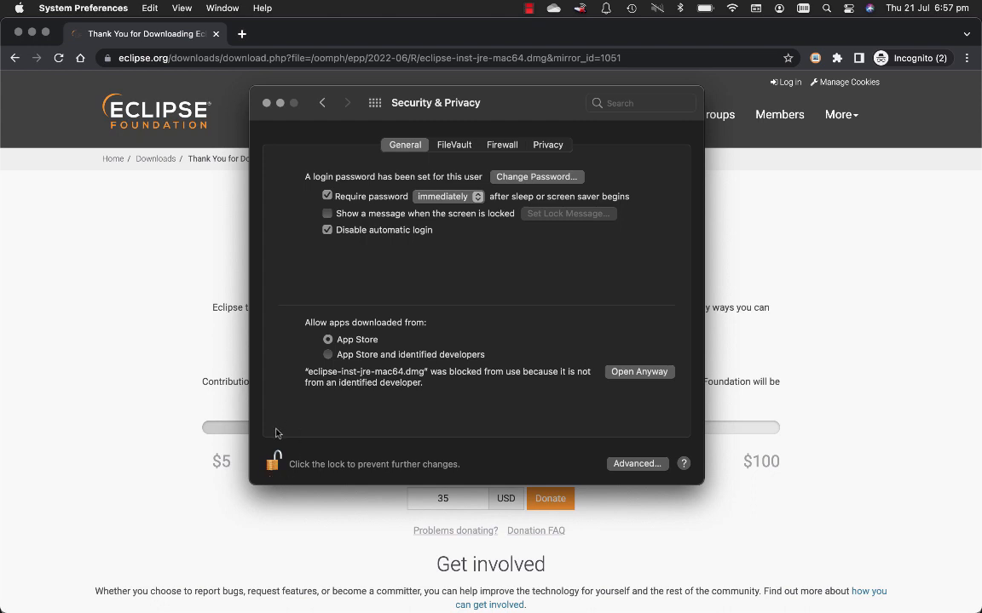
pyautogui.click(638, 372)
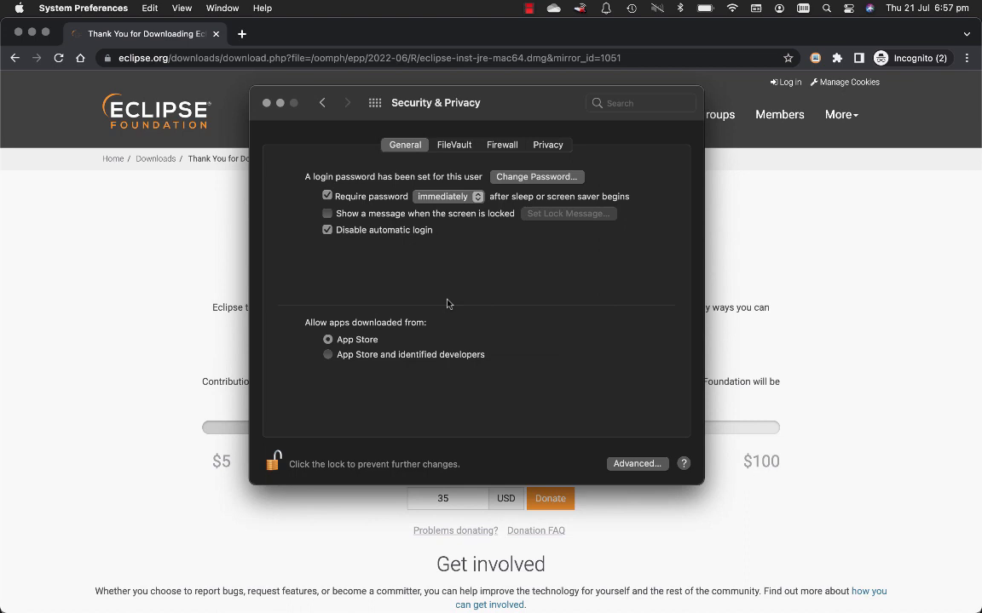
pyautogui.click(266, 102)
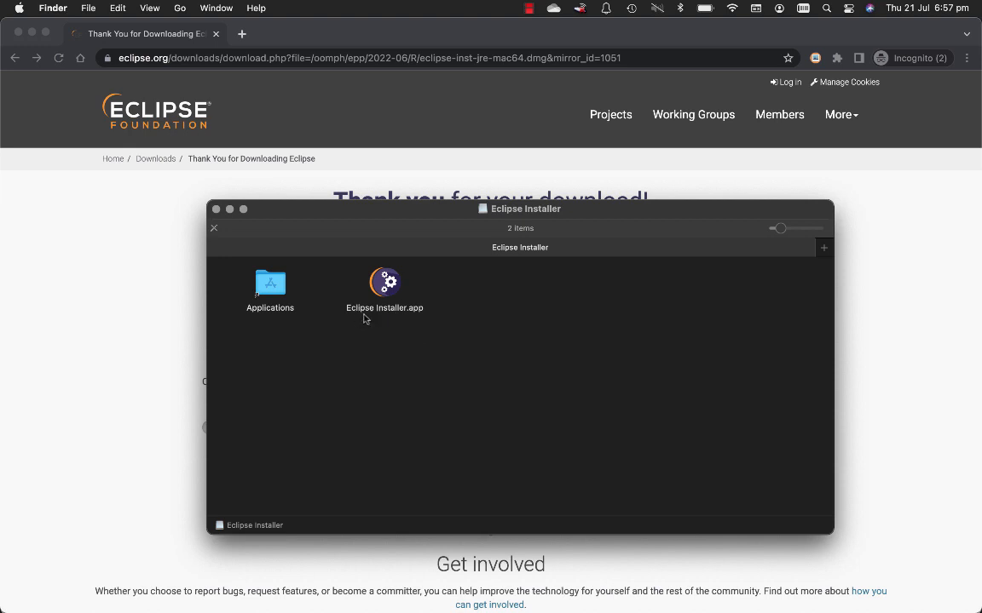
# Launch Eclipse Installer.app from the mounted volume, confirming it may open.
pyautogui.click(386, 286)
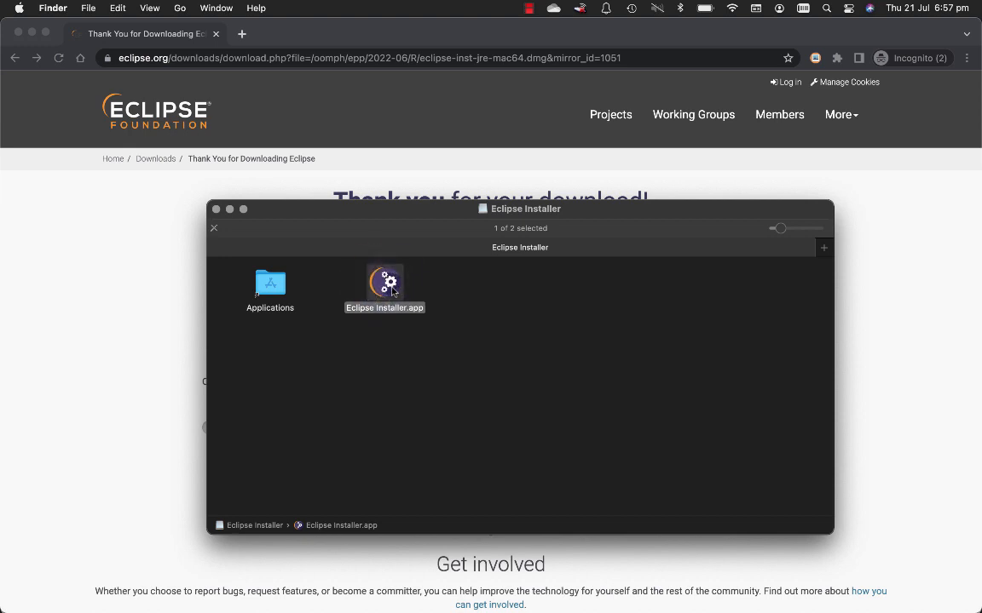
pyautogui.moveTo(525, 357)
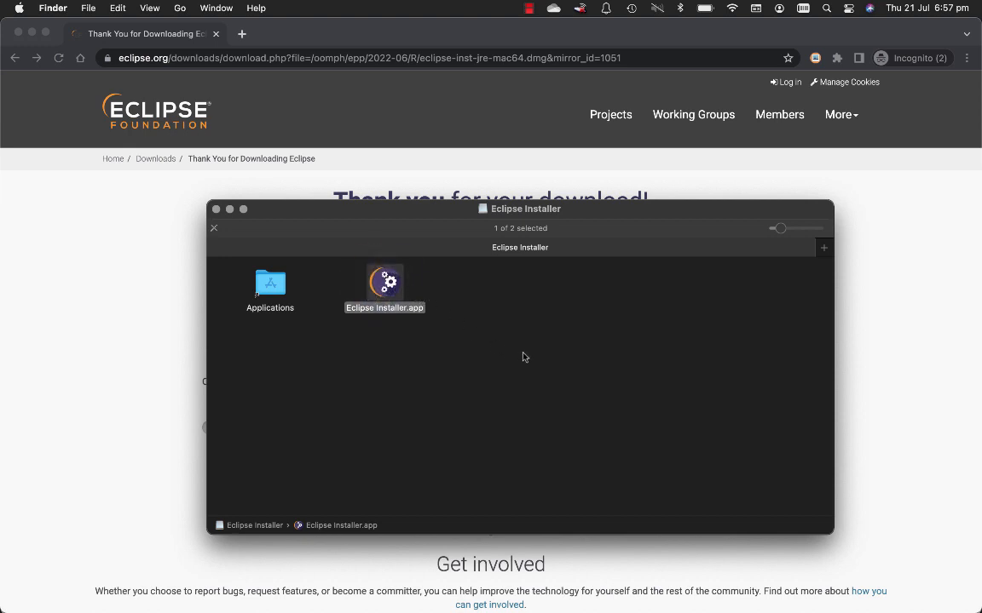
pyautogui.doubleClick(383, 283)
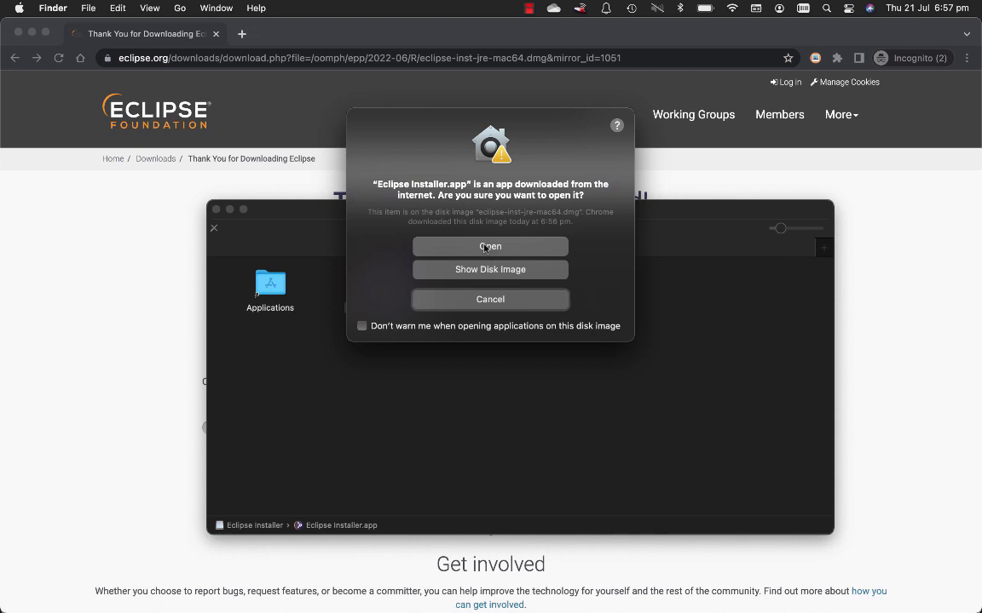
pyautogui.click(491, 246)
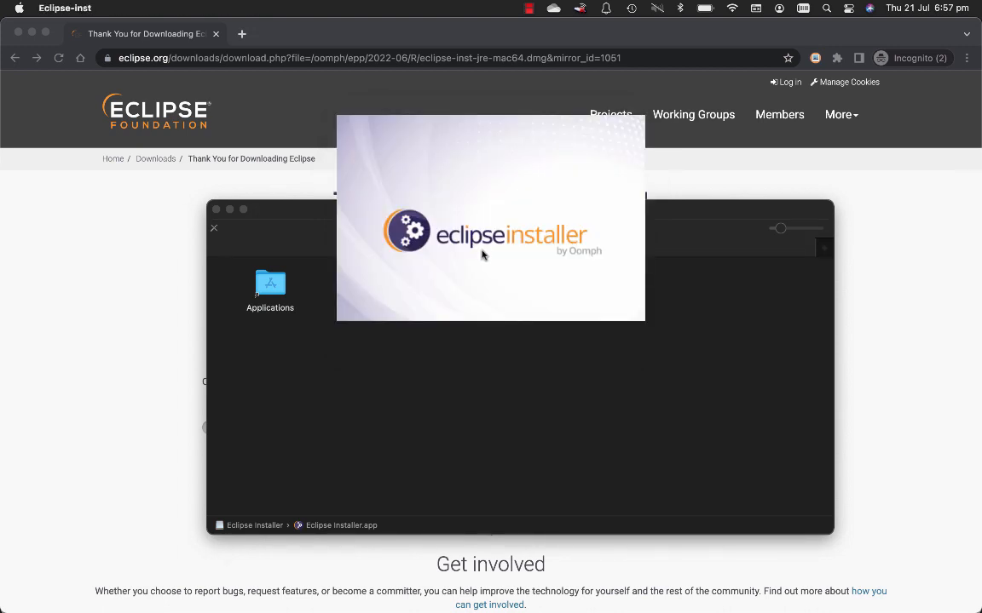
pyautogui.moveTo(503, 309)
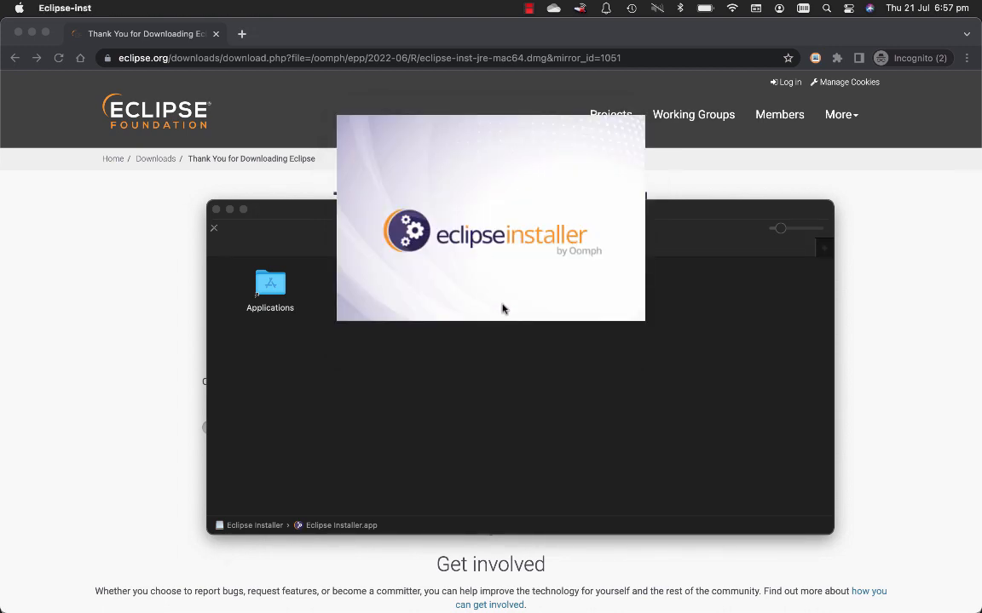
pyautogui.moveTo(513, 351)
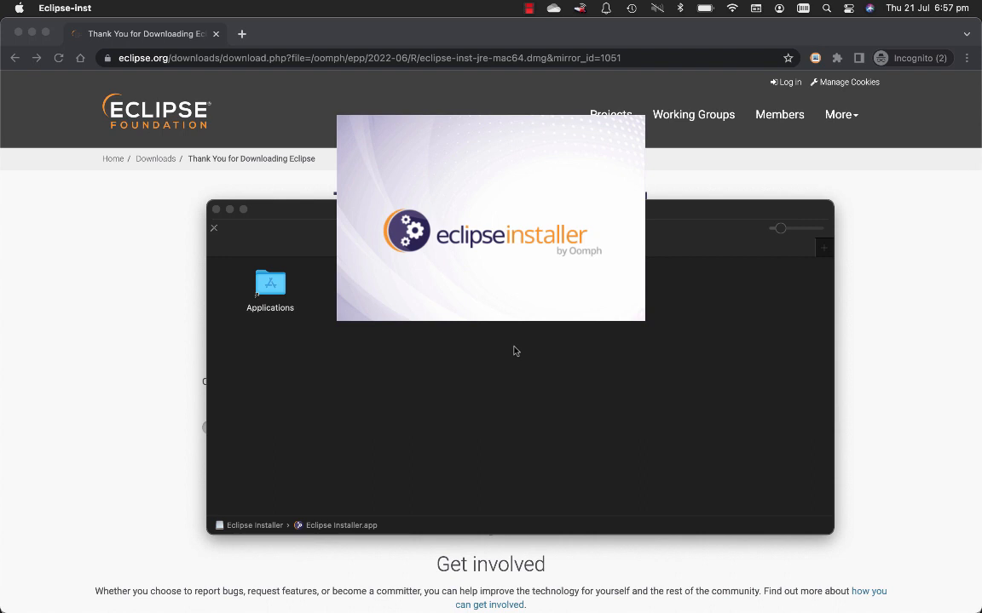
pyautogui.moveTo(515, 242)
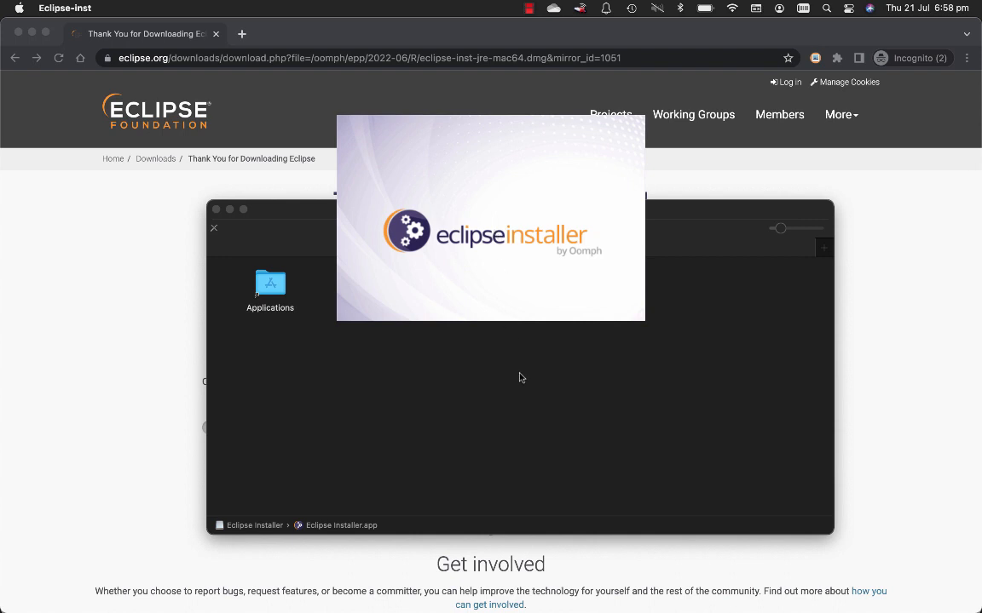
pyautogui.moveTo(521, 335)
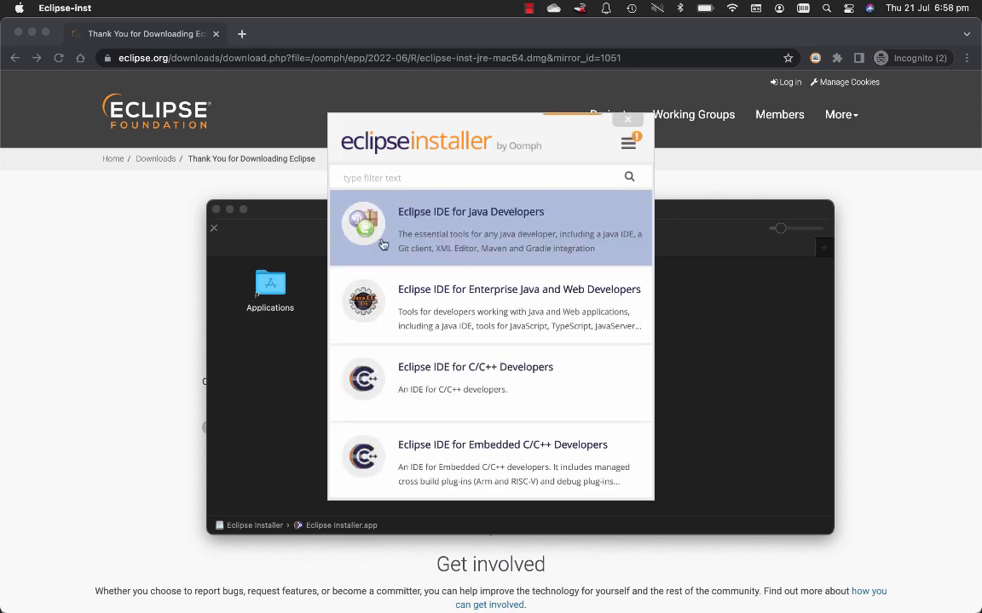
pyautogui.moveTo(518, 215)
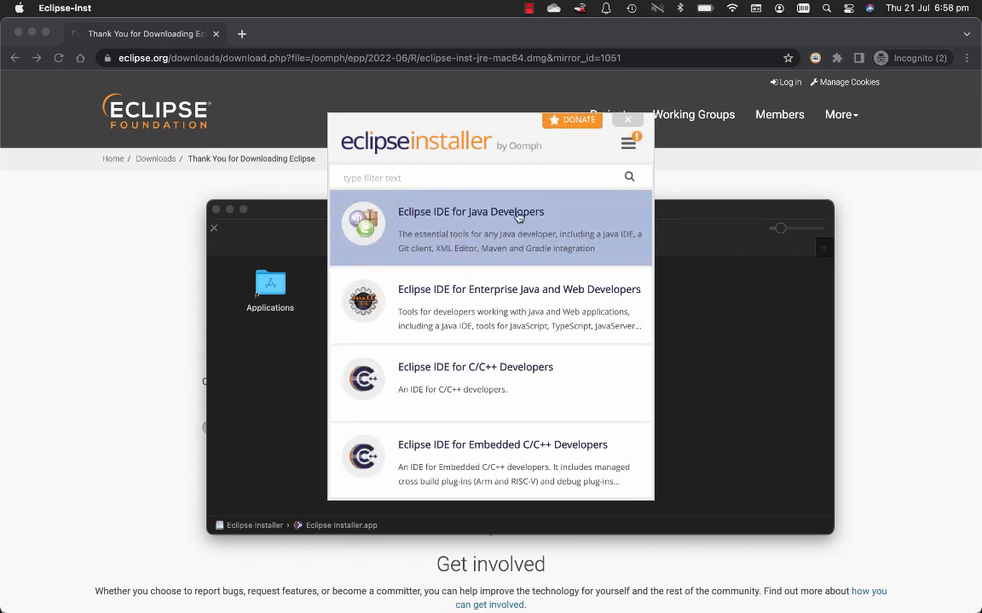
# Install the Eclipse IDE for Java Developers package and launch the new IDE.
pyautogui.click(470, 212)
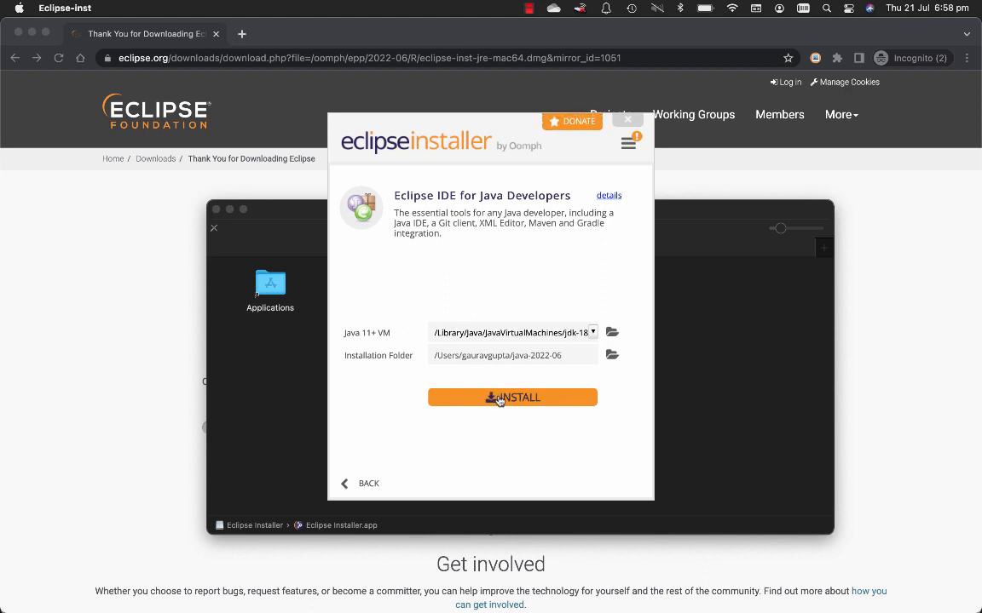
pyautogui.click(511, 398)
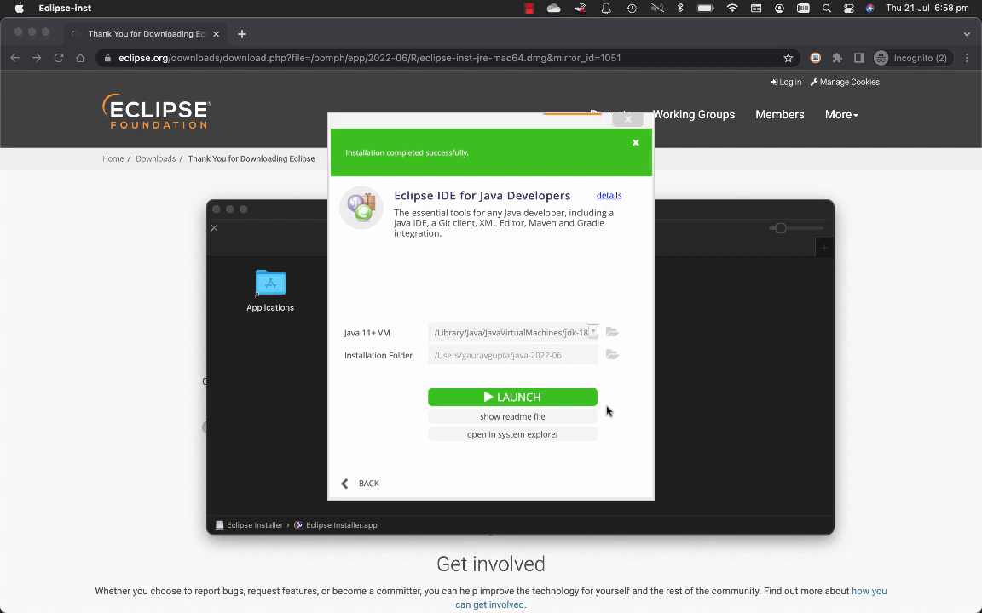
pyautogui.click(634, 143)
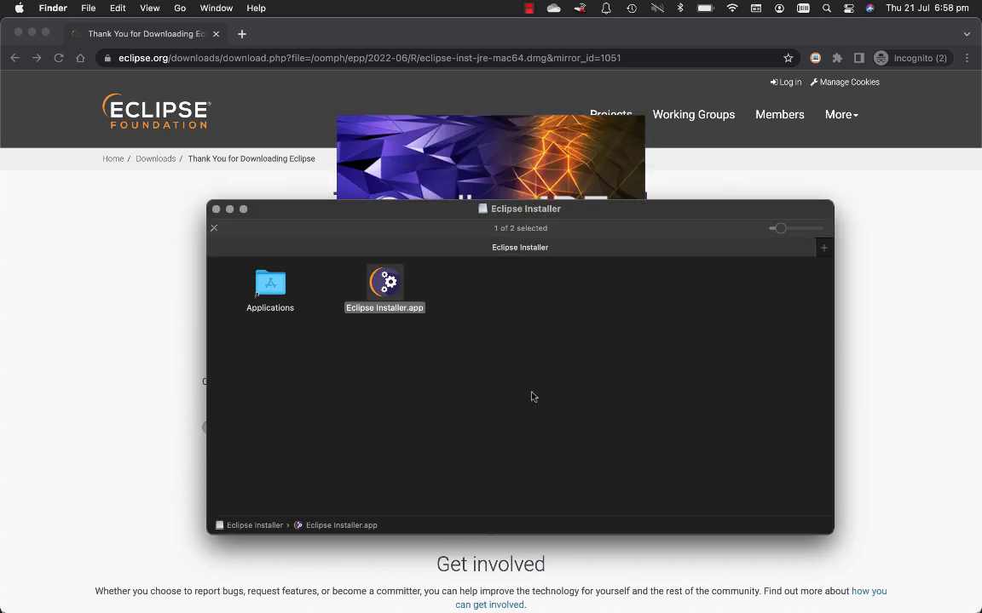
# Launch Eclipse with workspace eclipse-workspace_2022, not set as the default.
pyautogui.doubleClick(385, 283)
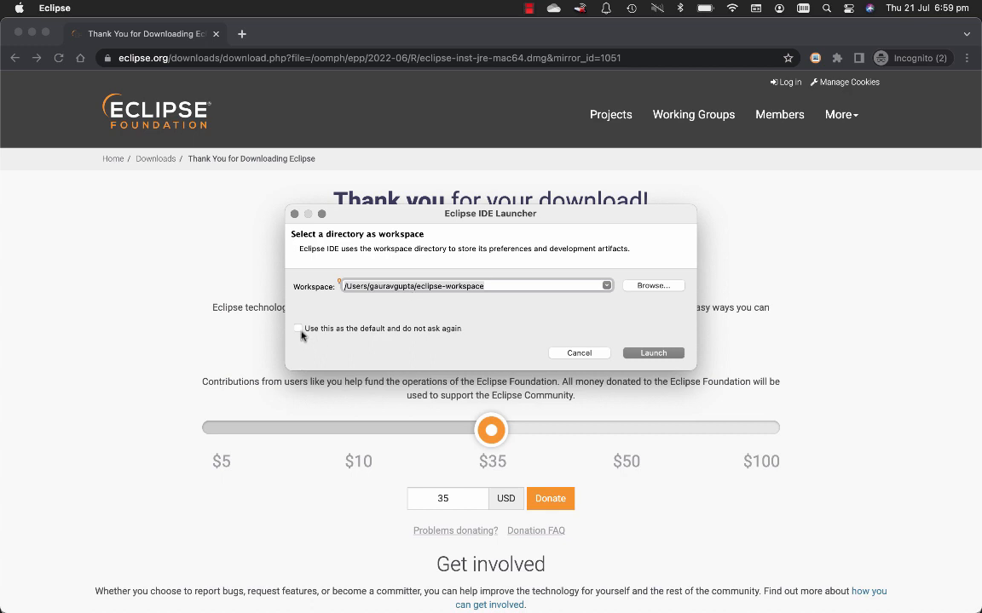
pyautogui.click(298, 328)
pyautogui.write('_')
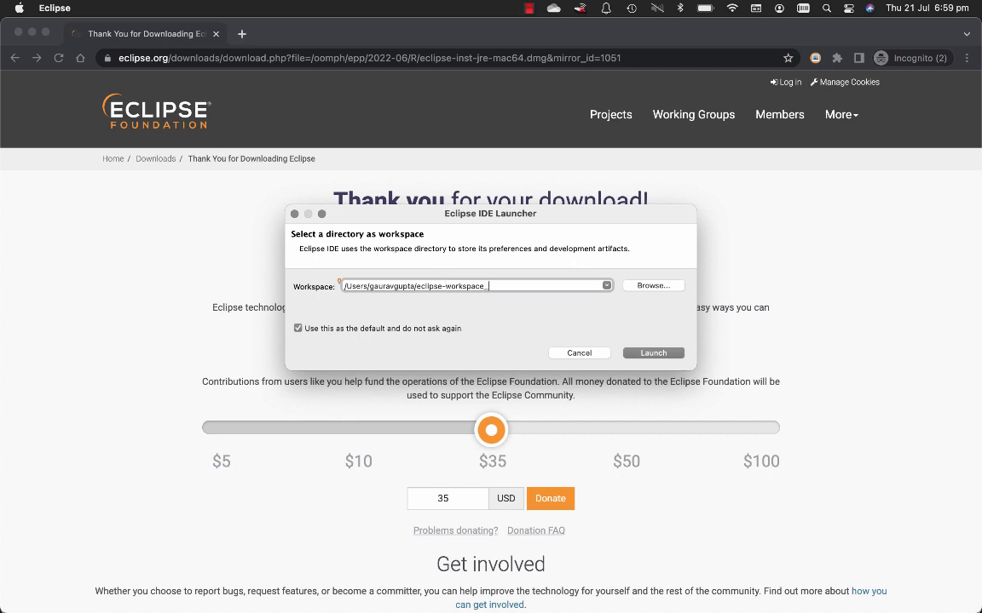
pyautogui.write('2022')
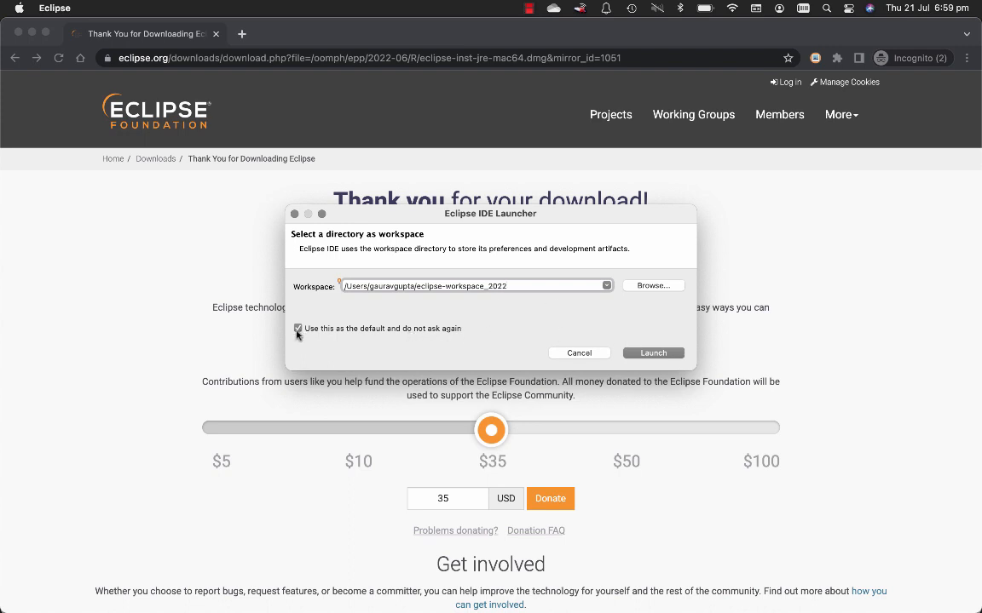
pyautogui.click(296, 327)
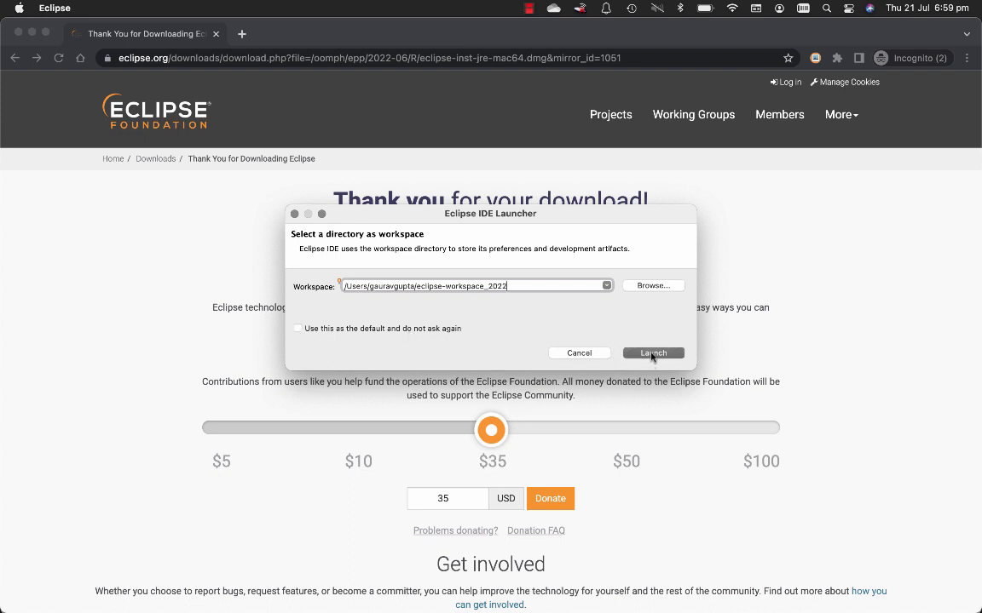
pyautogui.click(653, 353)
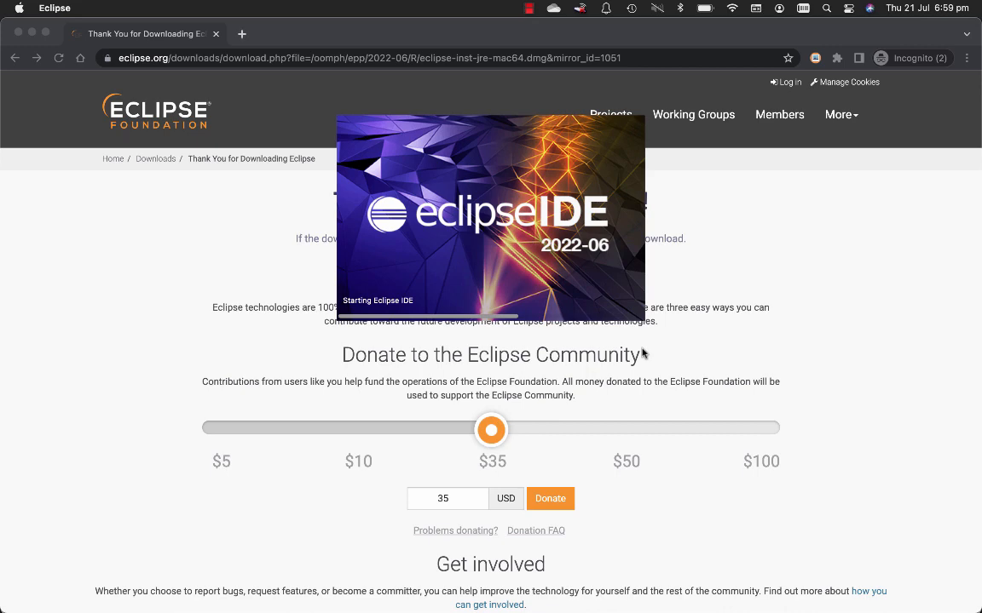
pyautogui.moveTo(148, 283)
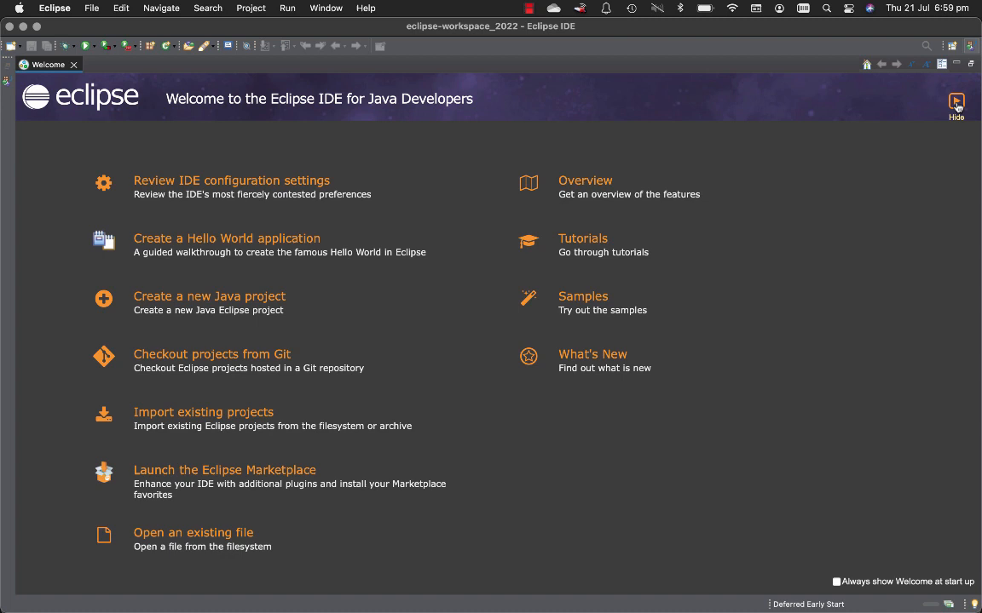
# Close the Welcome page to show the empty workbench with no projects.
pyautogui.click(956, 103)
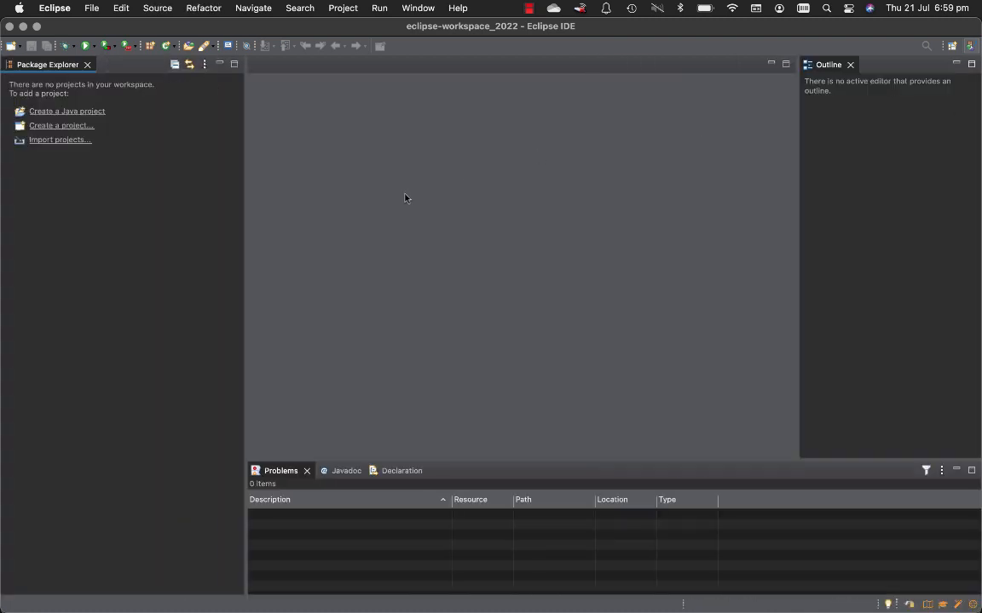
pyautogui.moveTo(430, 269)
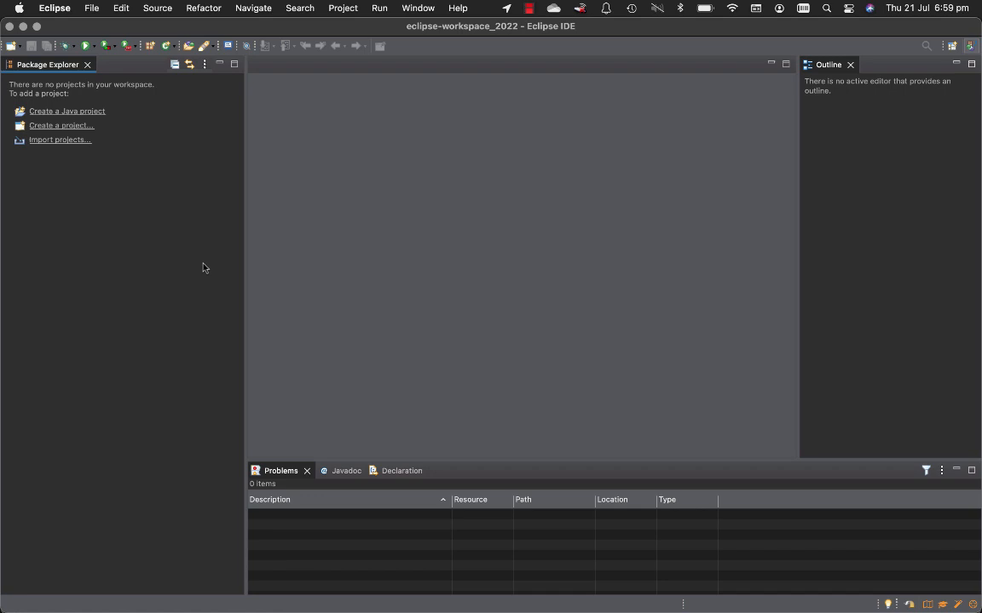
pyautogui.moveTo(113, 225)
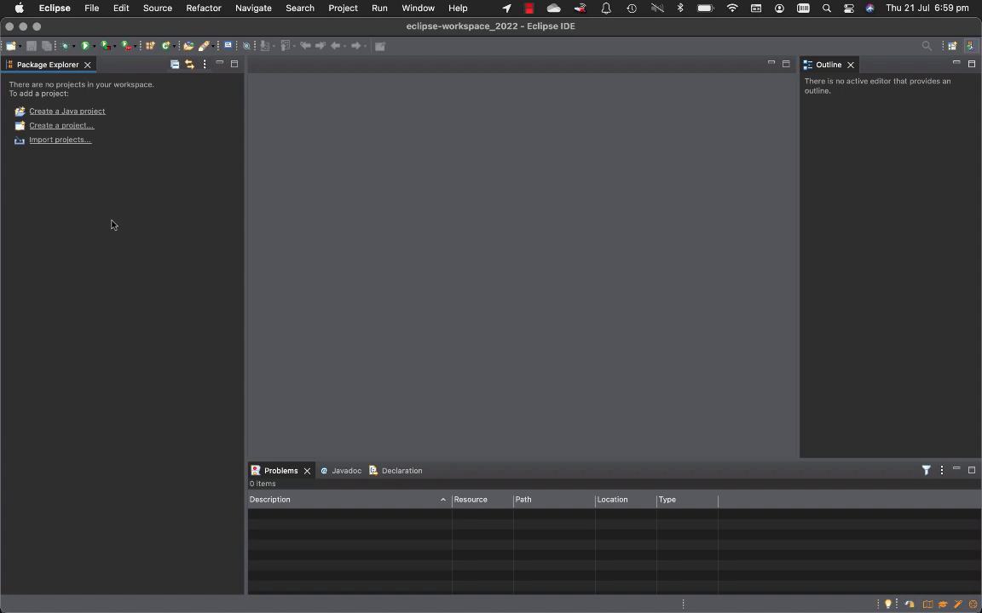
pyautogui.moveTo(60, 140)
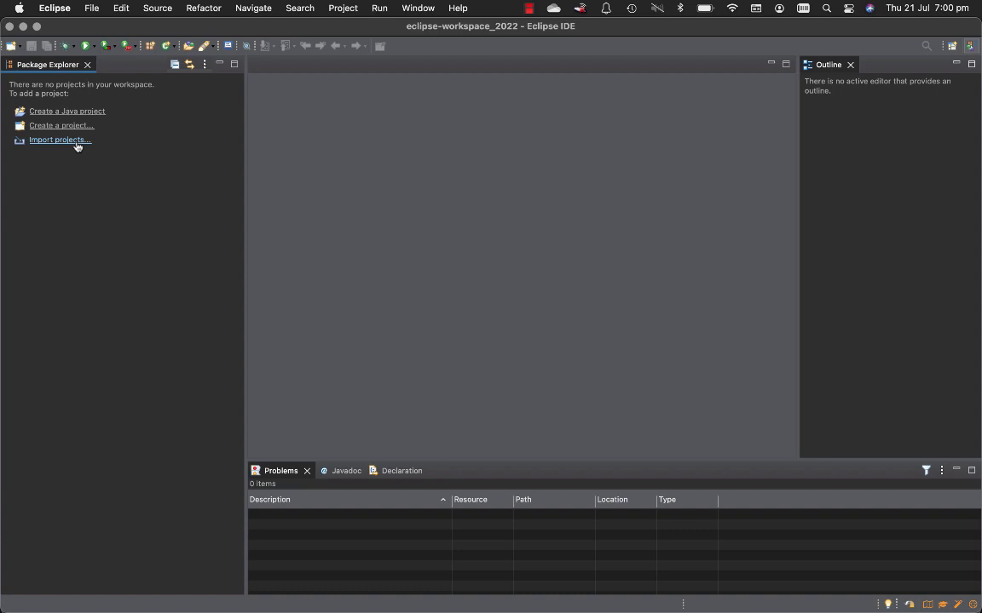
pyautogui.moveTo(38, 147)
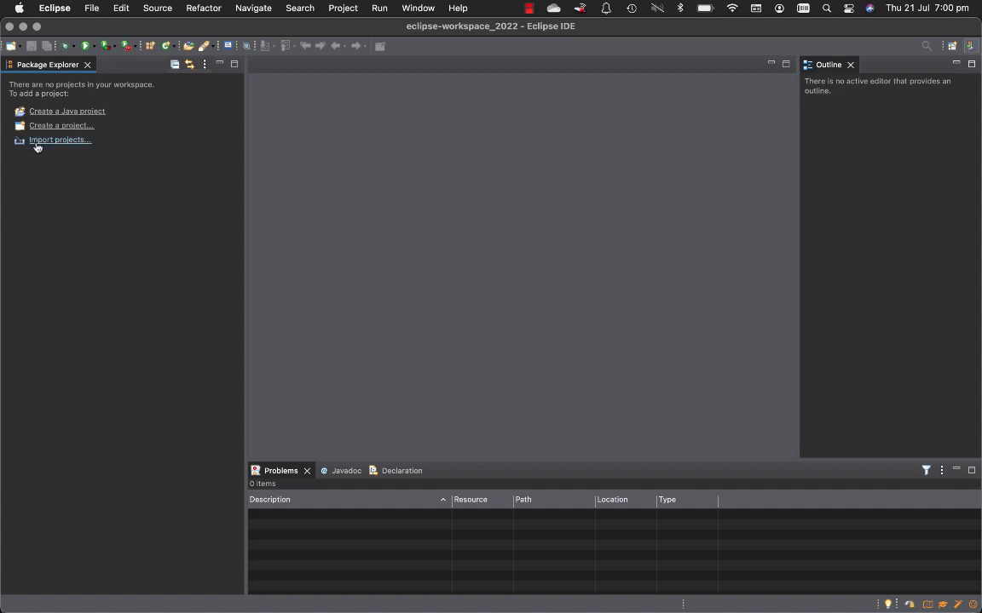
# Start an import of Existing Projects into Workspace from the General category.
pyautogui.click(60, 140)
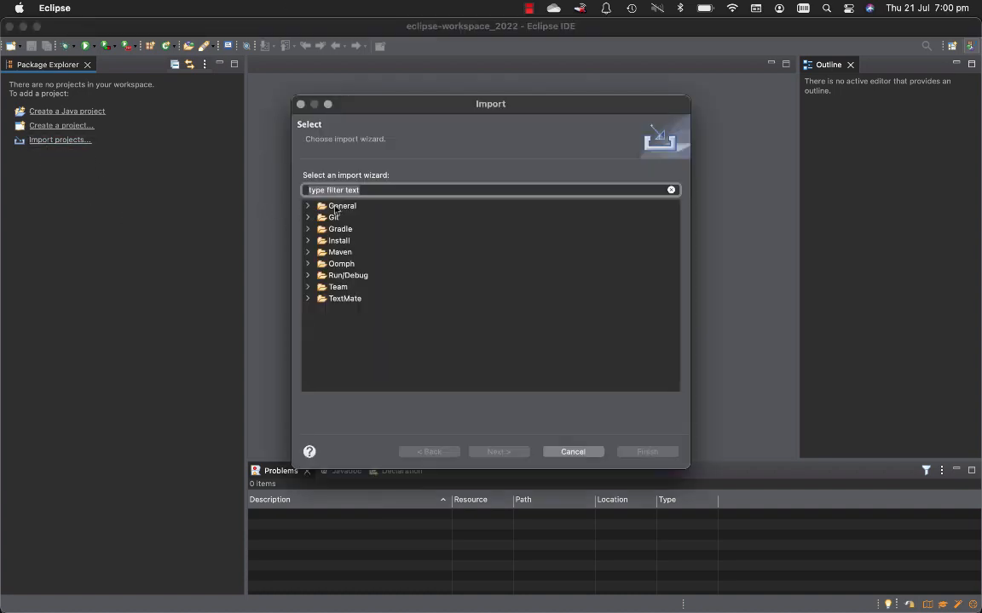
pyautogui.click(307, 204)
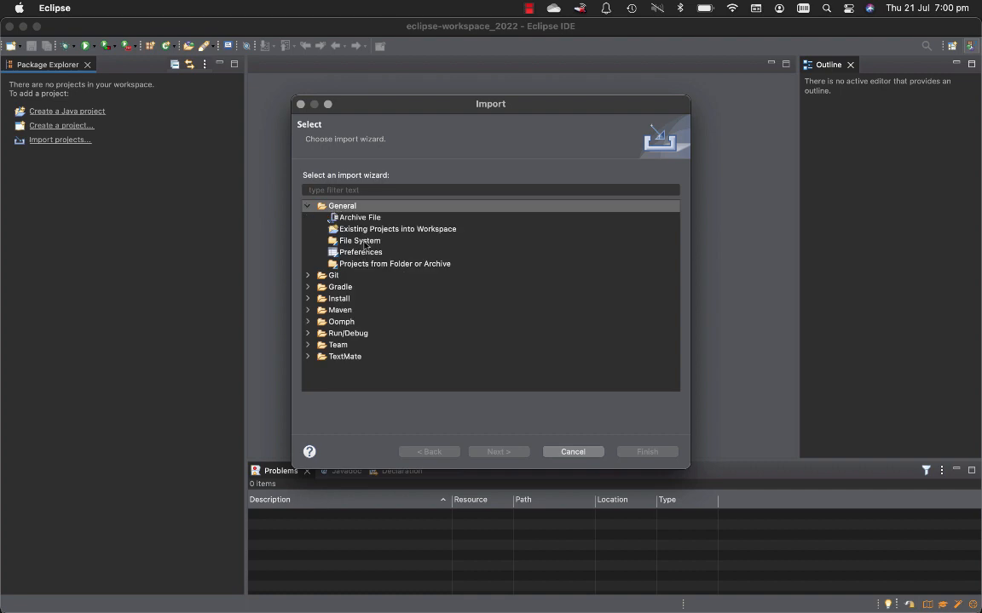
pyautogui.click(397, 228)
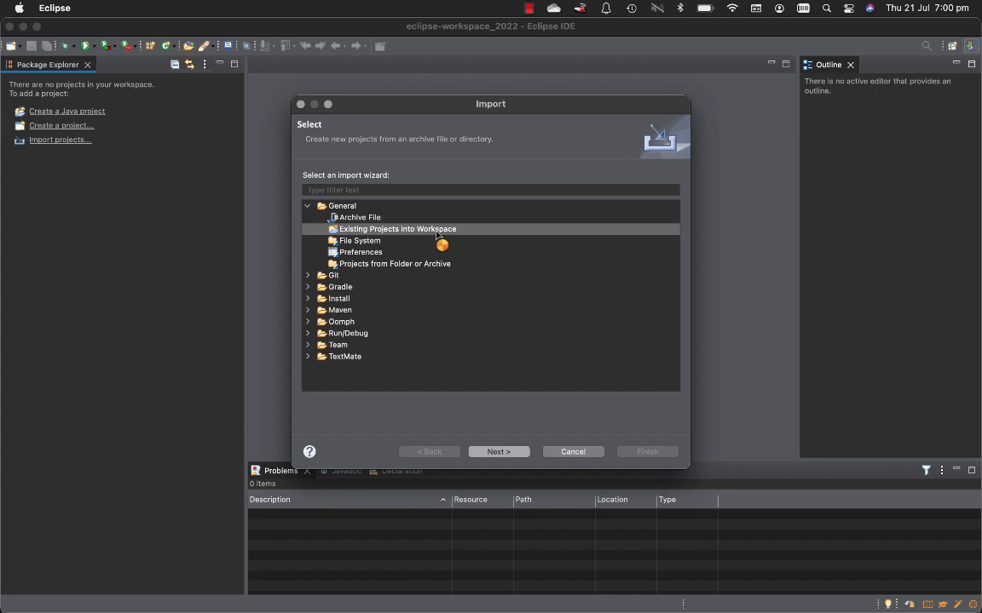
pyautogui.click(498, 451)
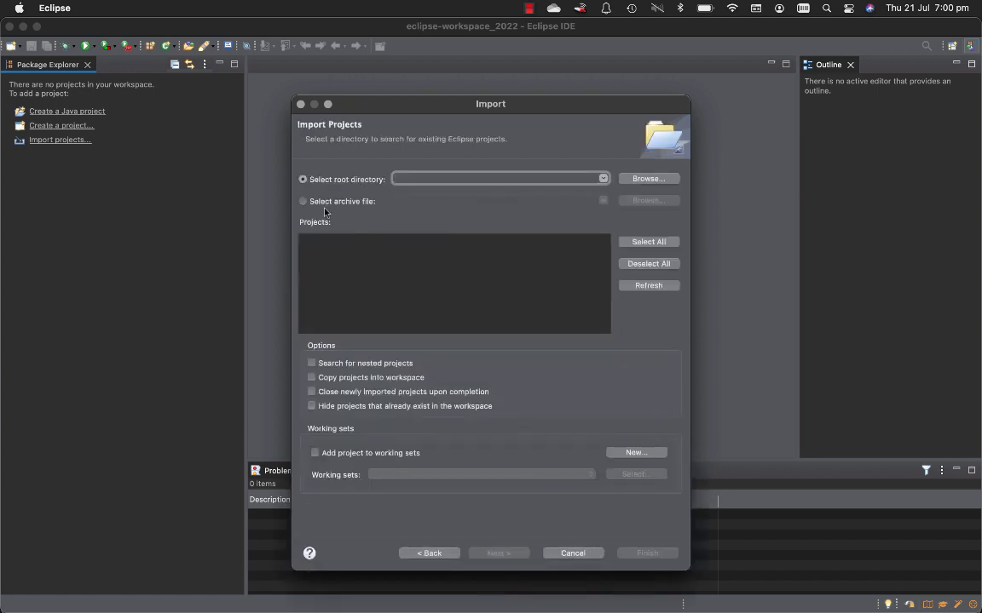
# Import comp1010_s2_2022_codes from its archive file in Downloads and finish the import.
pyautogui.click(303, 201)
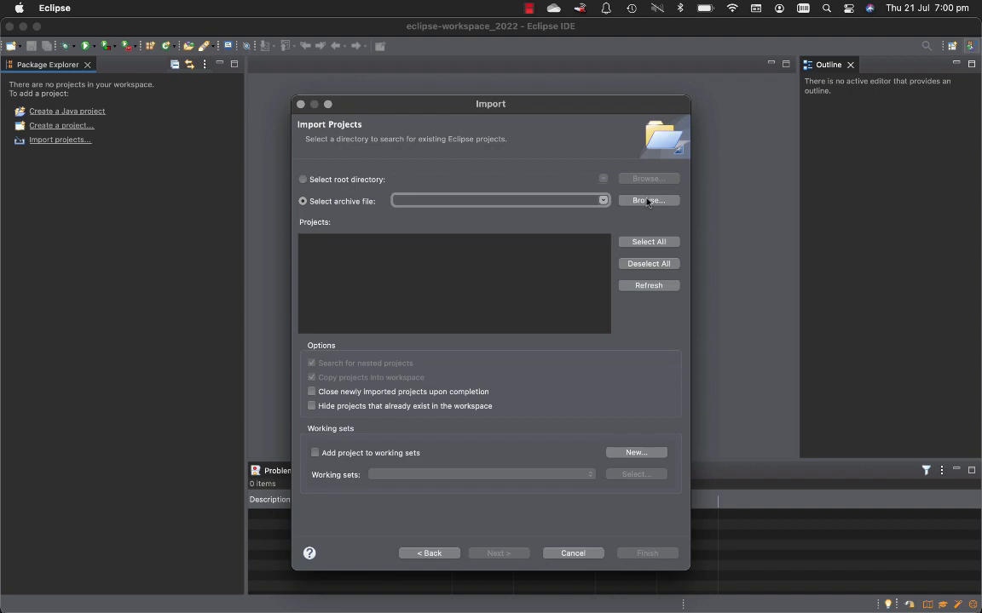
pyautogui.click(647, 201)
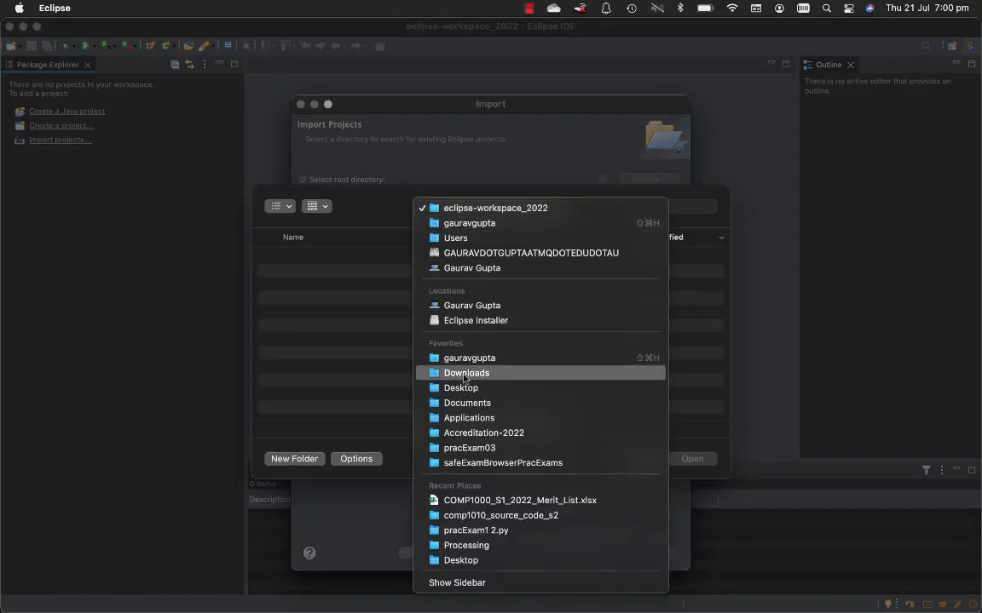
pyautogui.click(467, 371)
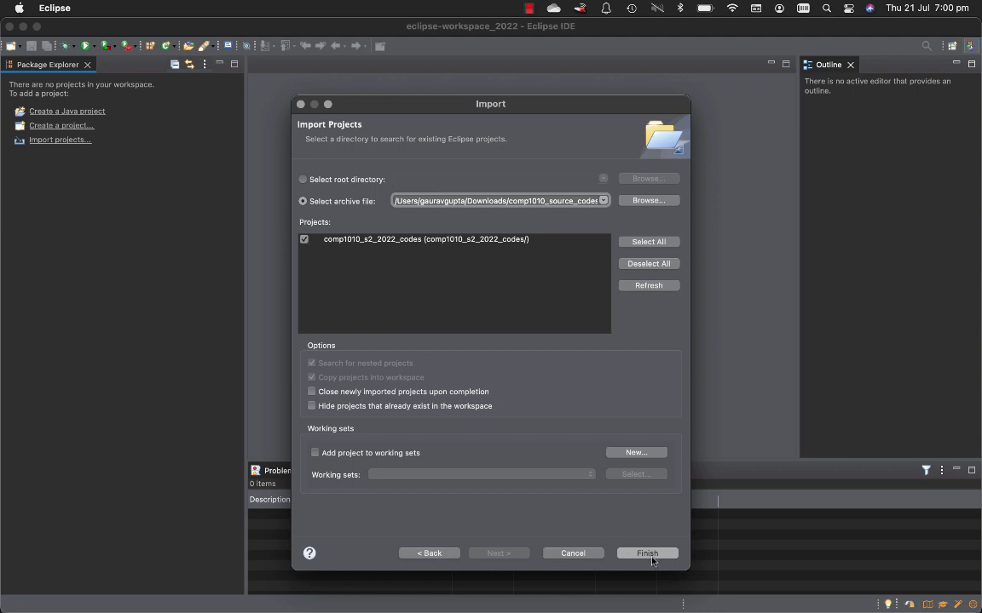
pyautogui.click(648, 552)
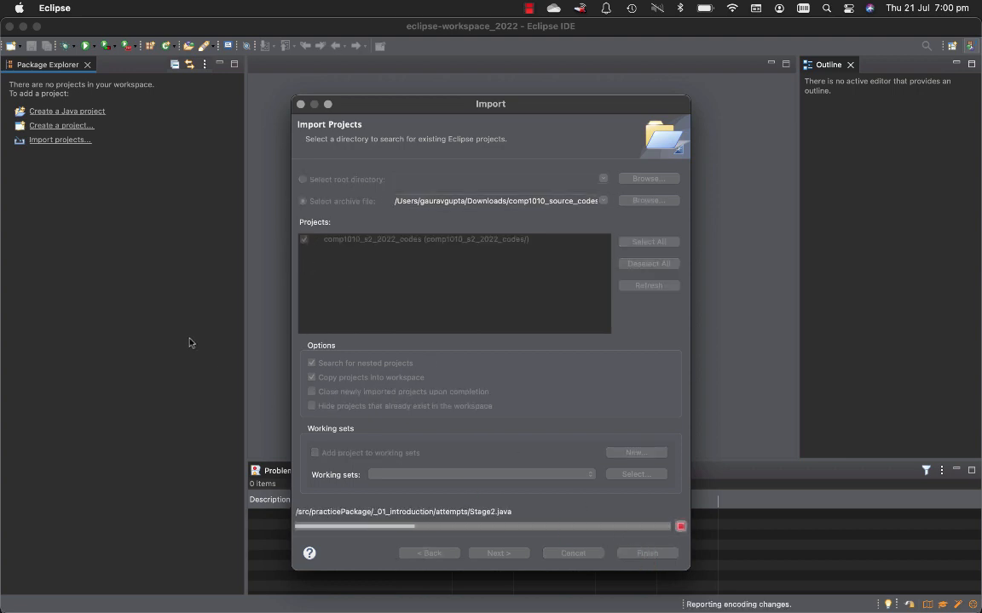
pyautogui.click(647, 552)
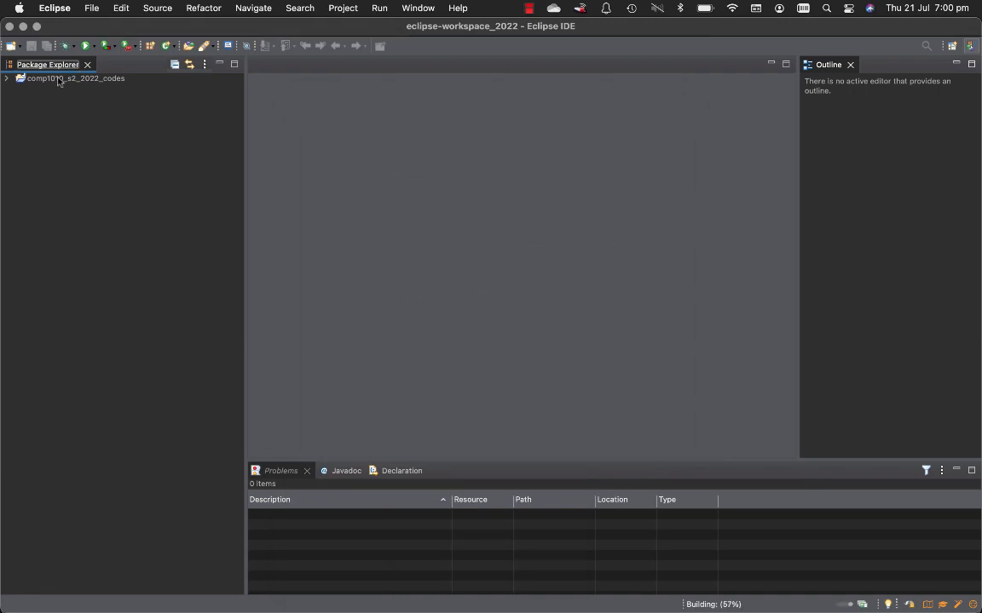
# Expand the imported comp1010_s2_2022_codes project and its src folder.
pyautogui.click(7, 78)
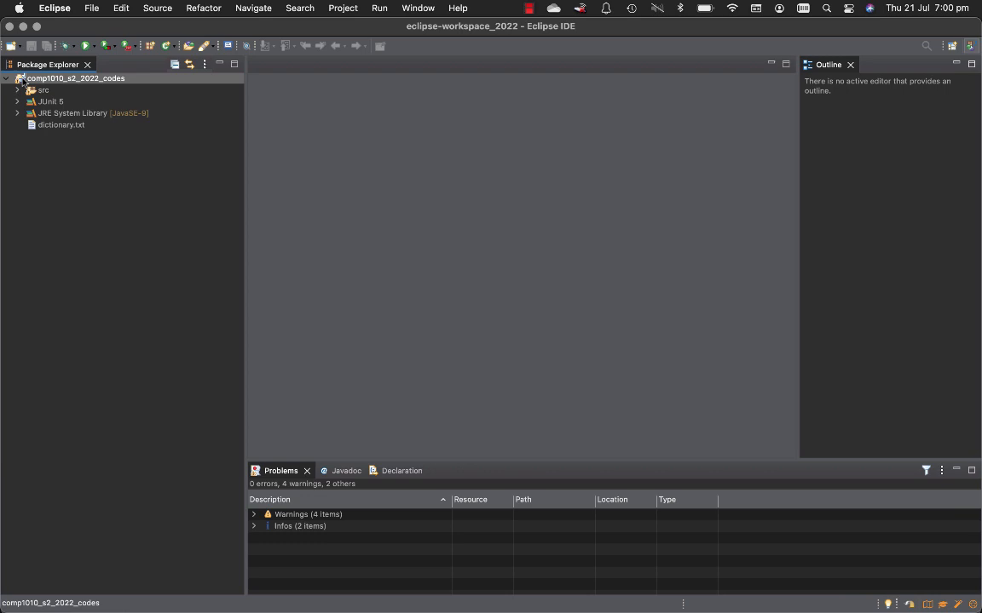
pyautogui.click(17, 88)
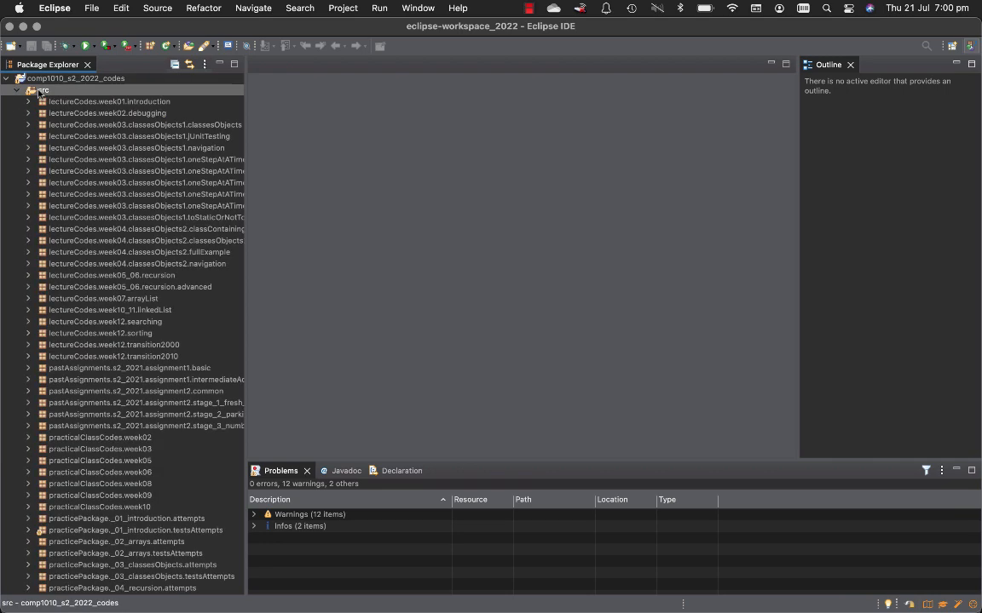
pyautogui.moveTo(89, 116)
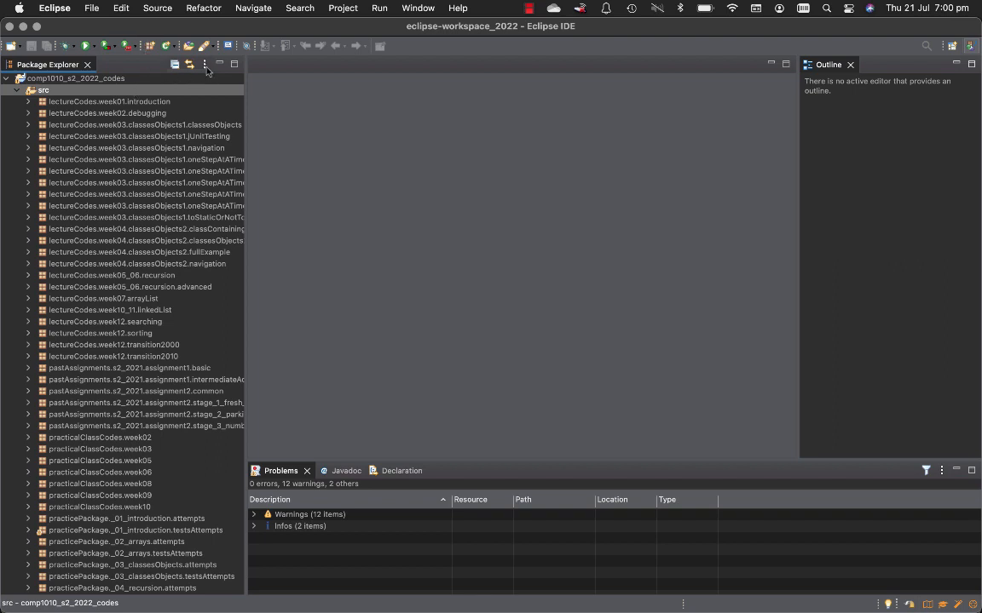
# Switch Package Explorer to hierarchical package presentation.
pyautogui.click(208, 71)
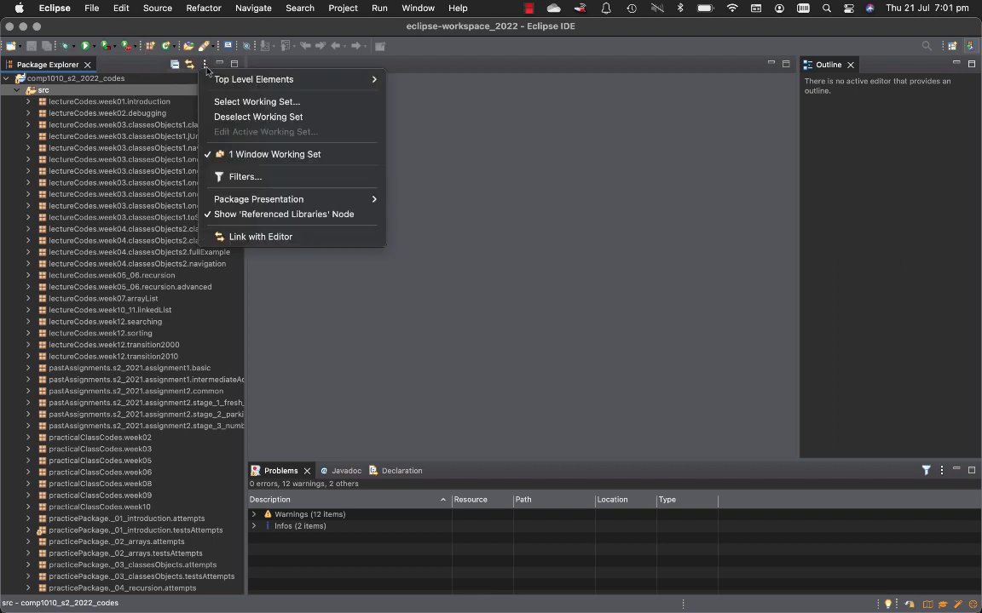
pyautogui.moveTo(259, 197)
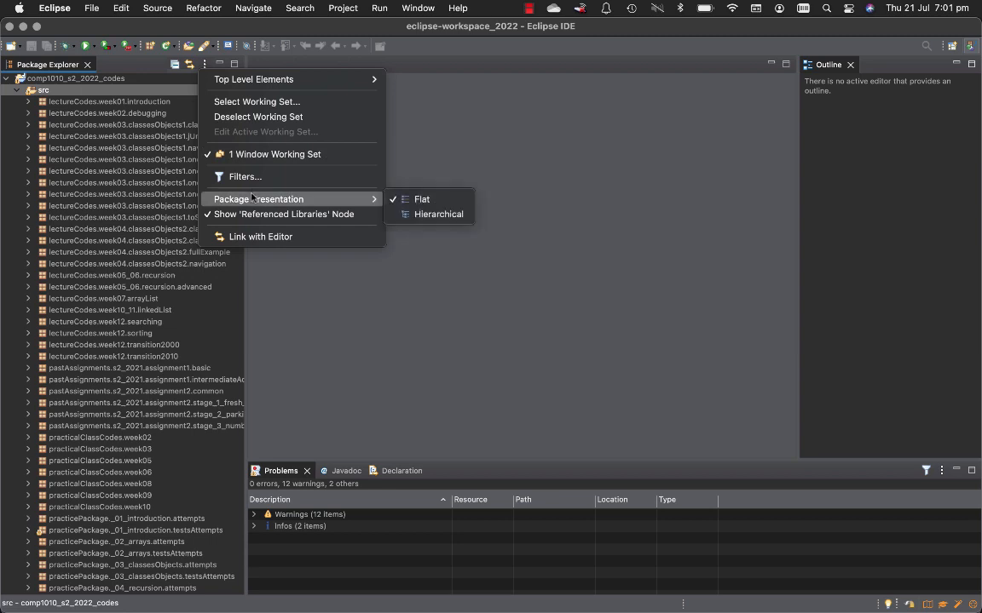
pyautogui.click(438, 215)
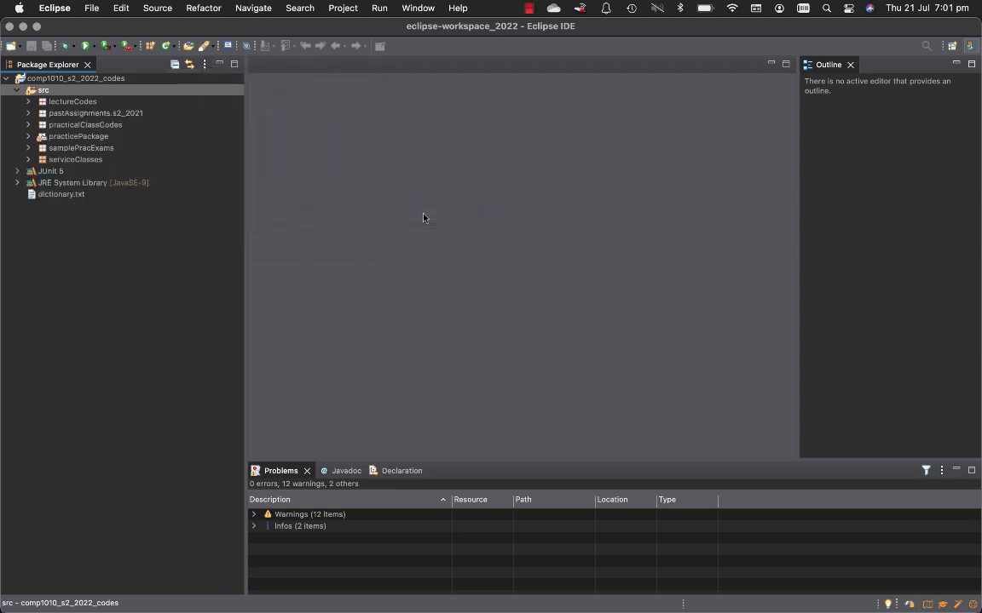
pyautogui.moveTo(135, 143)
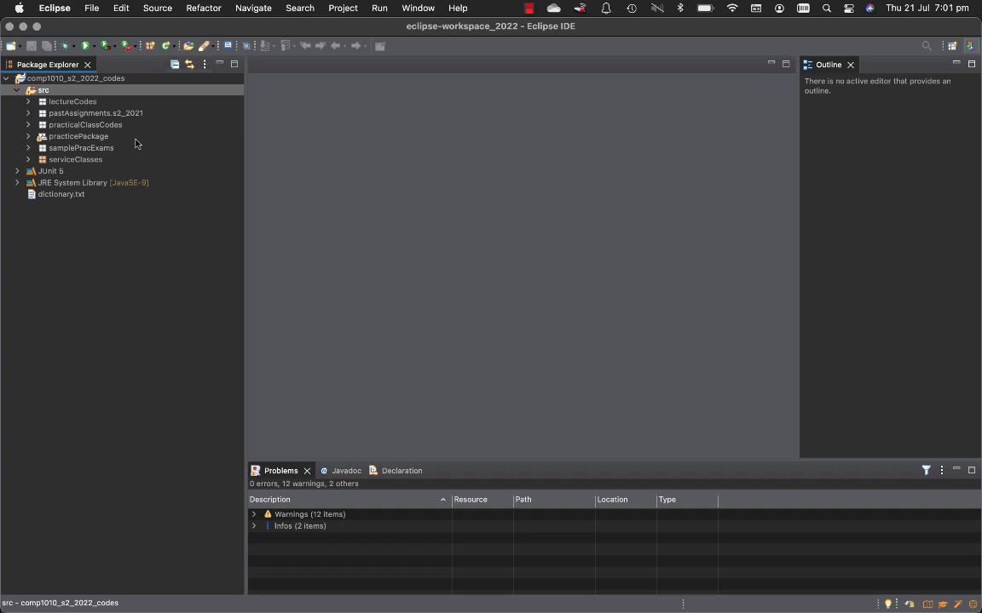
pyautogui.moveTo(92, 137)
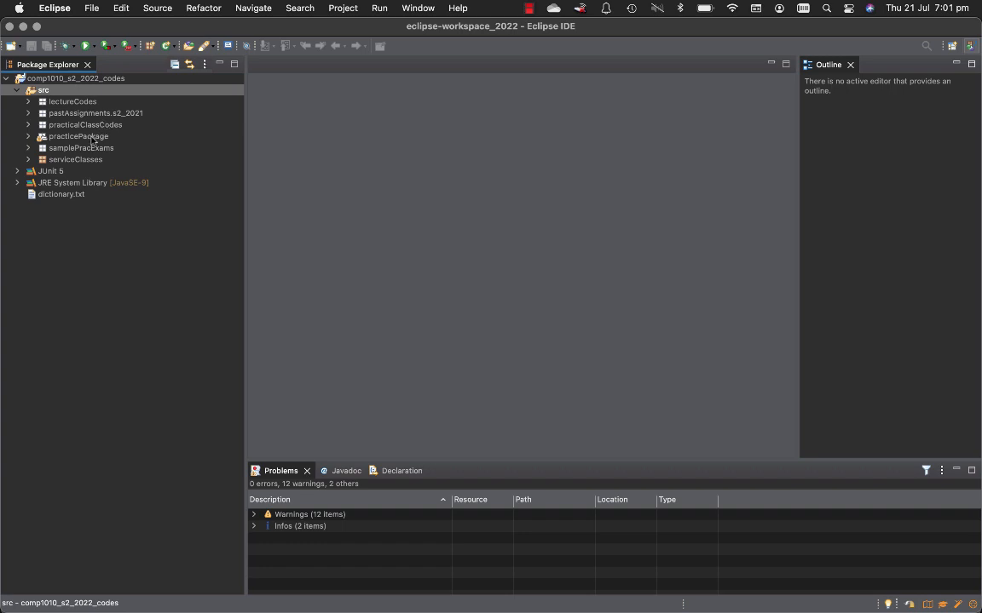
# Expand practicePackage > _01_introduction > testsAttempts to list Stage1Test–Stage6Test.
pyautogui.click(29, 136)
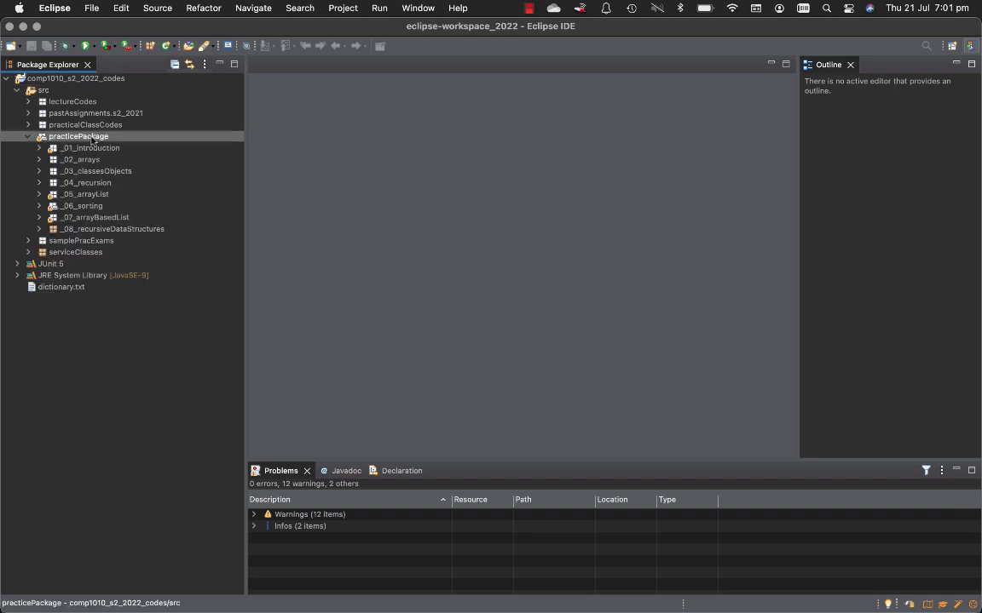
pyautogui.click(88, 146)
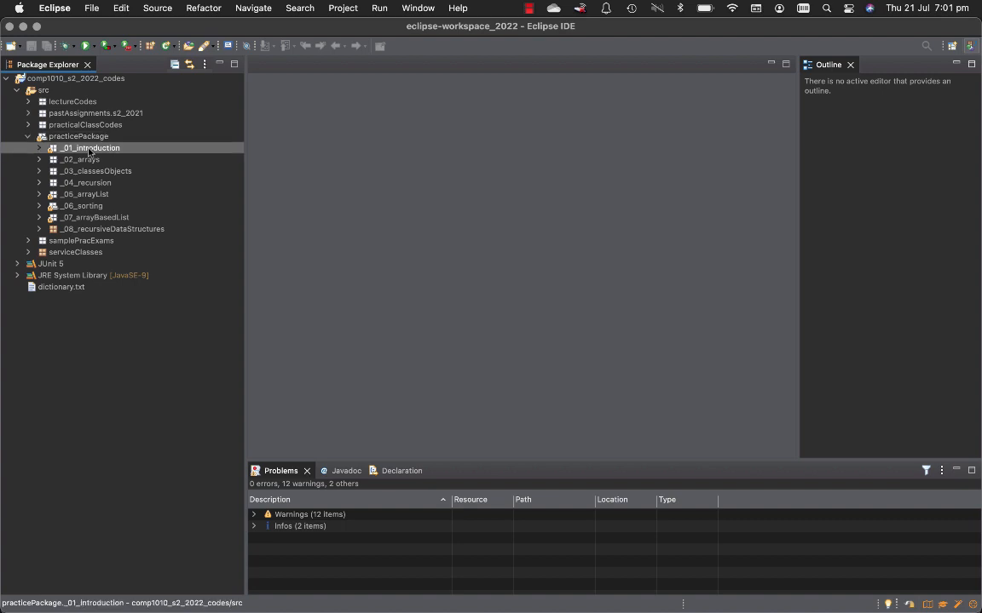
pyautogui.click(39, 147)
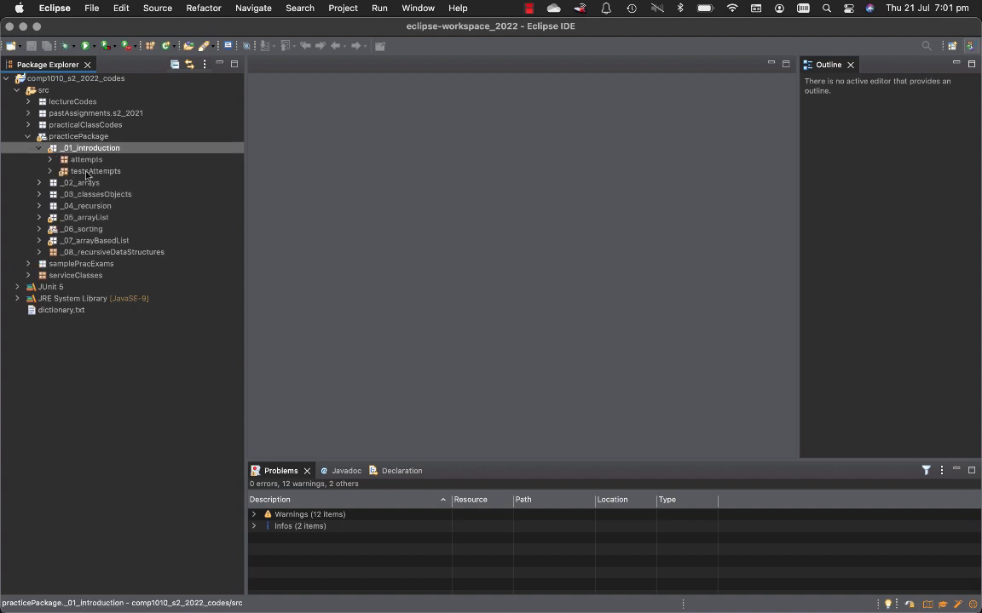
pyautogui.click(50, 170)
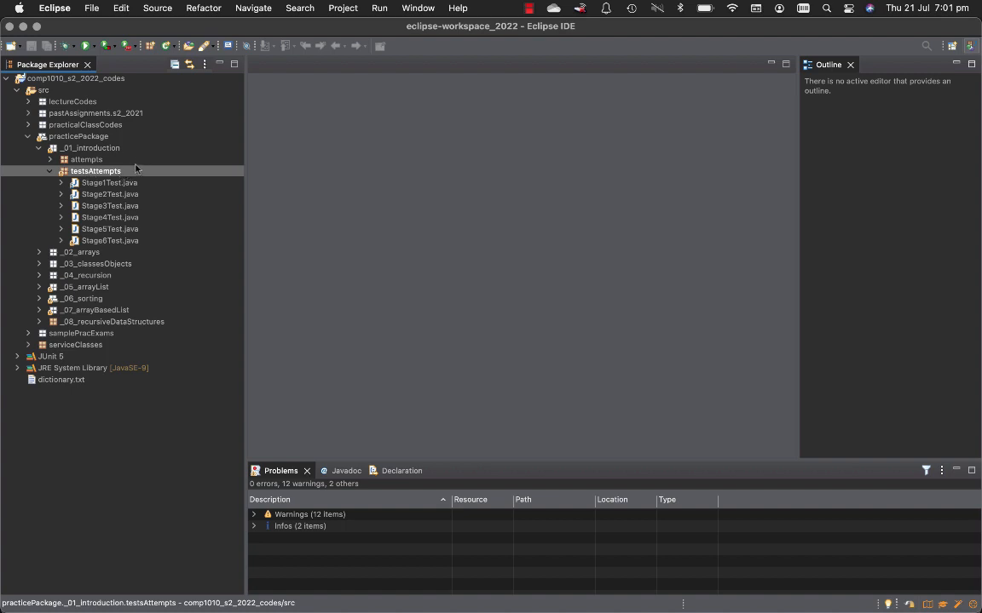
pyautogui.moveTo(85, 48)
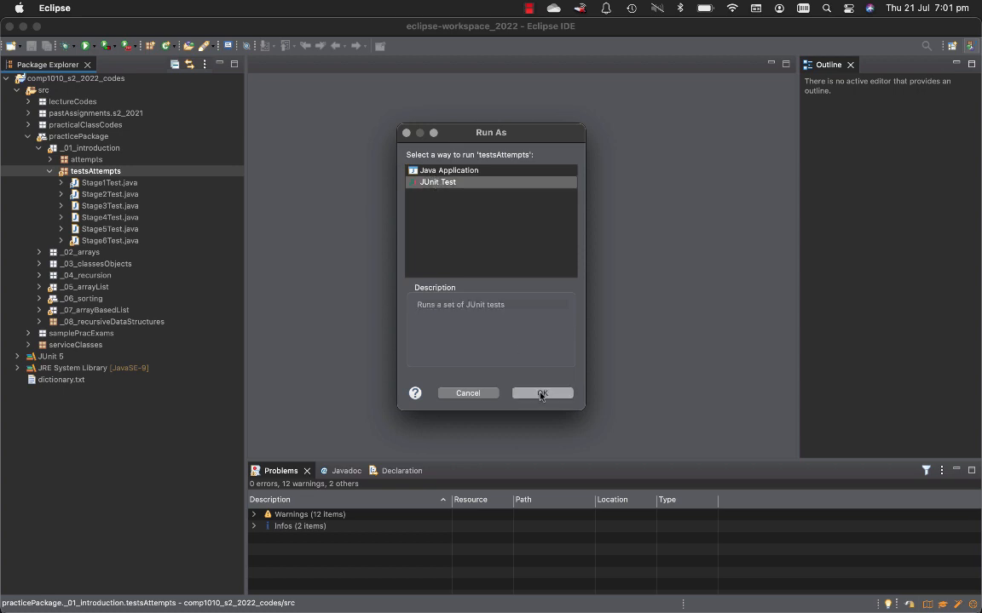
# Run testsAttempts as JUnit tests (33 runs, 33 failures) and return to Package Explorer.
pyautogui.click(541, 392)
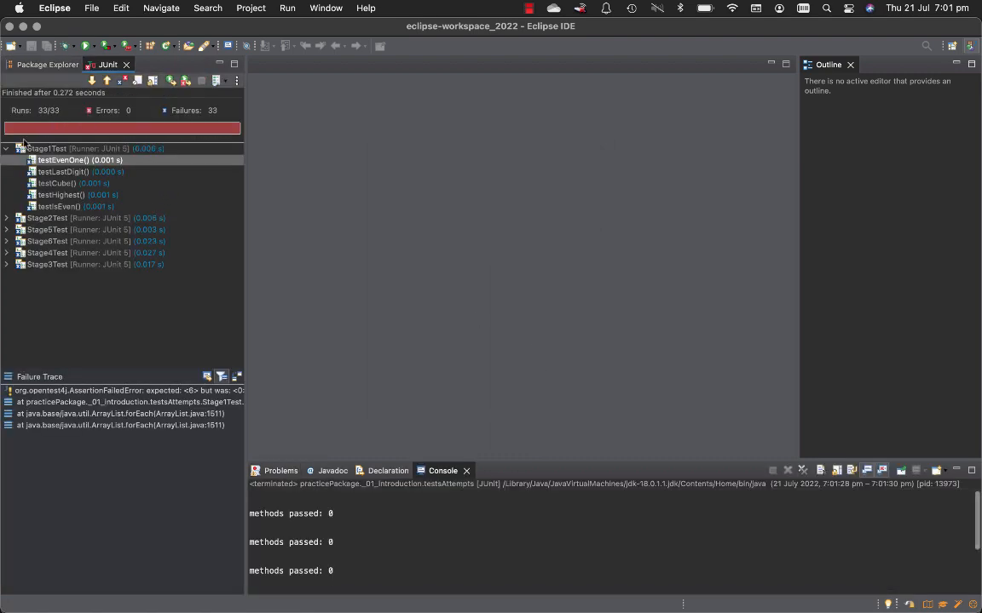
pyautogui.click(6, 148)
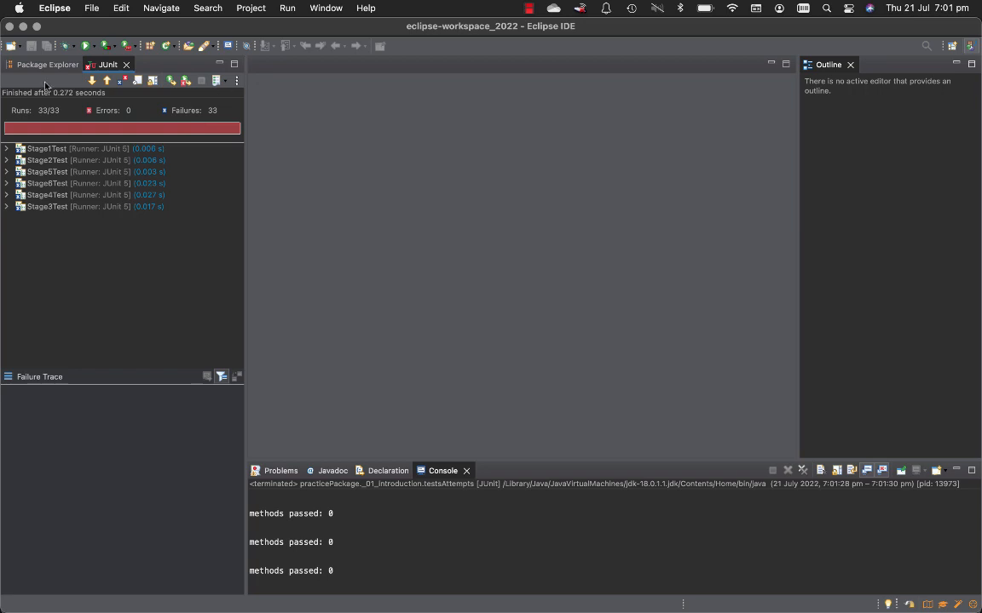
pyautogui.click(48, 65)
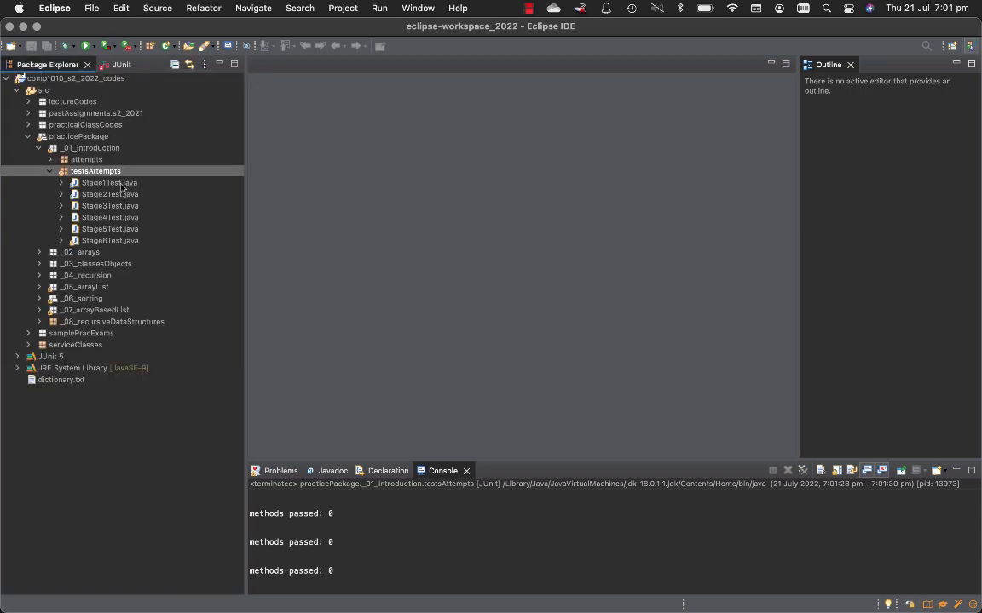
# In attempts/Stage1.java, replace cube's return value 0 with n*n*n.
pyautogui.click(51, 160)
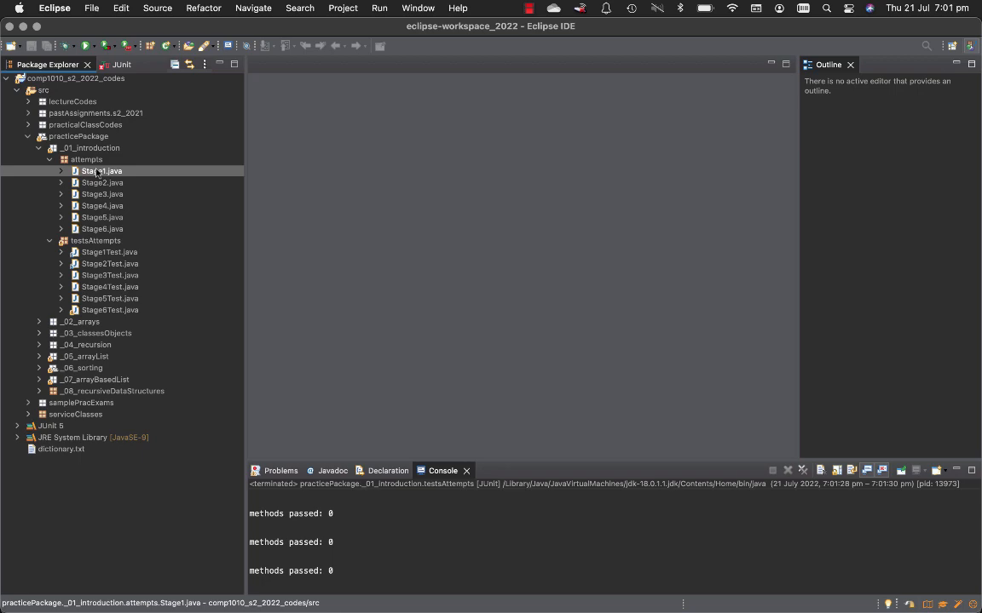
pyautogui.doubleClick(100, 170)
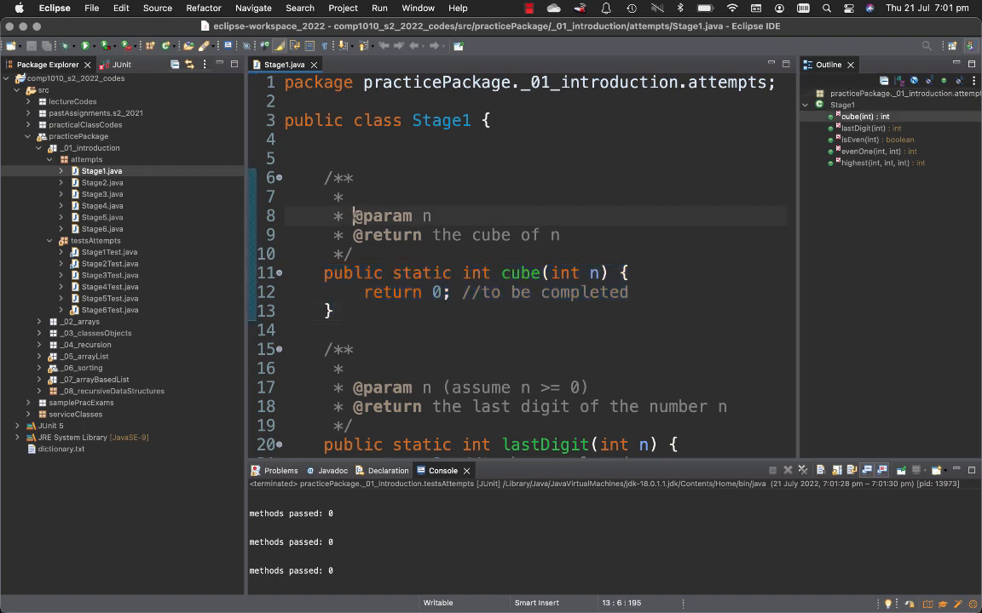
pyautogui.doubleClick(577, 273)
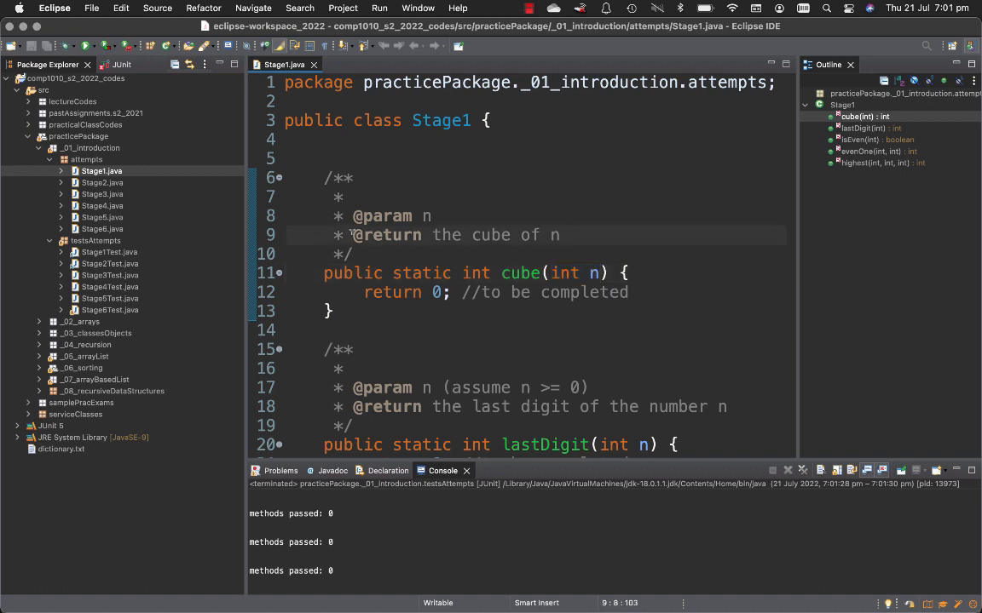
pyautogui.moveTo(354, 235); pyautogui.dragTo(560, 236)
pyautogui.write('n')
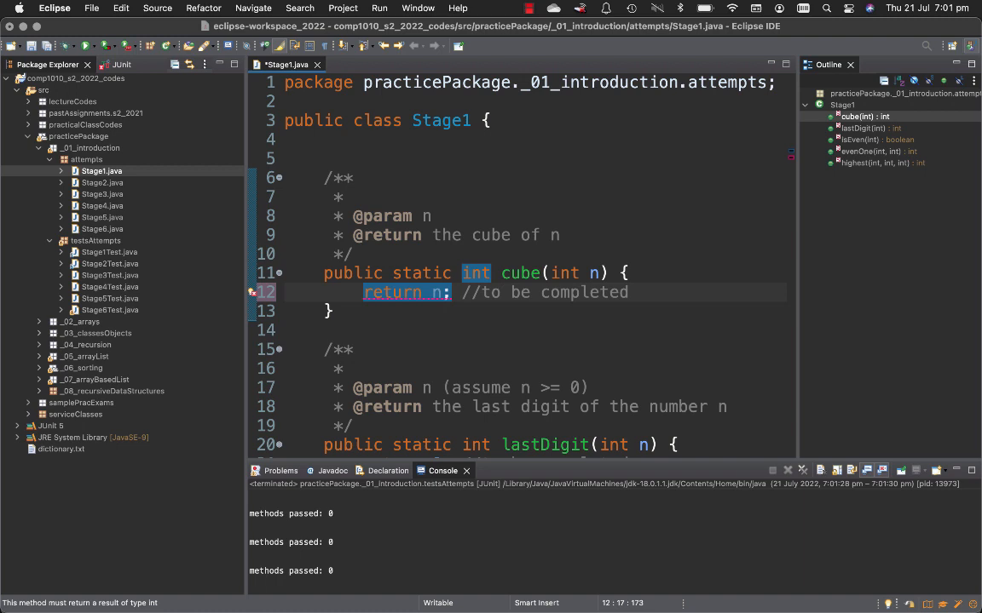
pyautogui.write('*n*n')
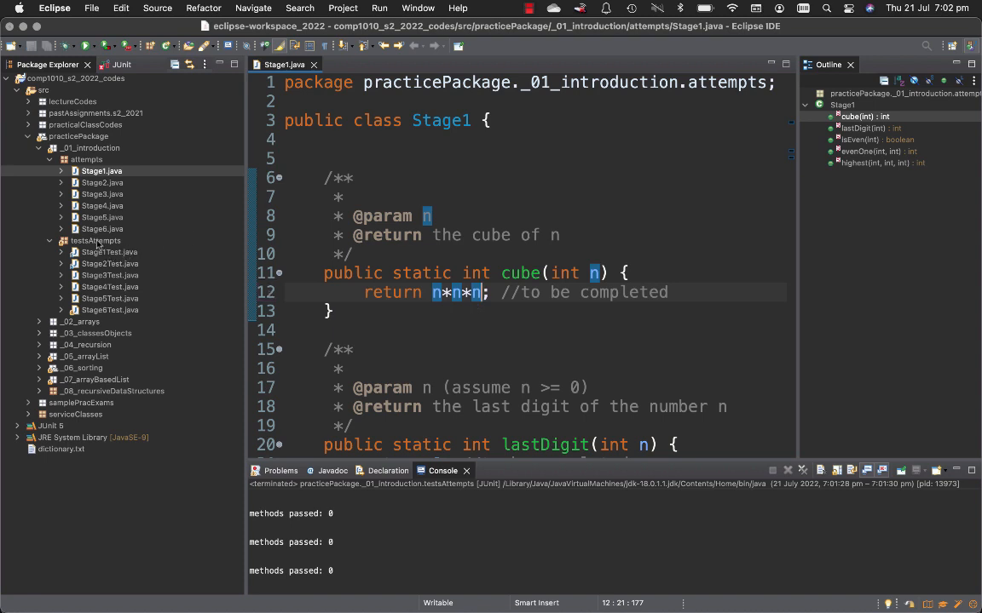
# Rerun the testsAttempts JUnit tests, now 32 failures, and inspect the testCube result.
pyautogui.click(63, 241)
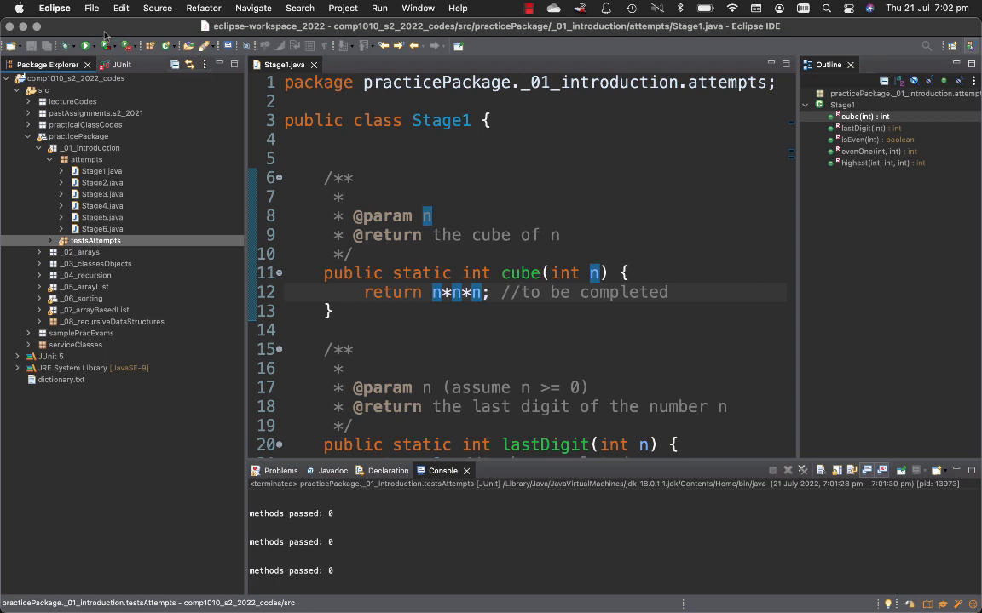
pyautogui.click(85, 46)
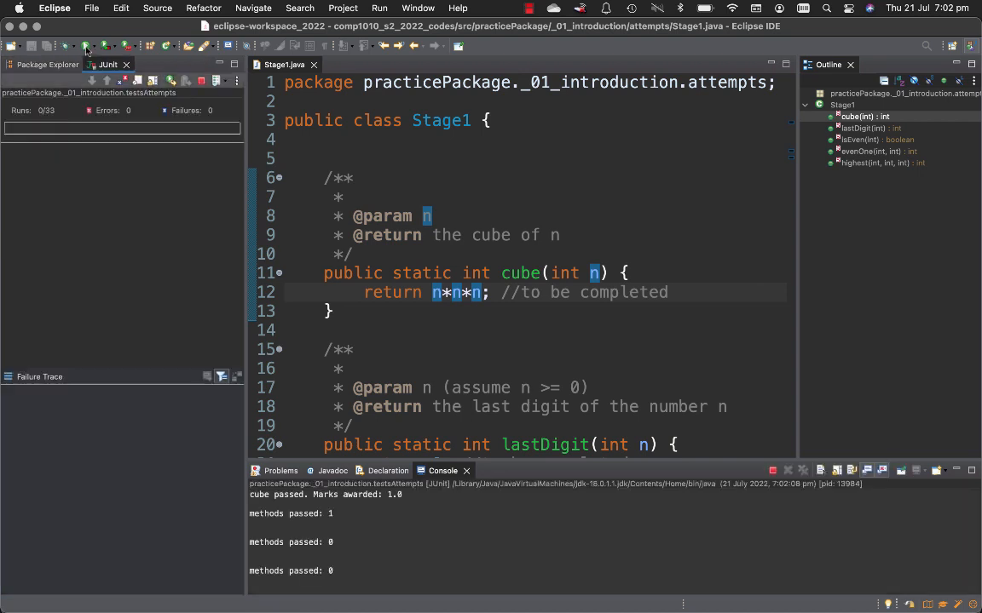
pyautogui.click(85, 46)
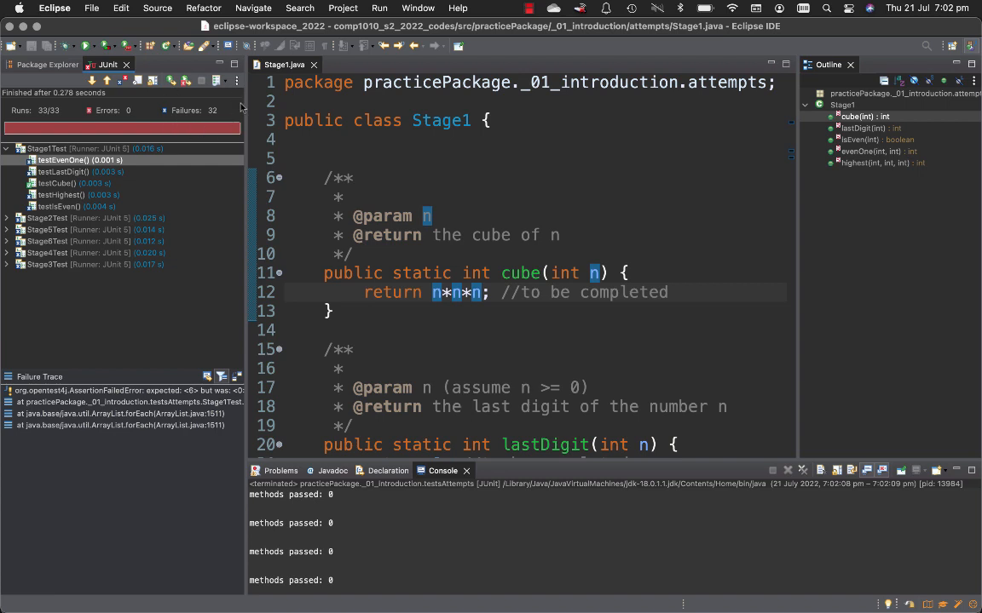
pyautogui.click(61, 184)
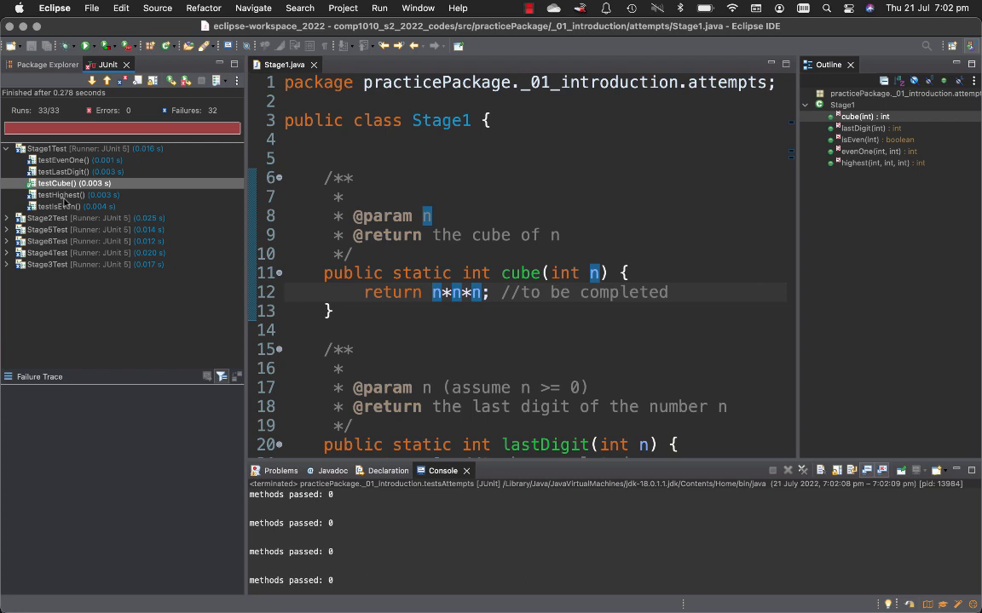
pyautogui.click(46, 65)
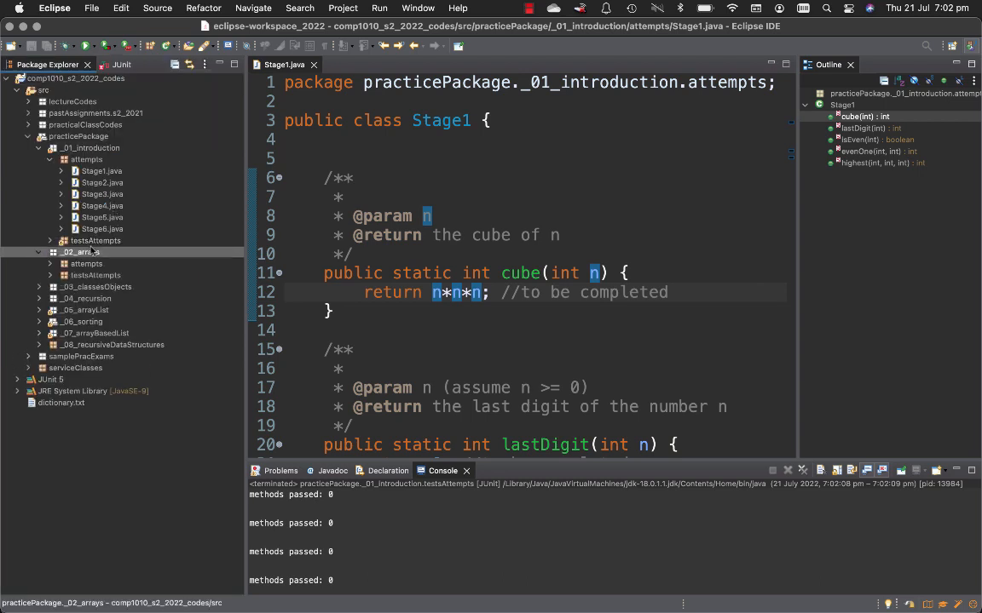
# Open Stage1.java and bring Stage1Test.java into view to read the testCube assertions.
pyautogui.click(62, 240)
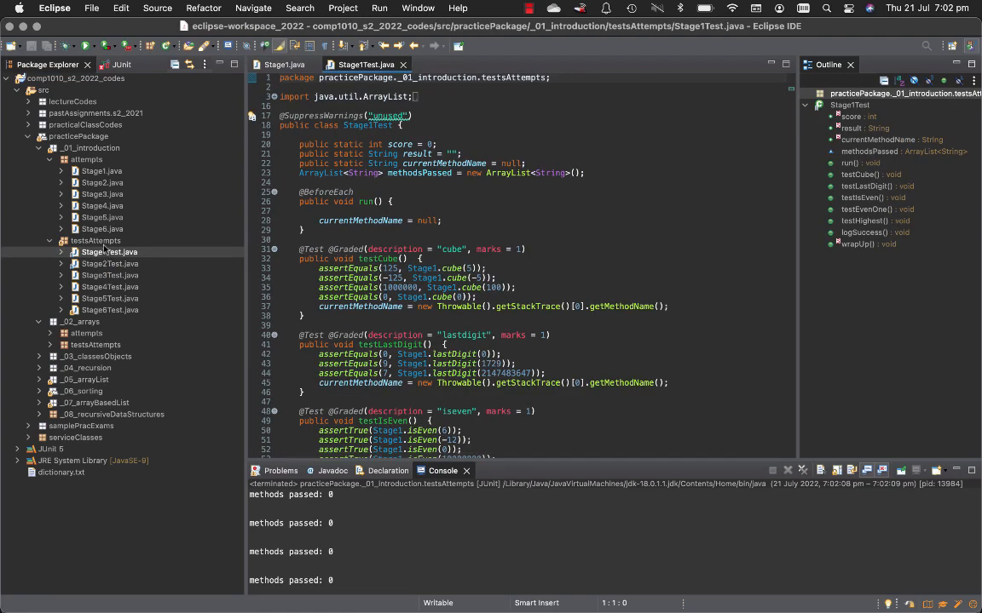
pyautogui.click(102, 170)
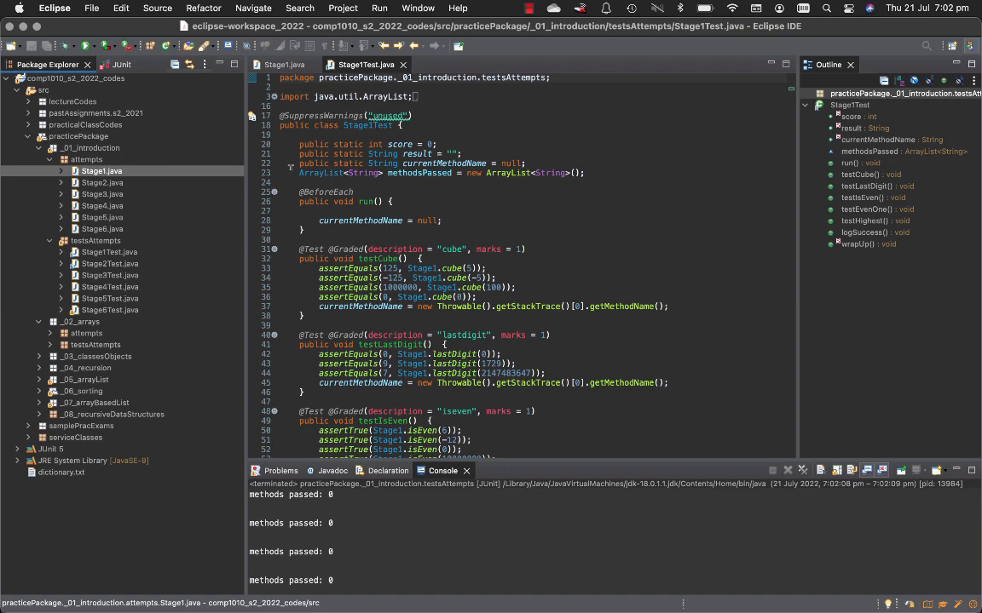
pyautogui.click(102, 183)
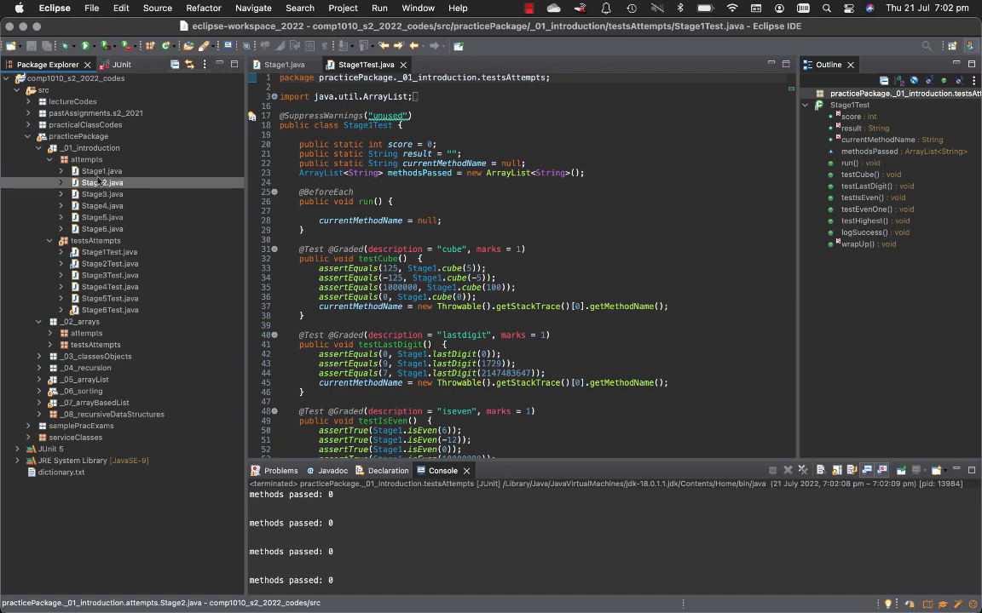
pyautogui.doubleClick(102, 170)
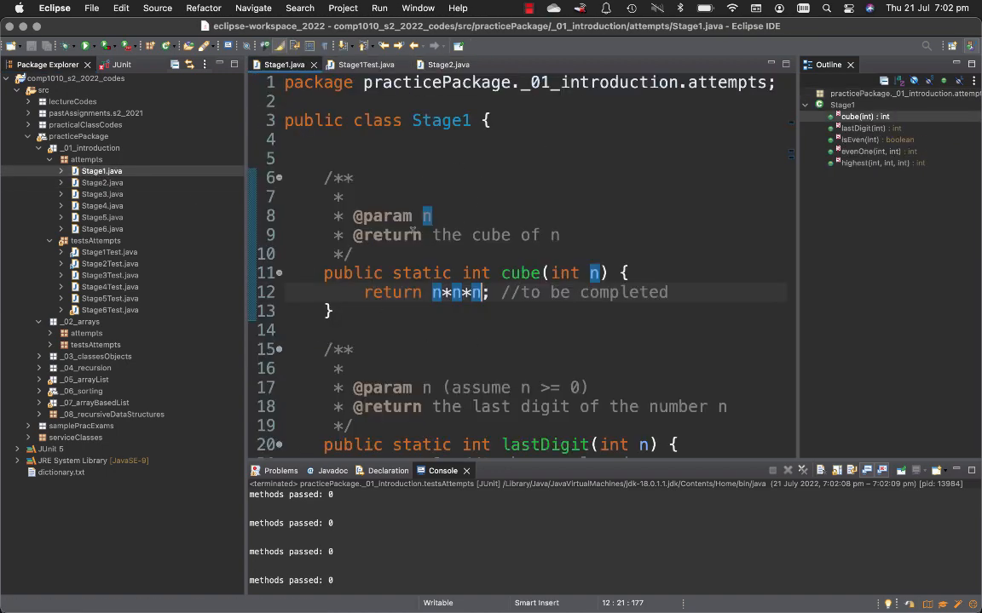
pyautogui.click(110, 252)
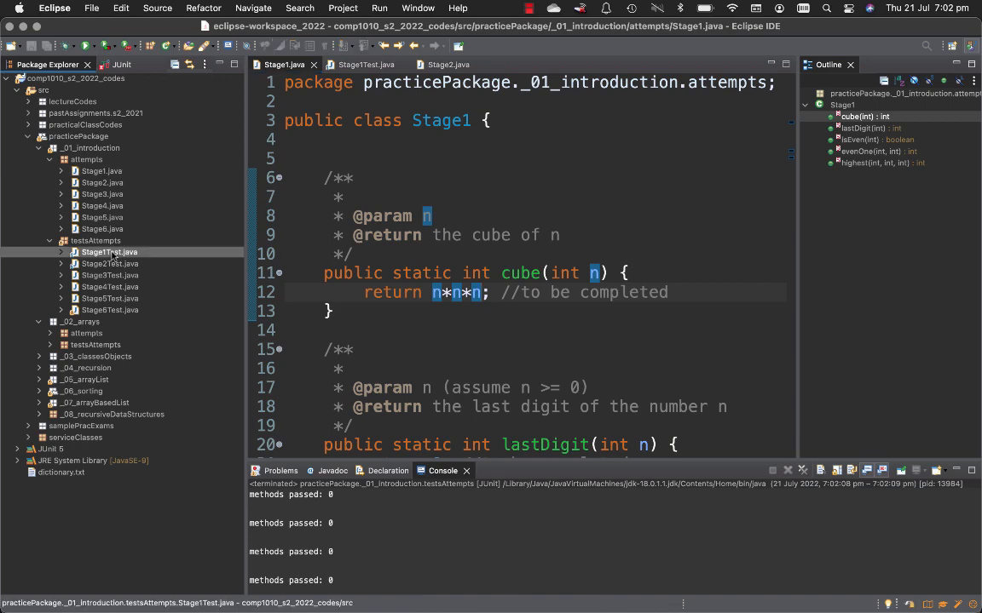
pyautogui.click(365, 65)
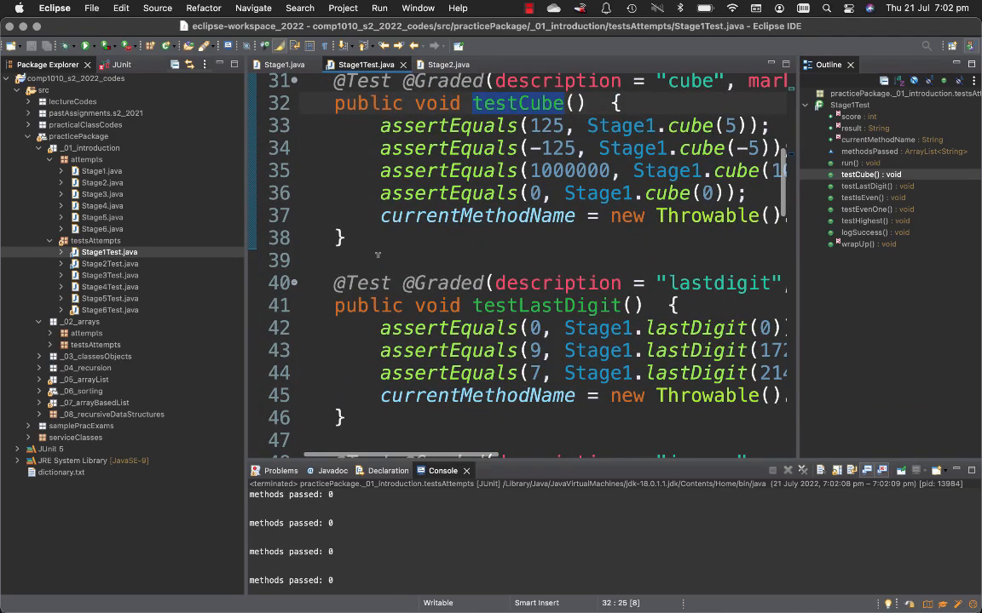
pyautogui.moveTo(518, 103)
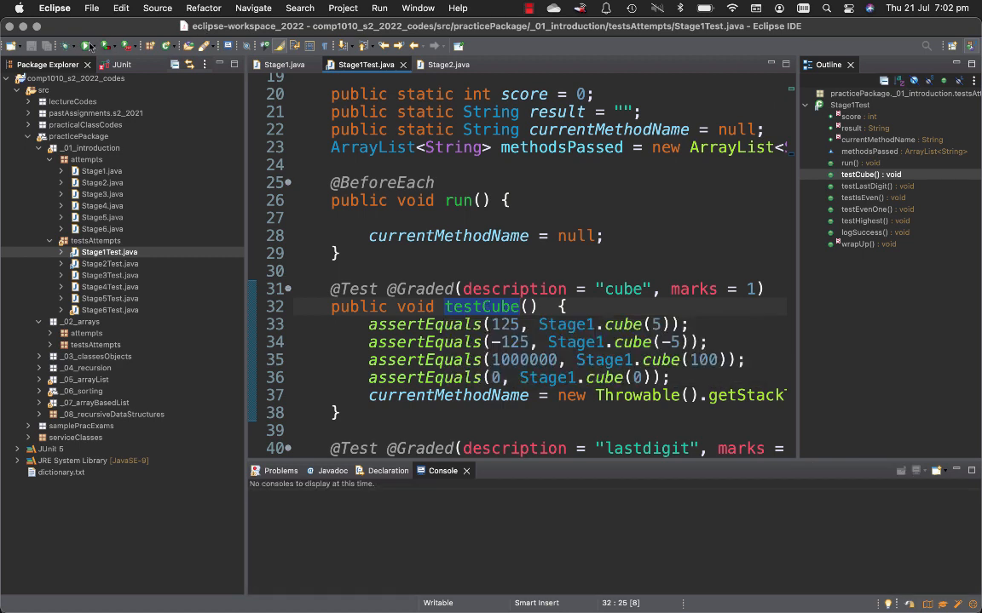
# Run only testCube as a JUnit test, passing with 1 mark, then reselect Stage1Test.
pyautogui.click(85, 46)
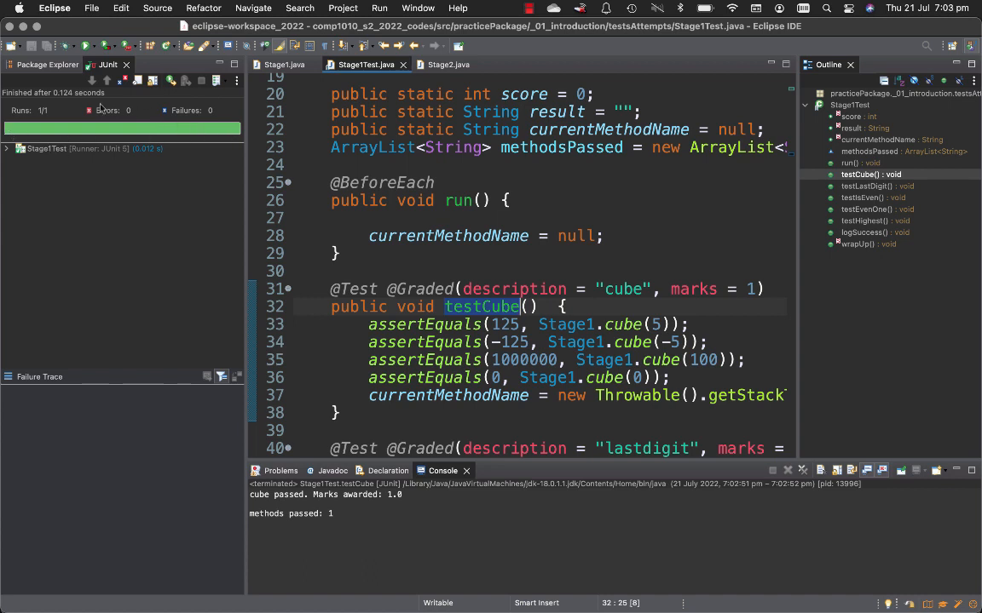
pyautogui.click(48, 65)
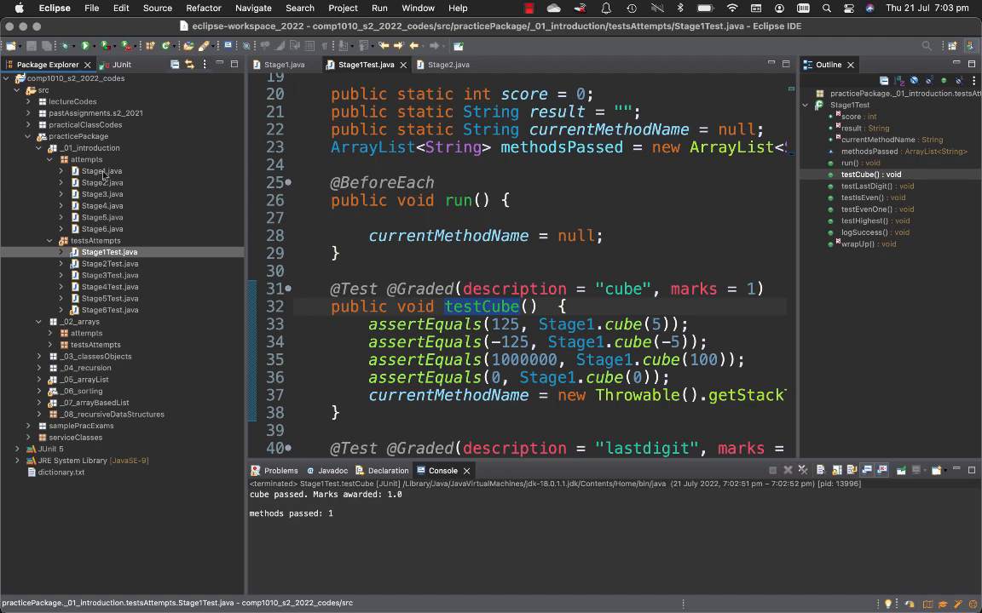
pyautogui.click(102, 170)
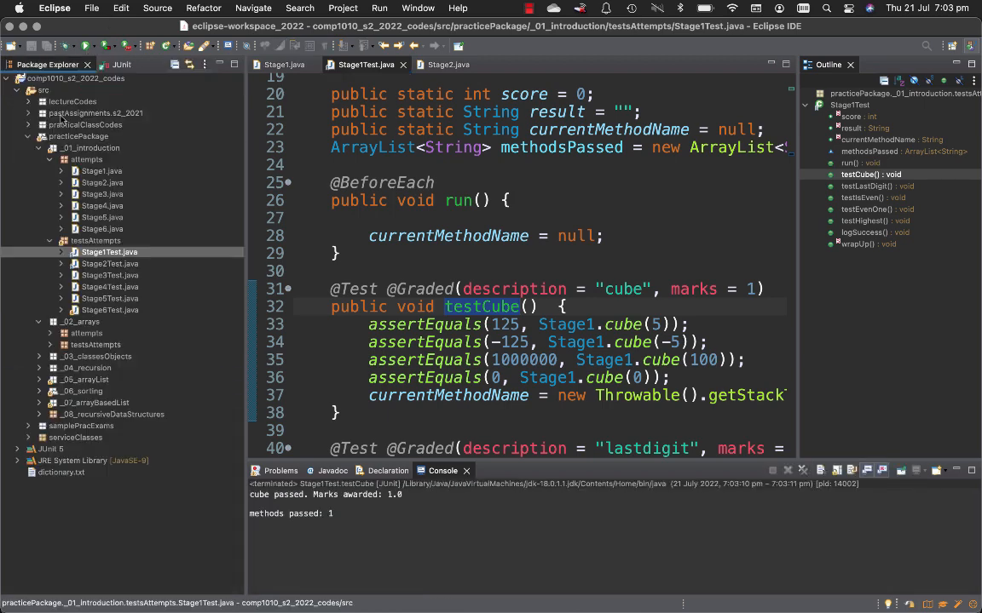
pyautogui.click(109, 252)
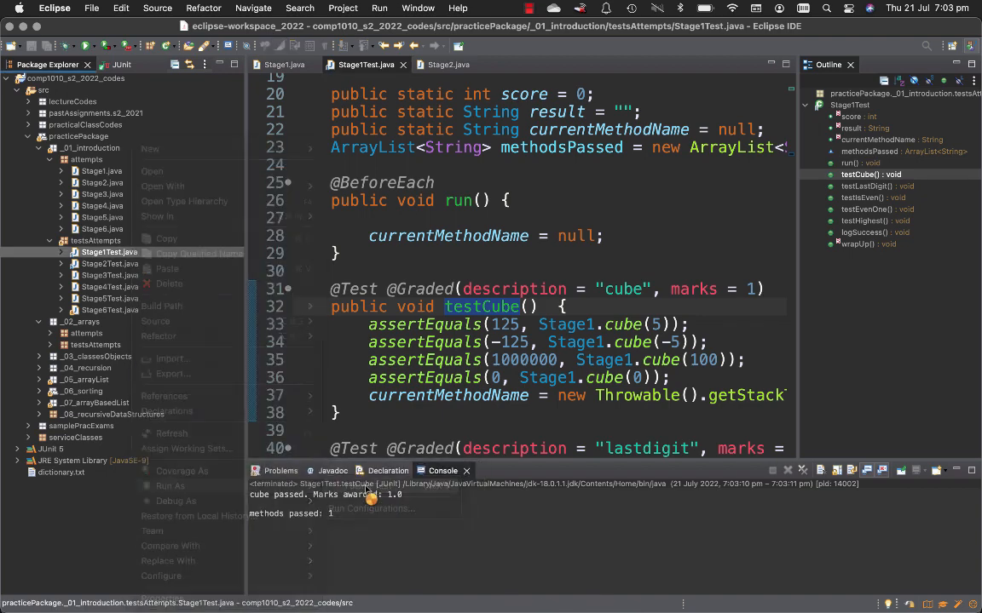
# Run the whole Stage1Test class: 5 runs, 4 failures, testCube passing.
pyautogui.click(171, 485)
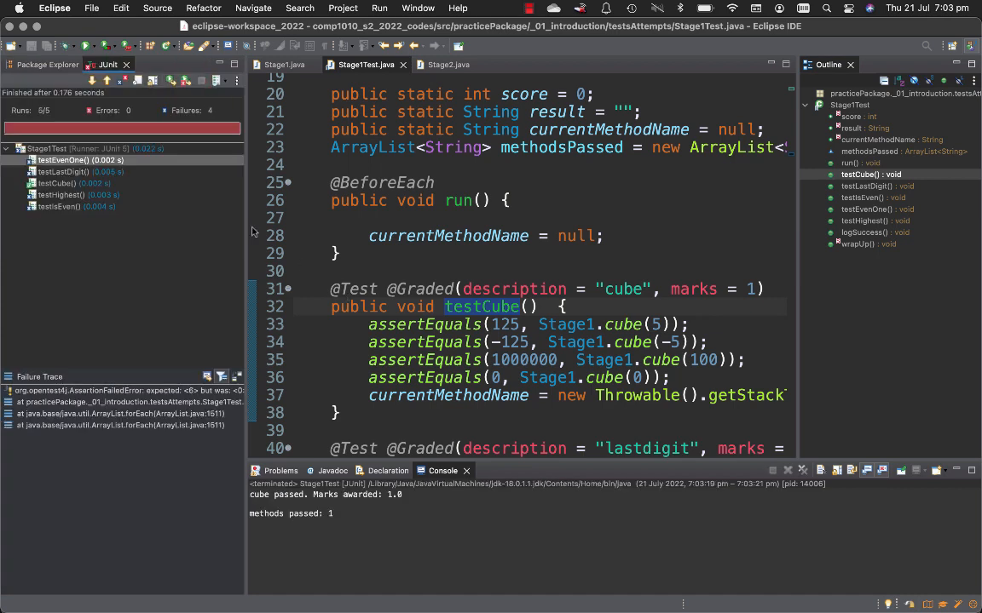
pyautogui.click(68, 184)
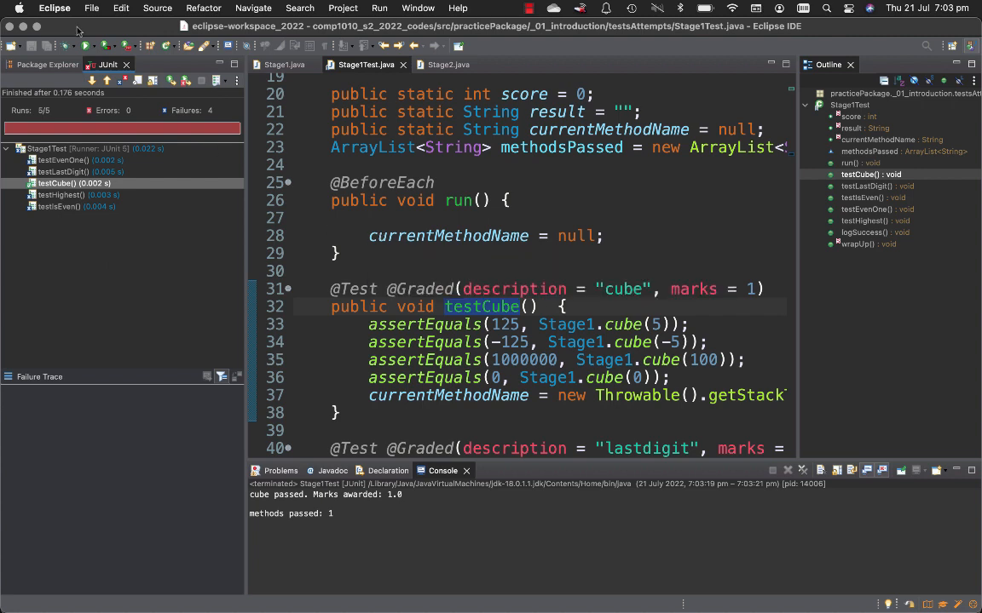
# Return to Package Explorer beside the open Stage1Test.java code.
pyautogui.click(48, 65)
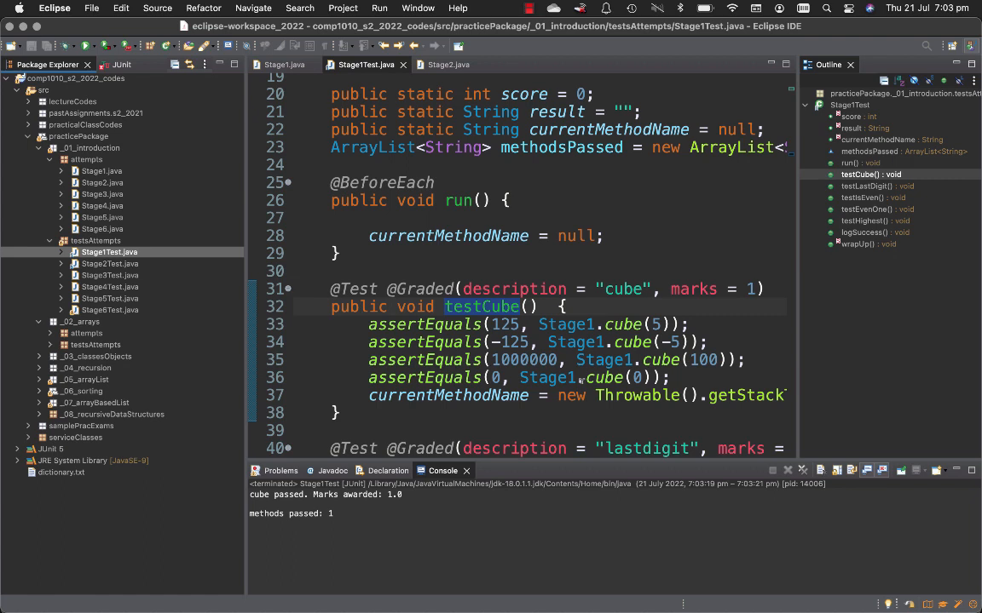
pyautogui.moveTo(582, 382)
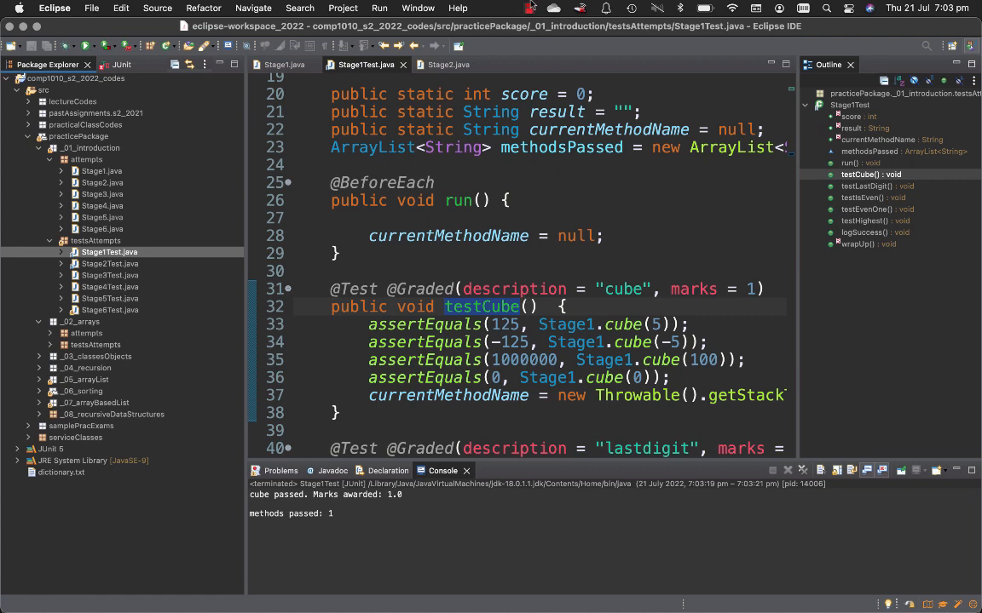